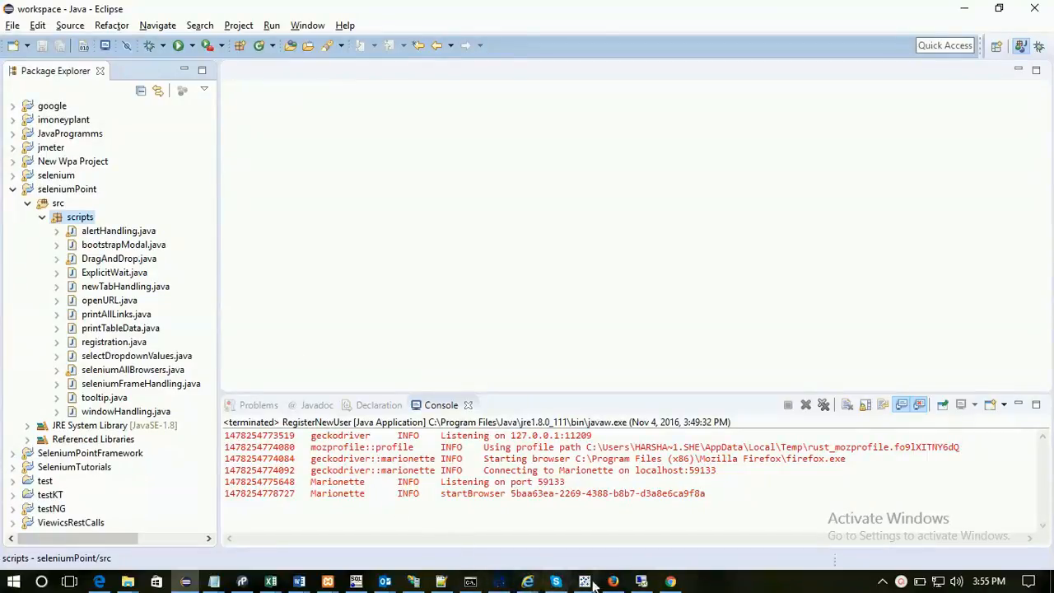
# Bring Firefox forward and open the First Selenium Script tutorial from the sidebar
pyautogui.click(612, 583)
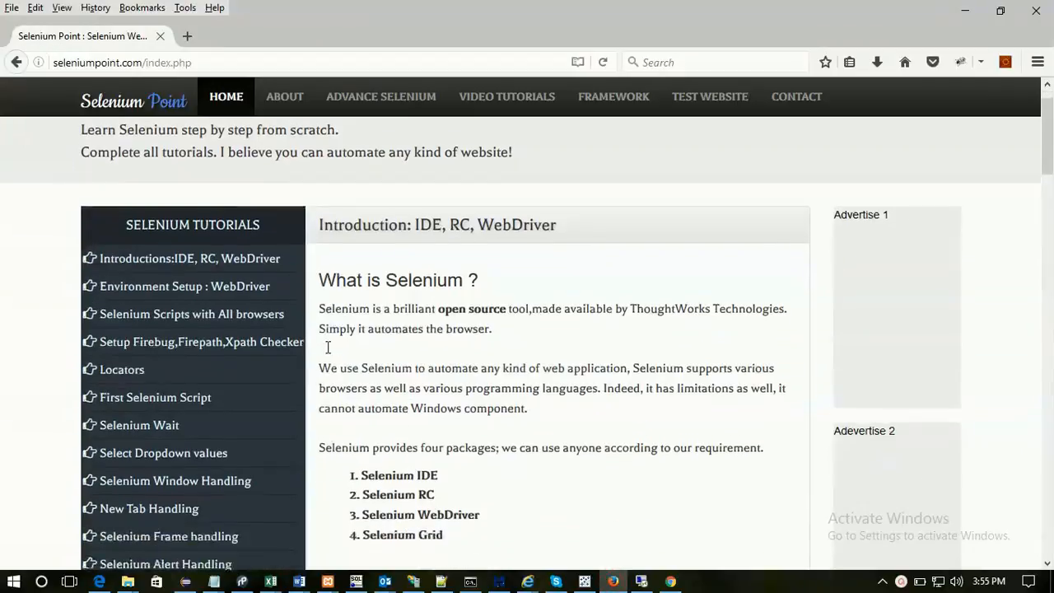
pyautogui.scroll(-3)
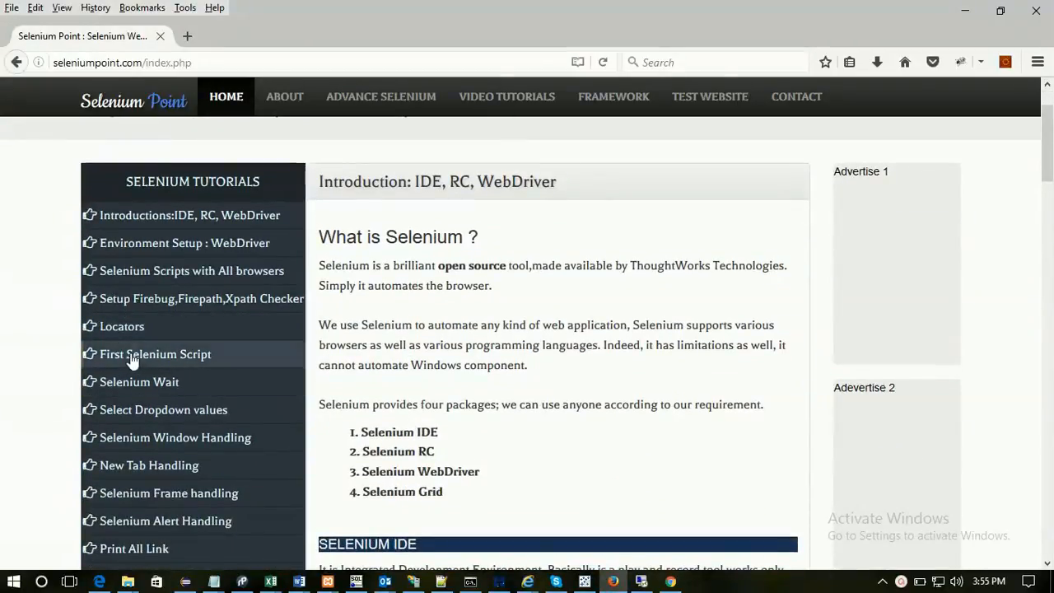
pyautogui.click(154, 353)
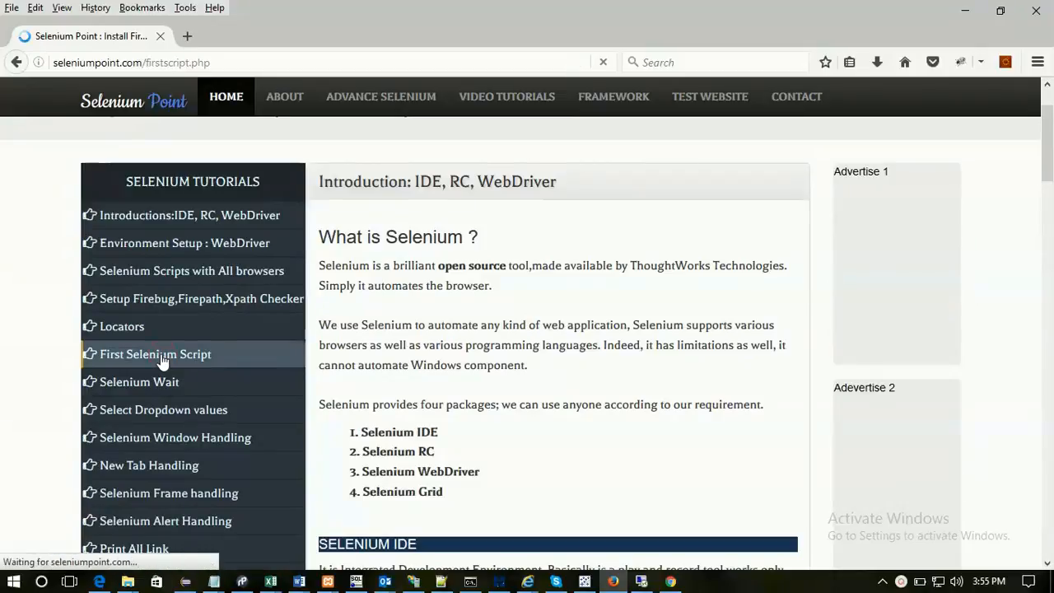
pyautogui.click(154, 354)
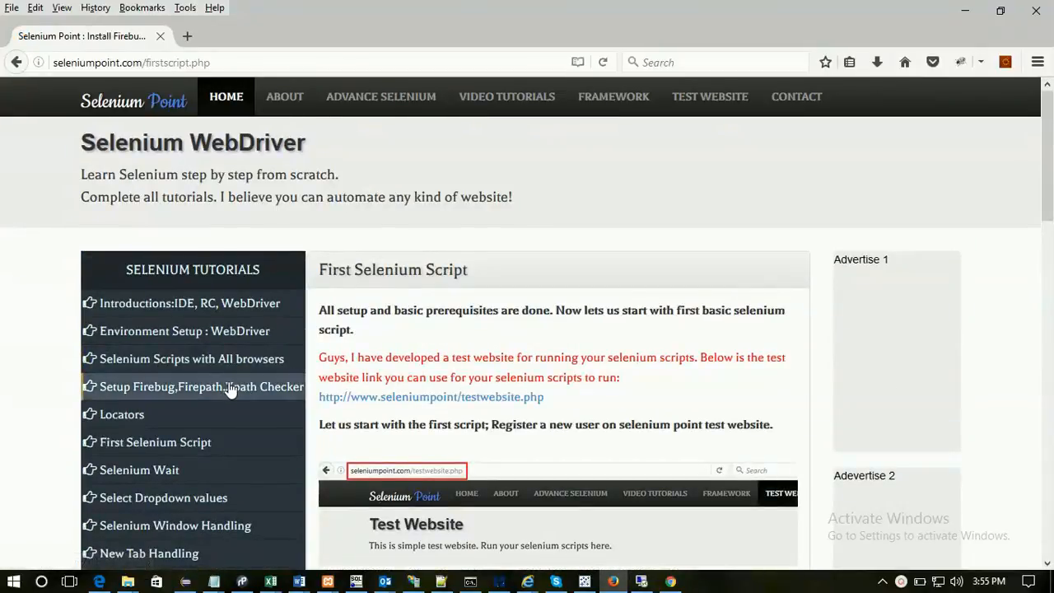
# Skim the tutorial and open the Test Website page from the top navigation
pyautogui.scroll(-3)
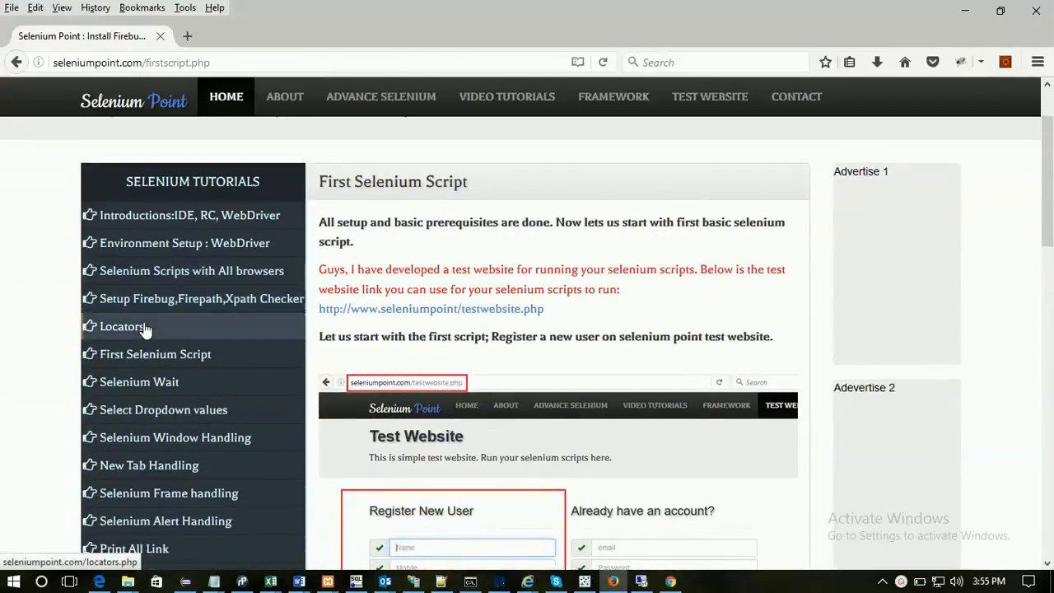
pyautogui.moveTo(155, 352)
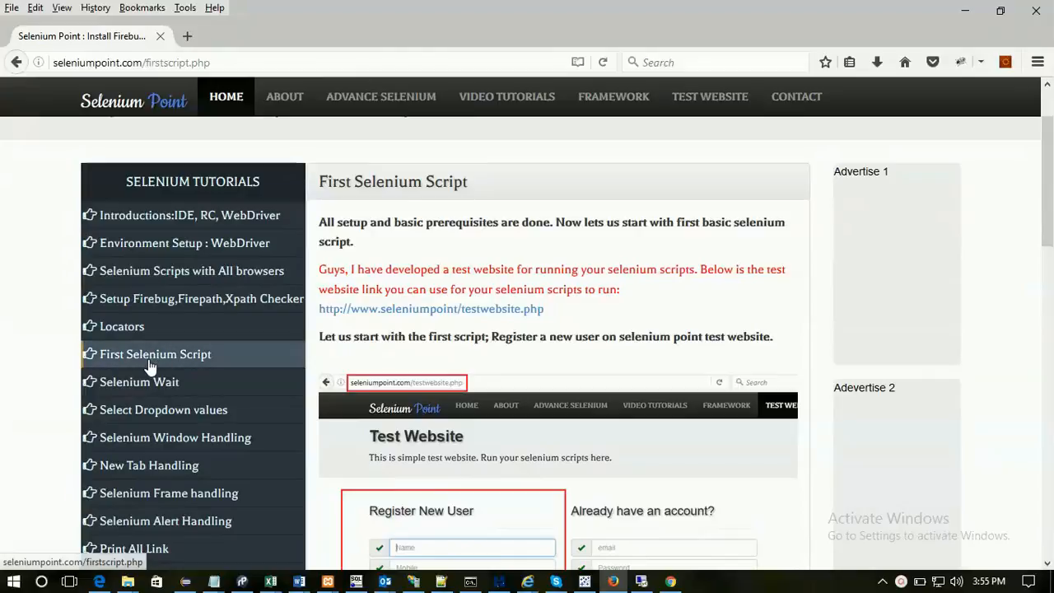
pyautogui.moveTo(189, 366)
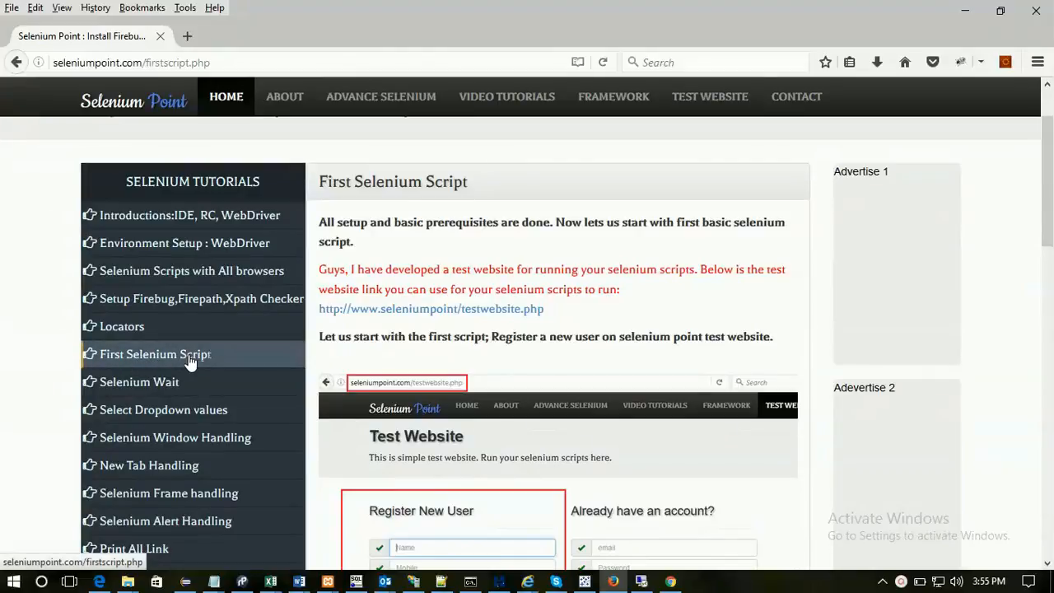
pyautogui.scroll(3)
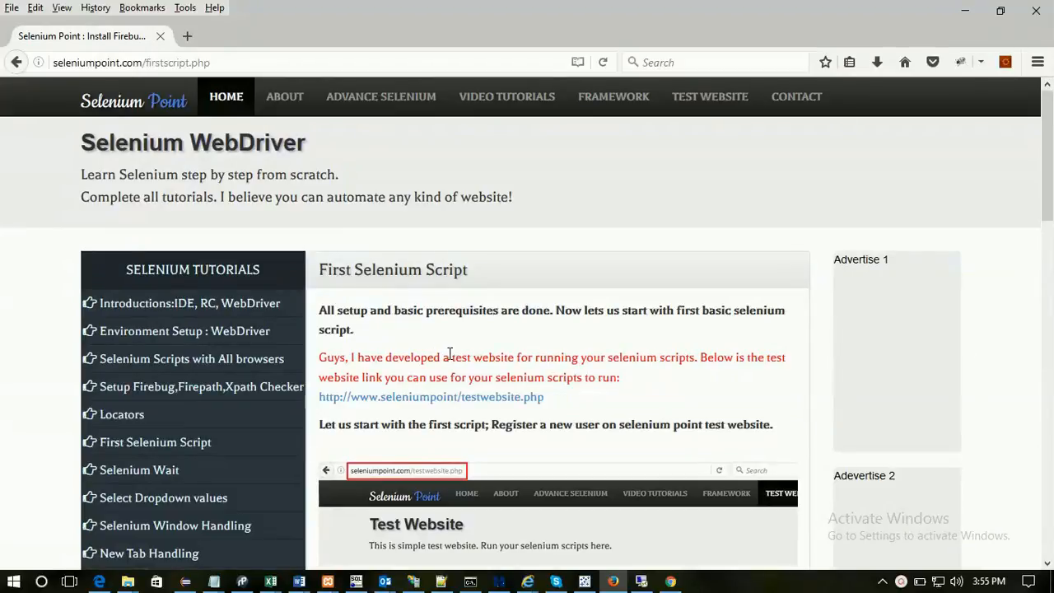
pyautogui.moveTo(701, 175)
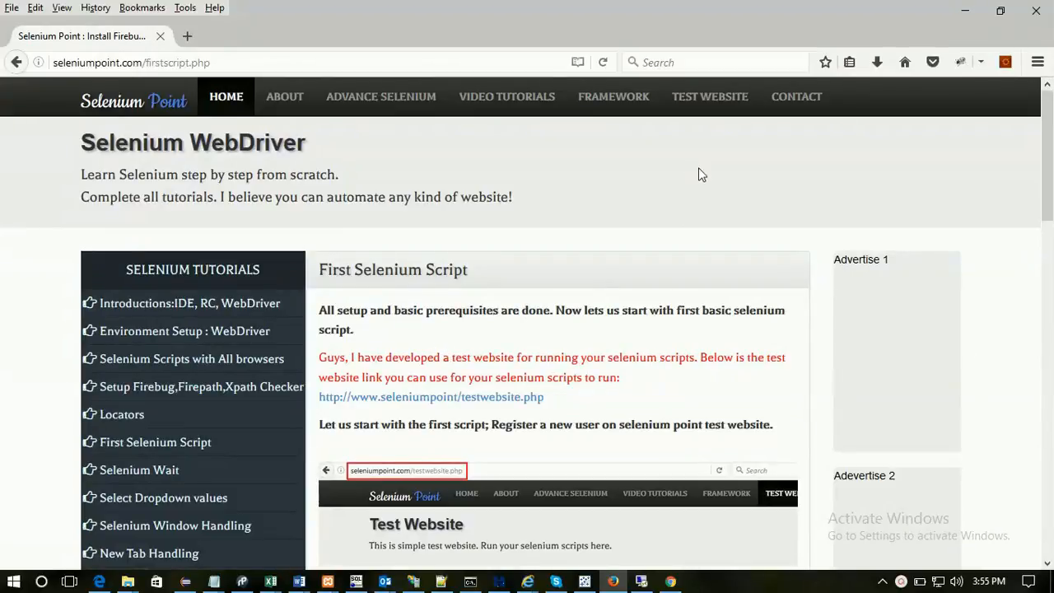
pyautogui.moveTo(601, 310)
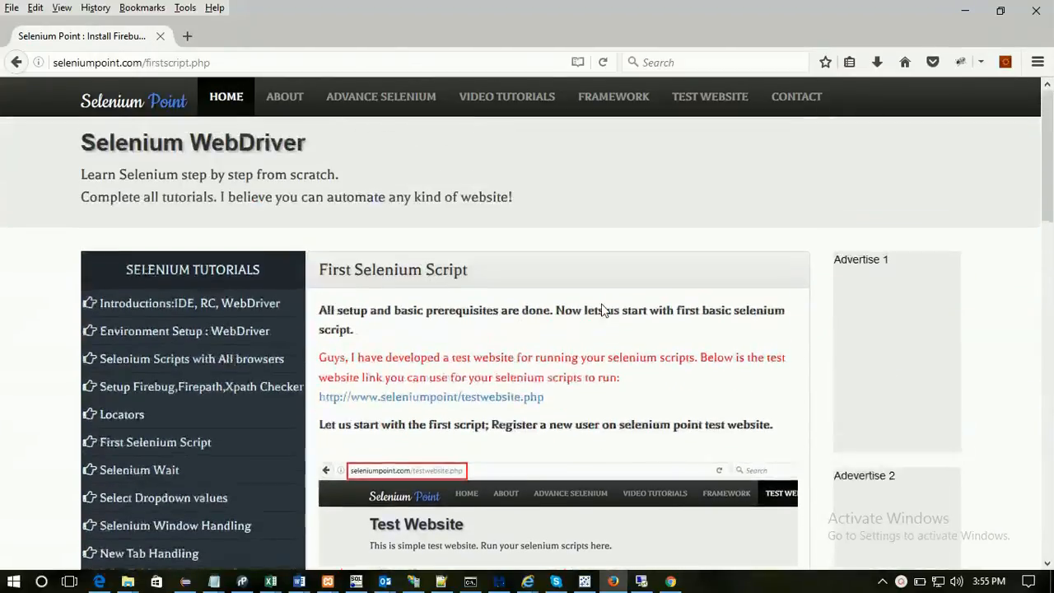
pyautogui.click(709, 96)
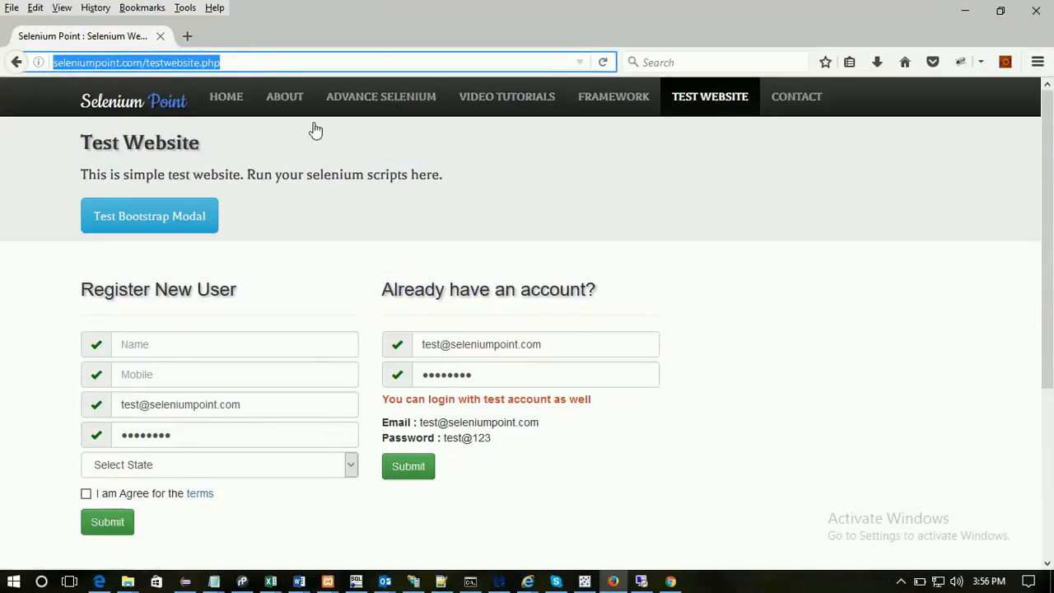
# Sign in with the prefilled test account and browse the resulting home page
pyautogui.scroll(-3)
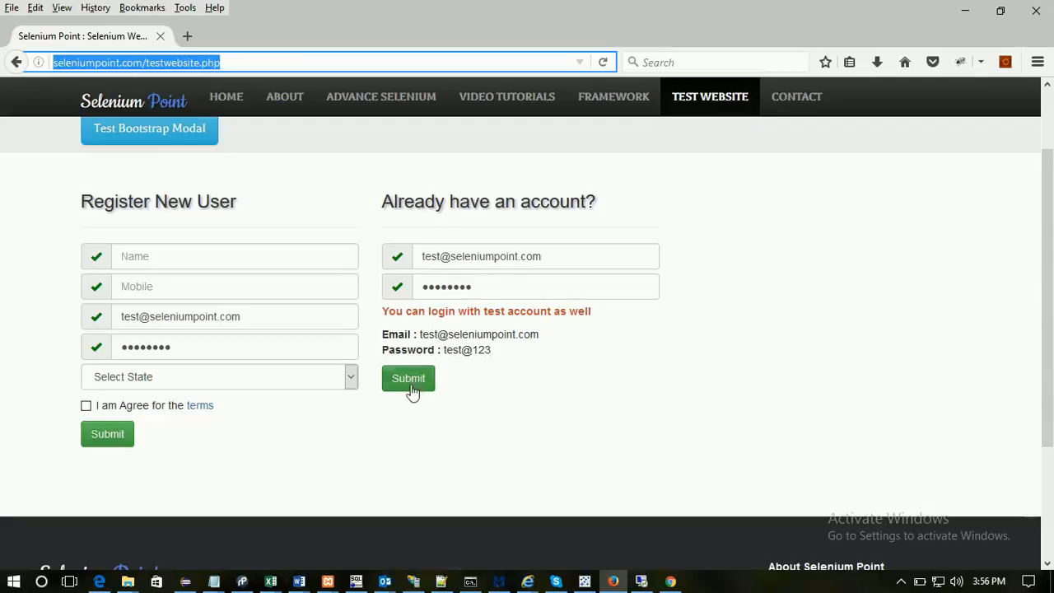
pyautogui.click(408, 377)
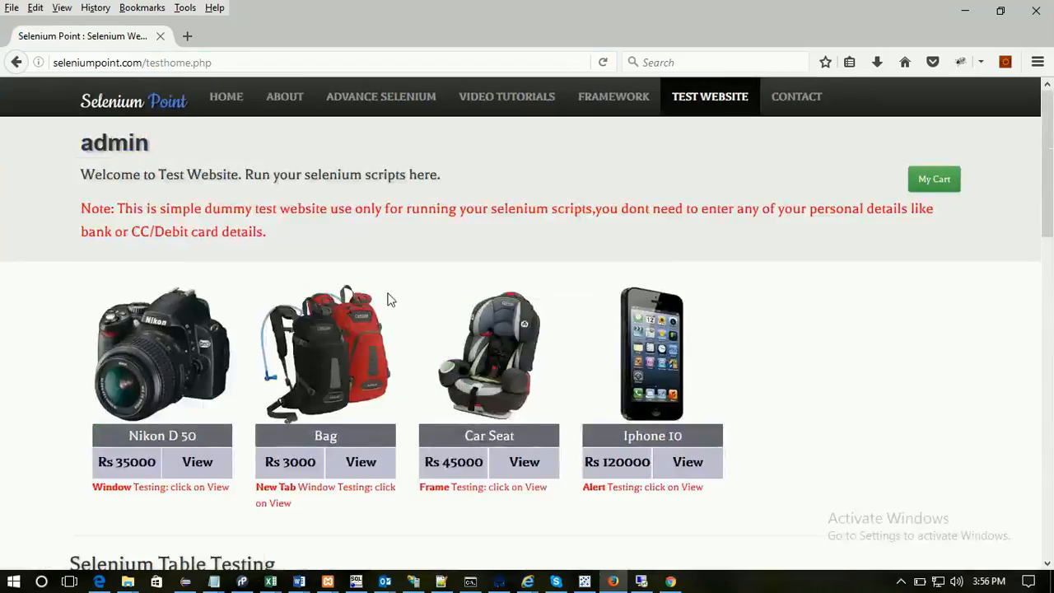
pyautogui.moveTo(372, 354)
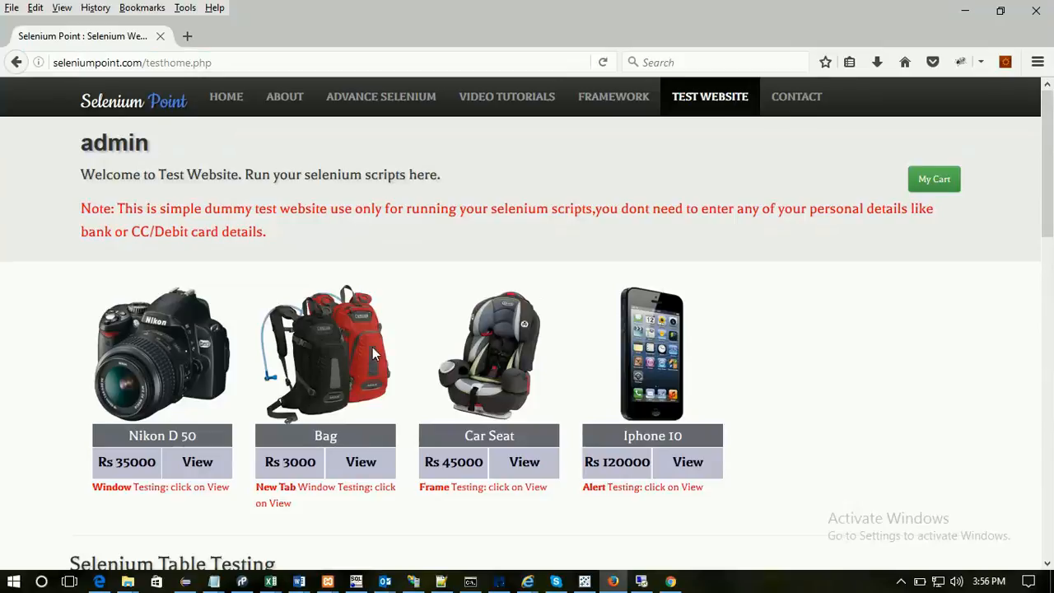
pyautogui.scroll(-3)
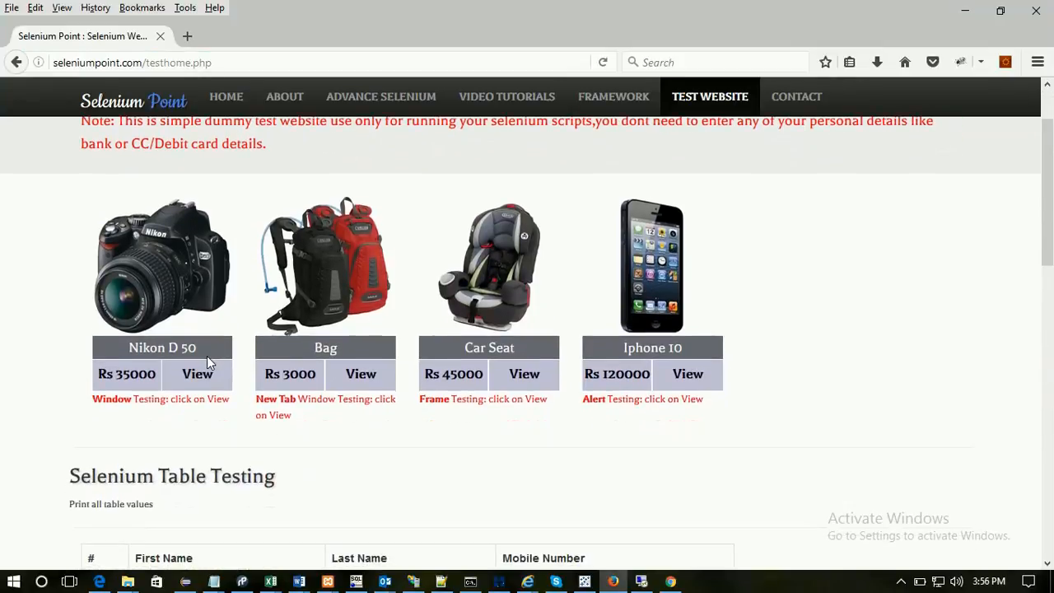
pyautogui.scroll(-3)
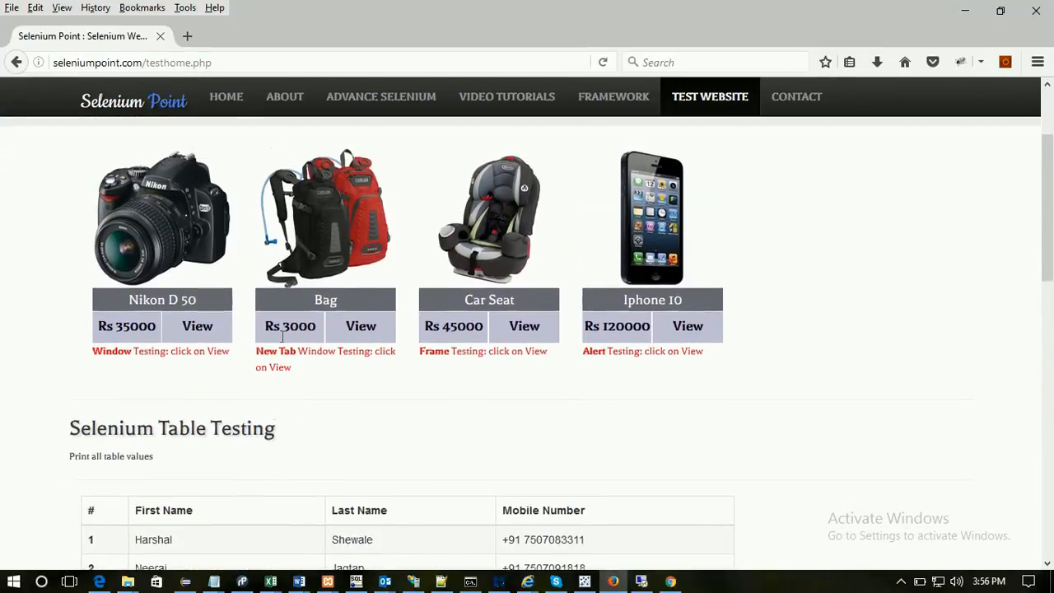
pyautogui.scroll(3)
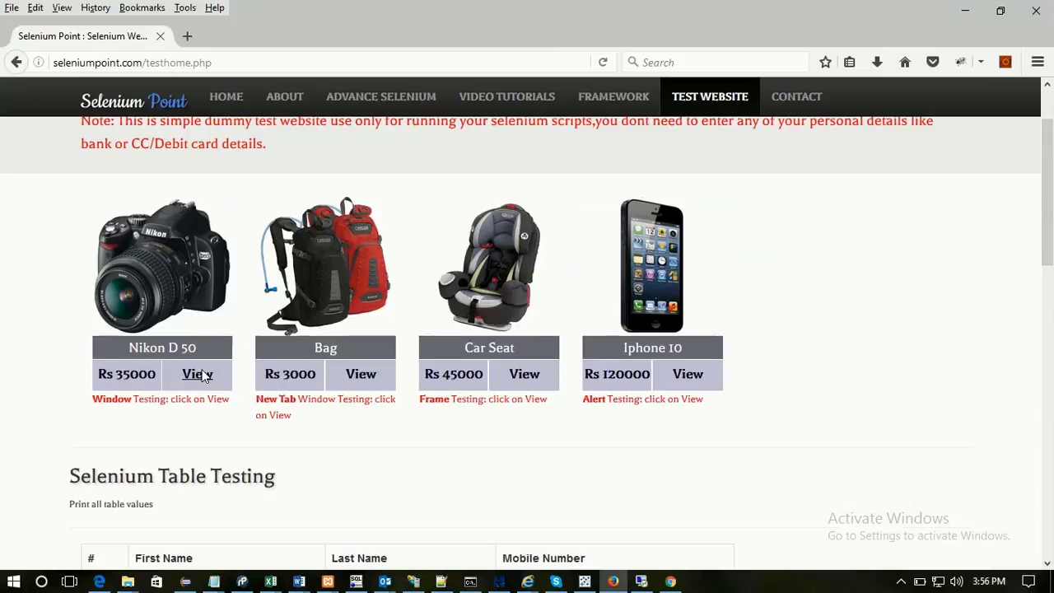
# View the Nikon D 50 product details window and close it
pyautogui.click(197, 374)
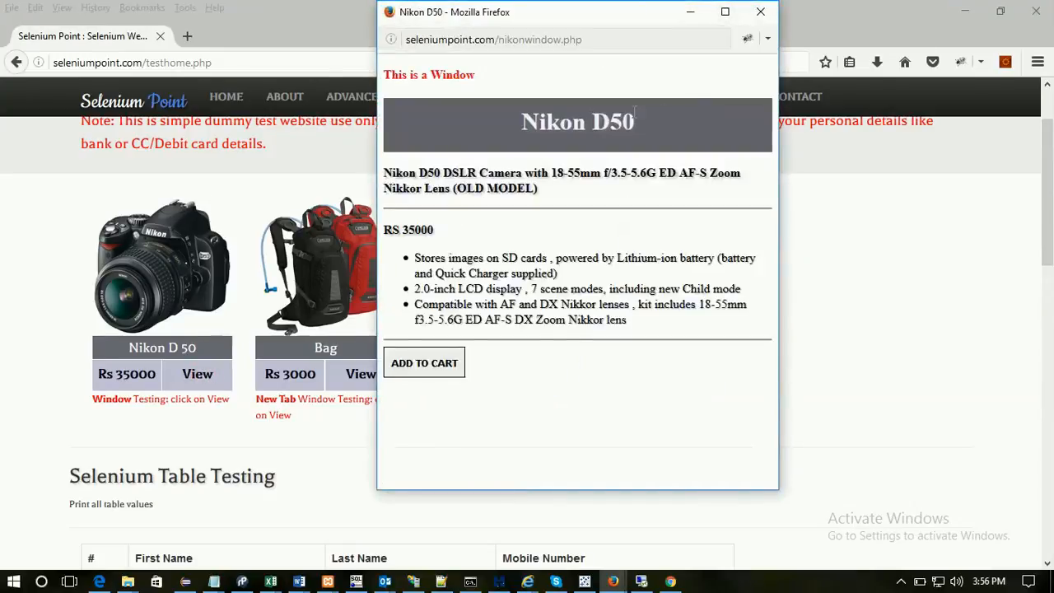
pyautogui.click(761, 12)
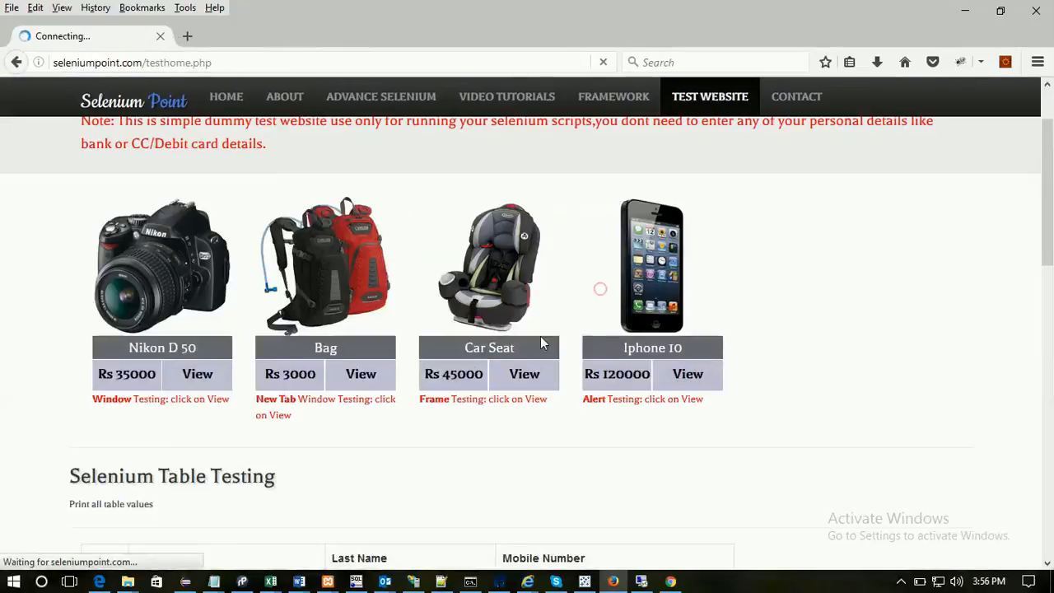
# Scroll through the page's sections and back up to the top
pyautogui.scroll(-3)
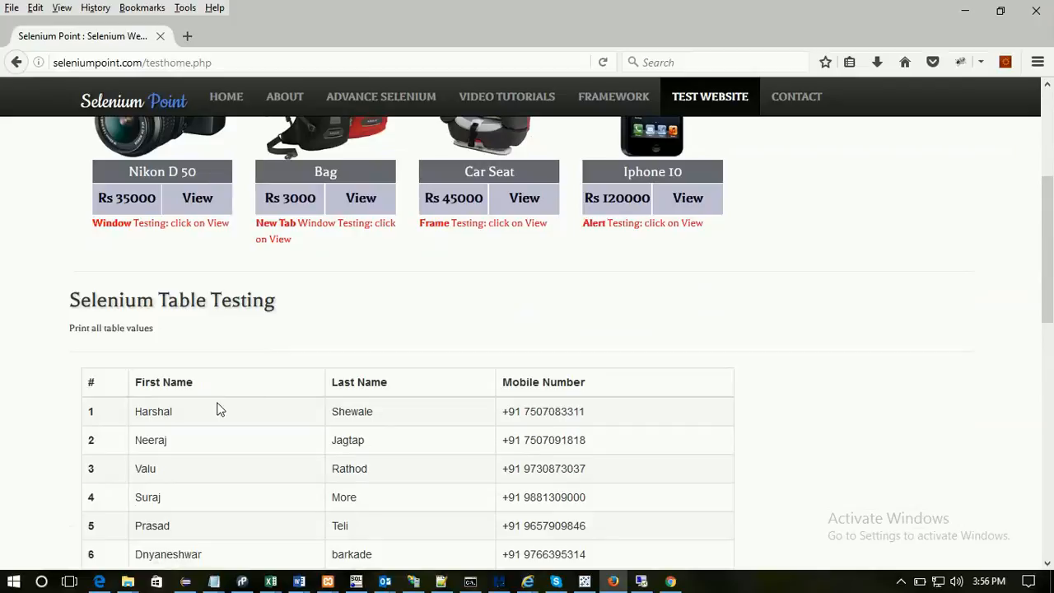
pyautogui.scroll(-3)
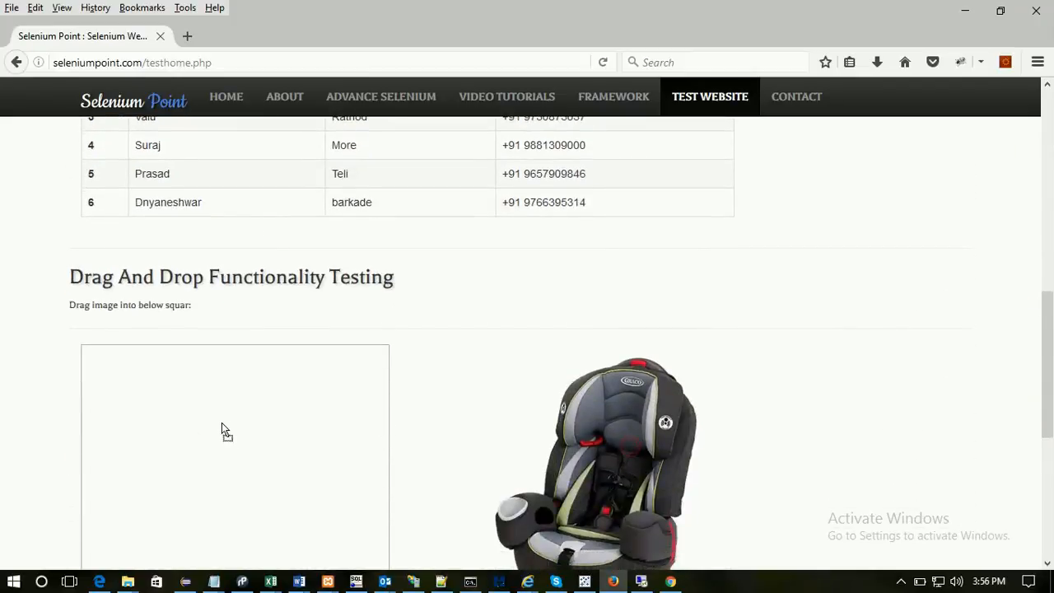
pyautogui.scroll(3)
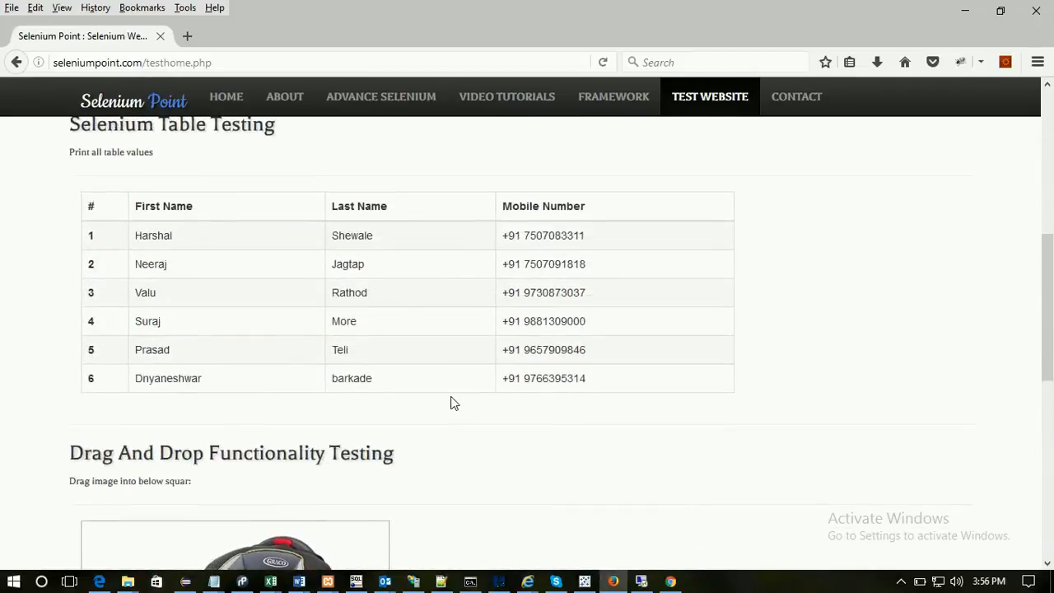
pyautogui.scroll(3)
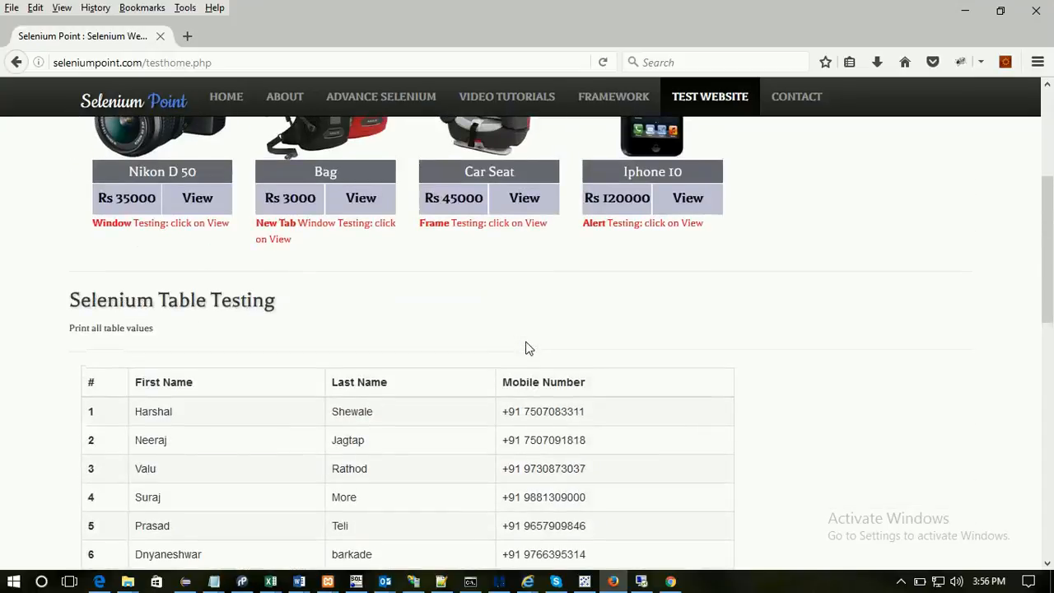
pyautogui.scroll(3)
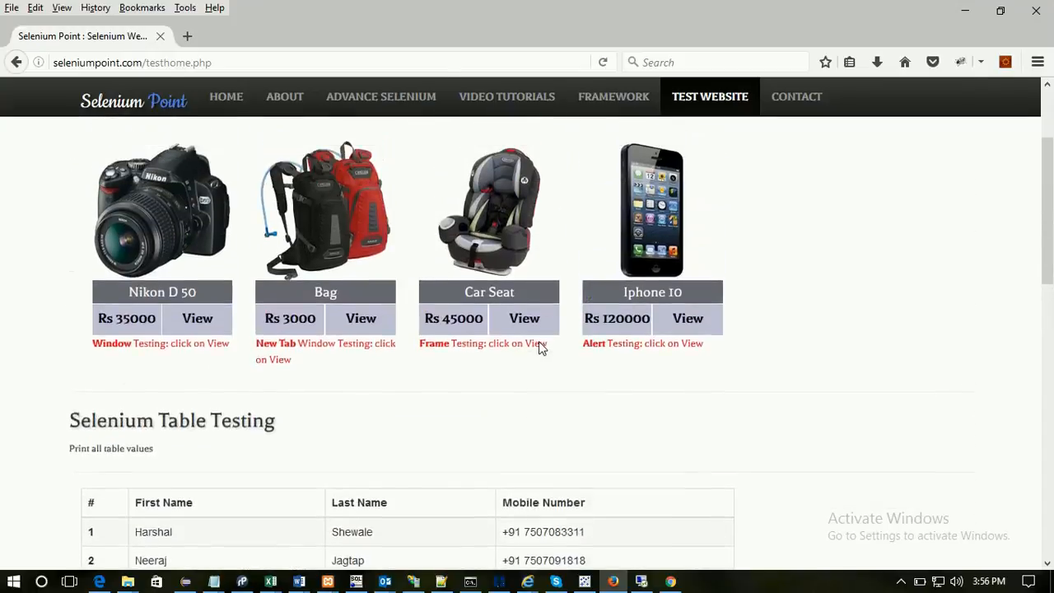
pyautogui.scroll(3)
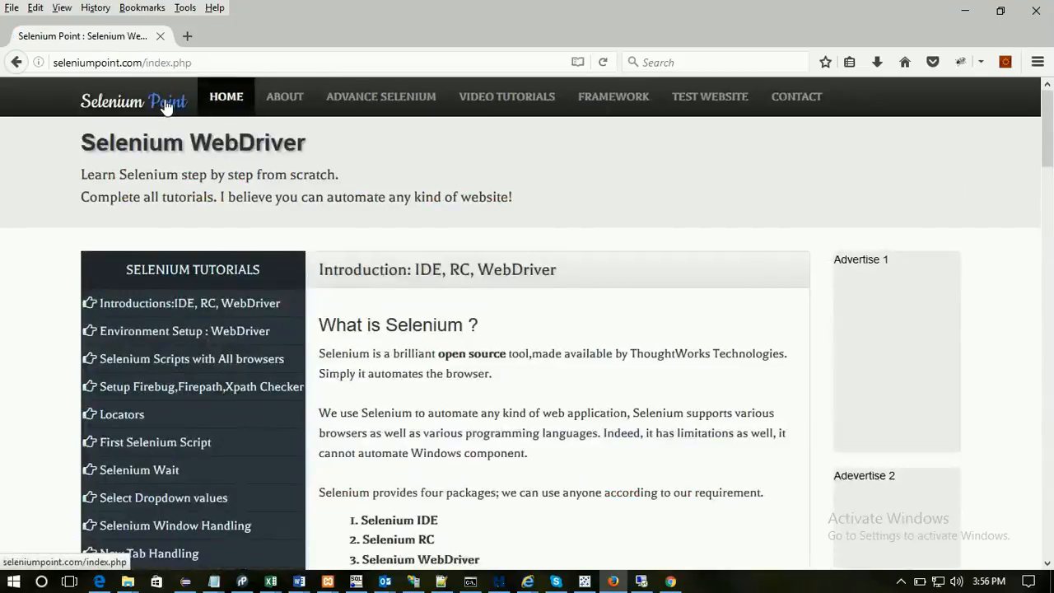
# Reopen the First Selenium Script tutorial and skim through it
pyautogui.click(155, 441)
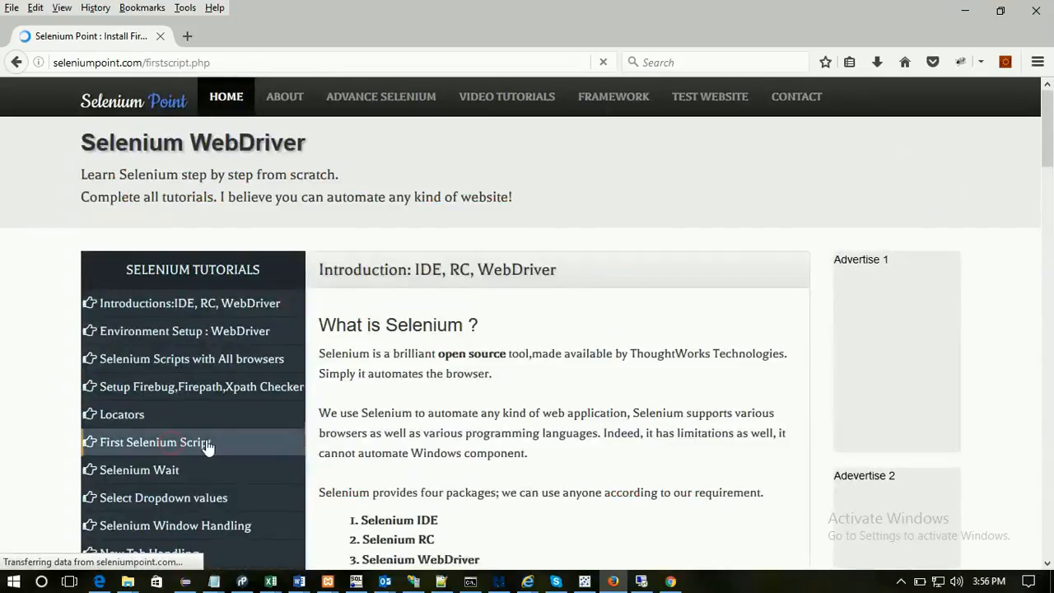
pyautogui.click(154, 442)
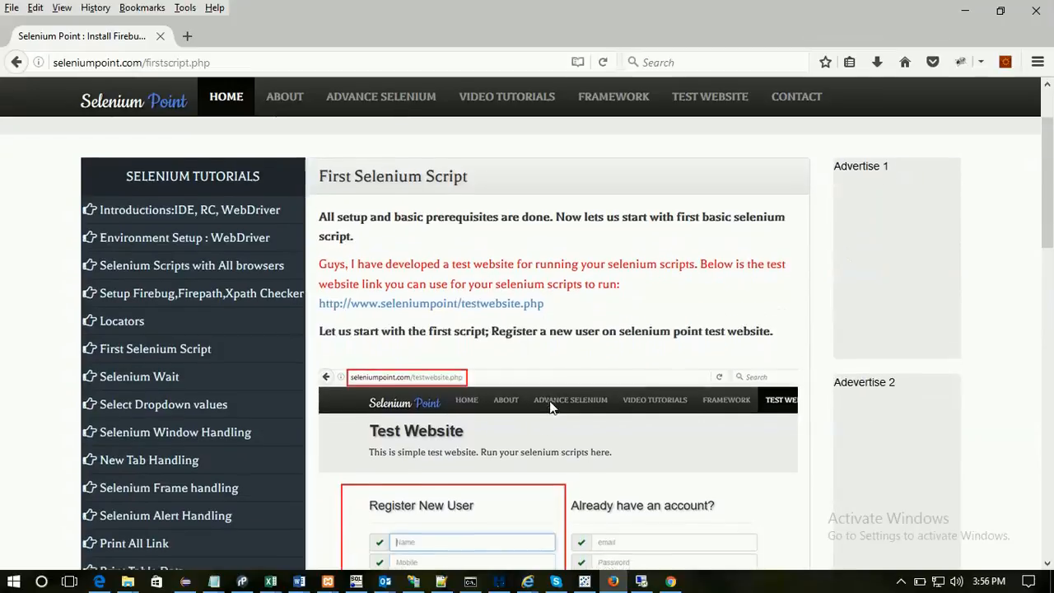
pyautogui.scroll(-3)
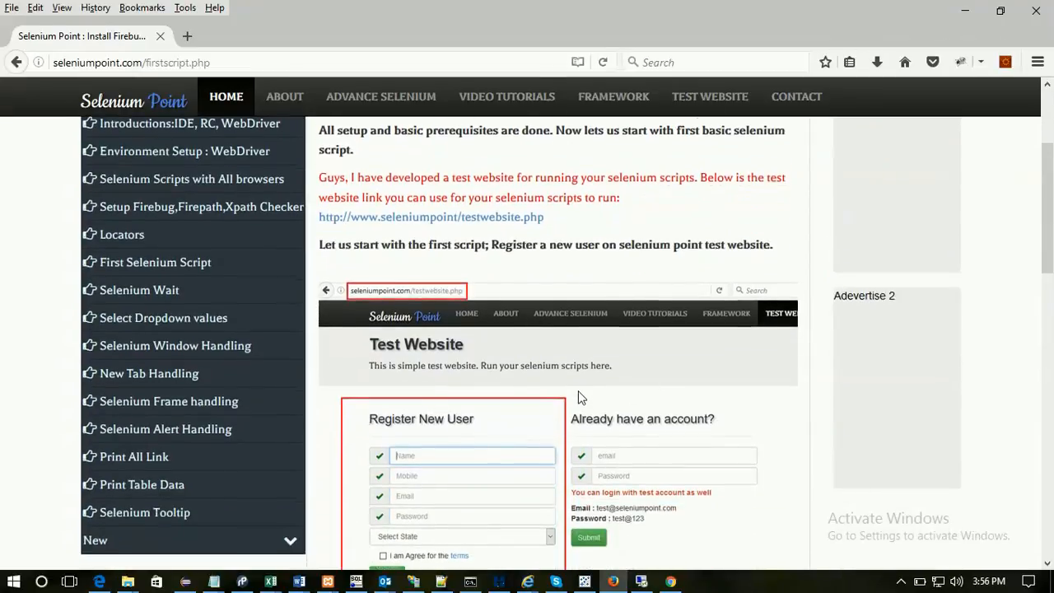
pyautogui.scroll(-3)
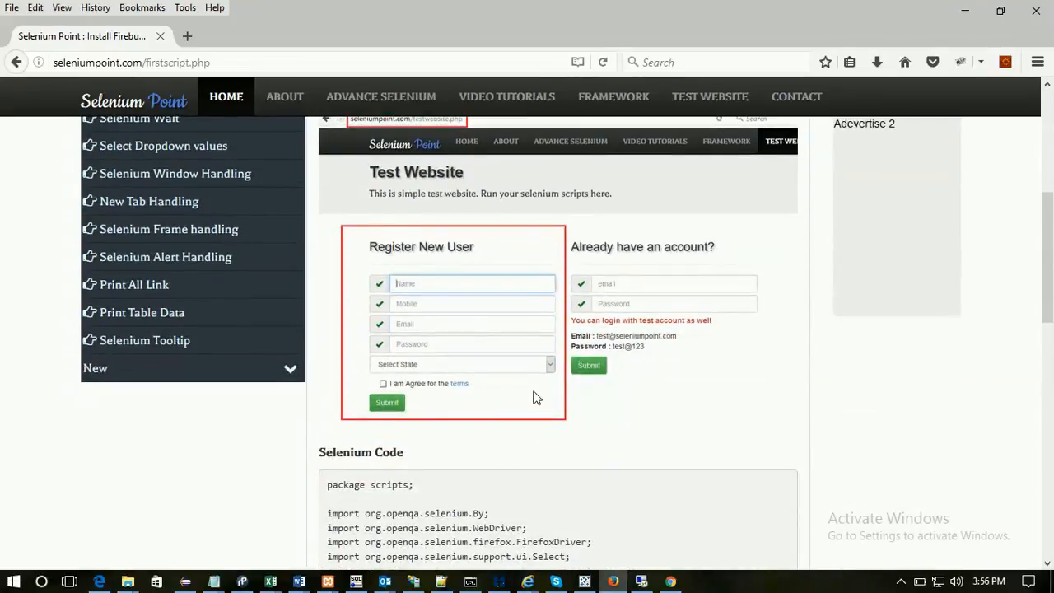
pyautogui.scroll(3)
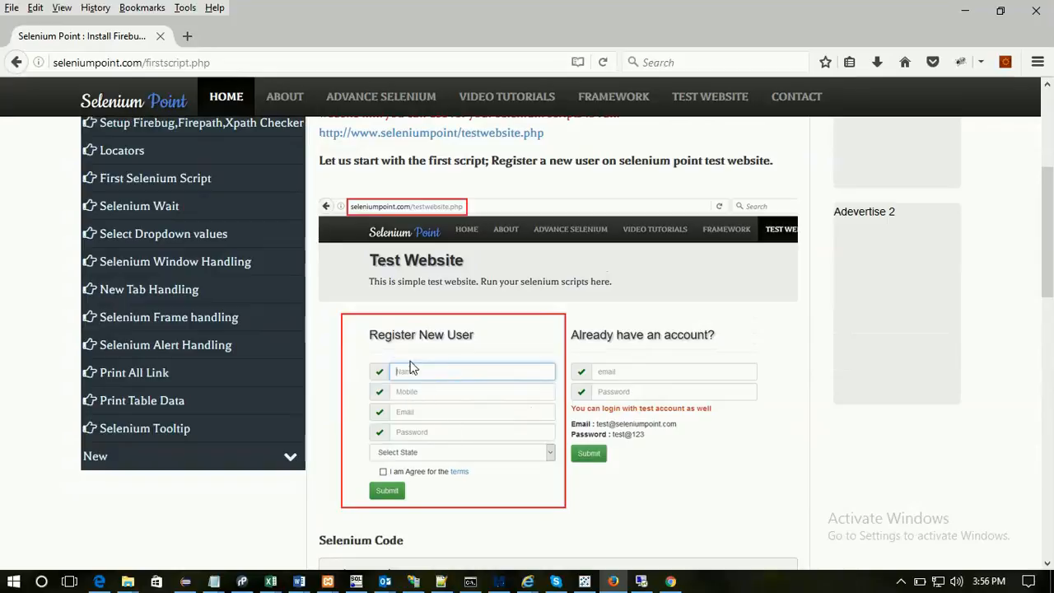
pyautogui.moveTo(567, 261)
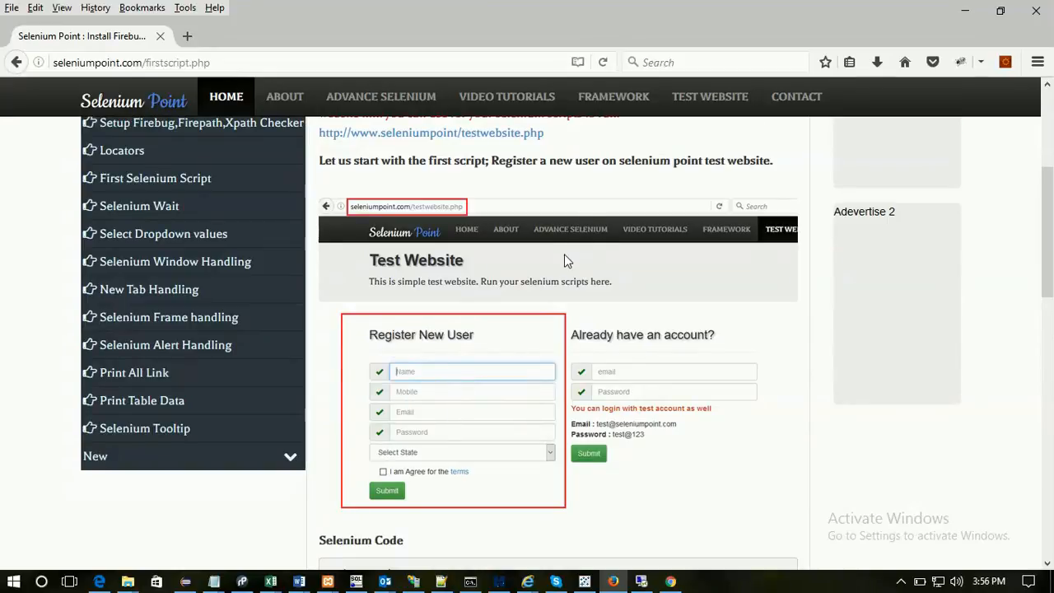
pyautogui.moveTo(710, 95)
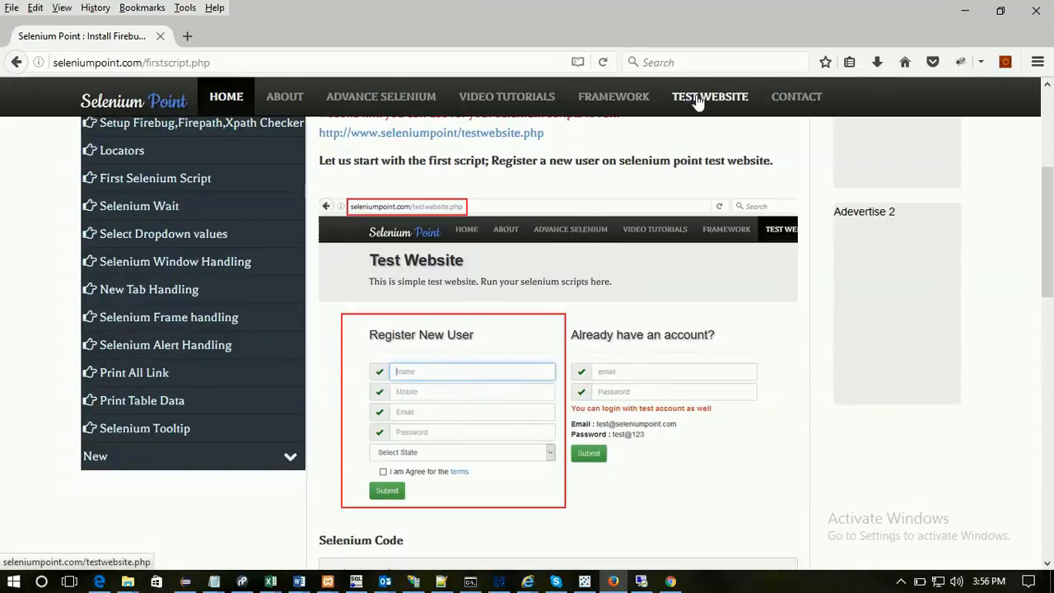
# Open the Test Website page with the Register New User form
pyautogui.click(708, 96)
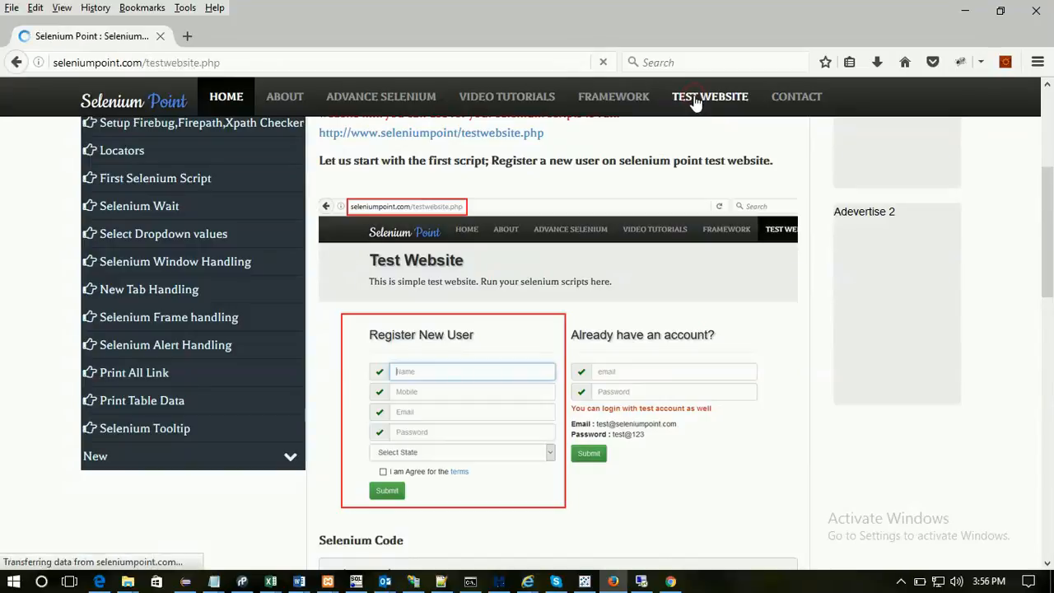
pyautogui.click(708, 96)
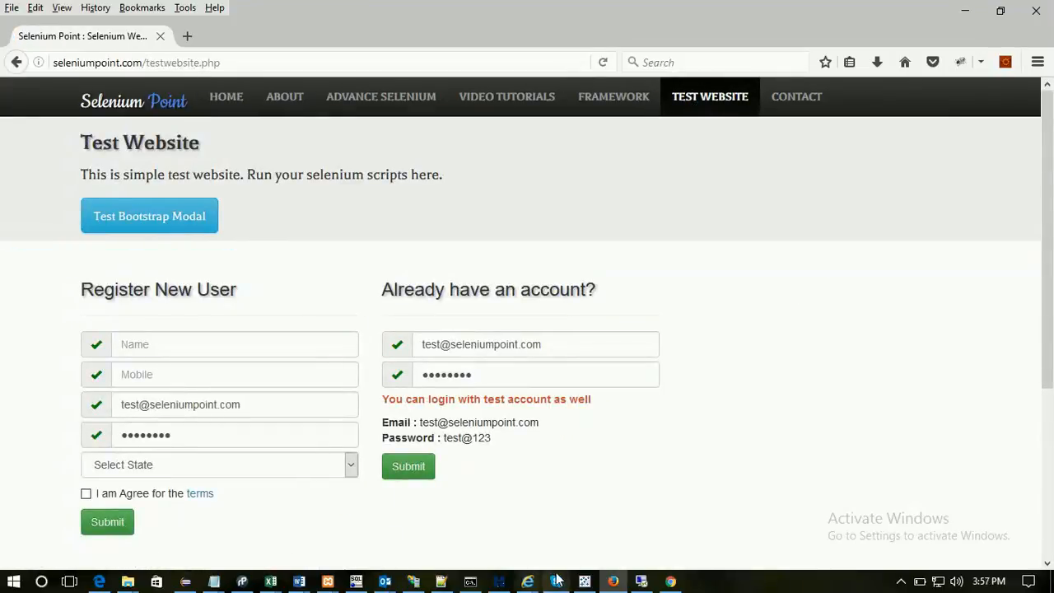
# Create class RegisterNewUser in the scripts package with a main method stub
pyautogui.click(184, 581)
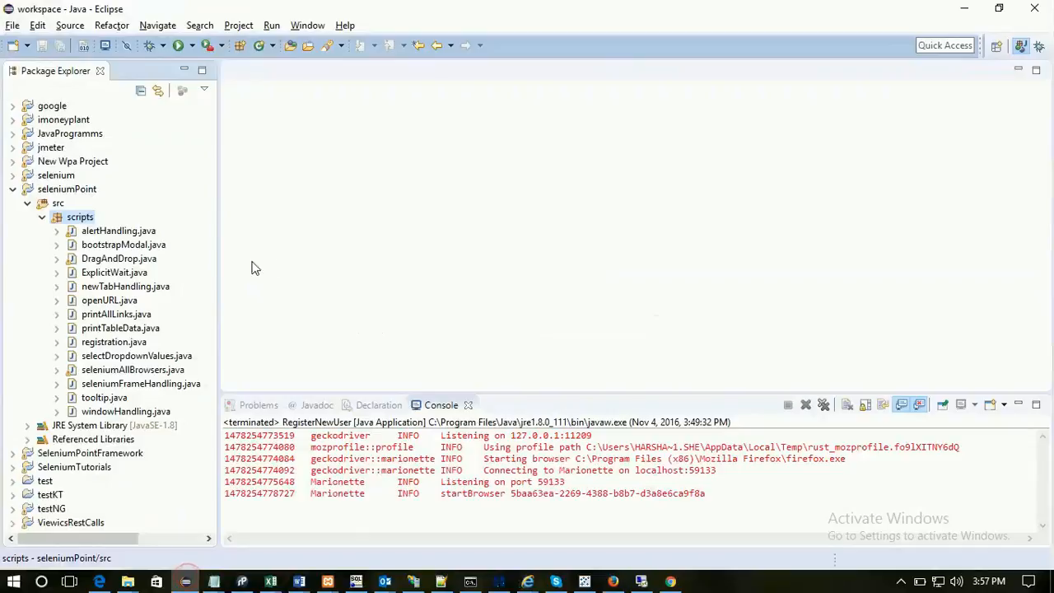
pyautogui.rightClick(79, 217)
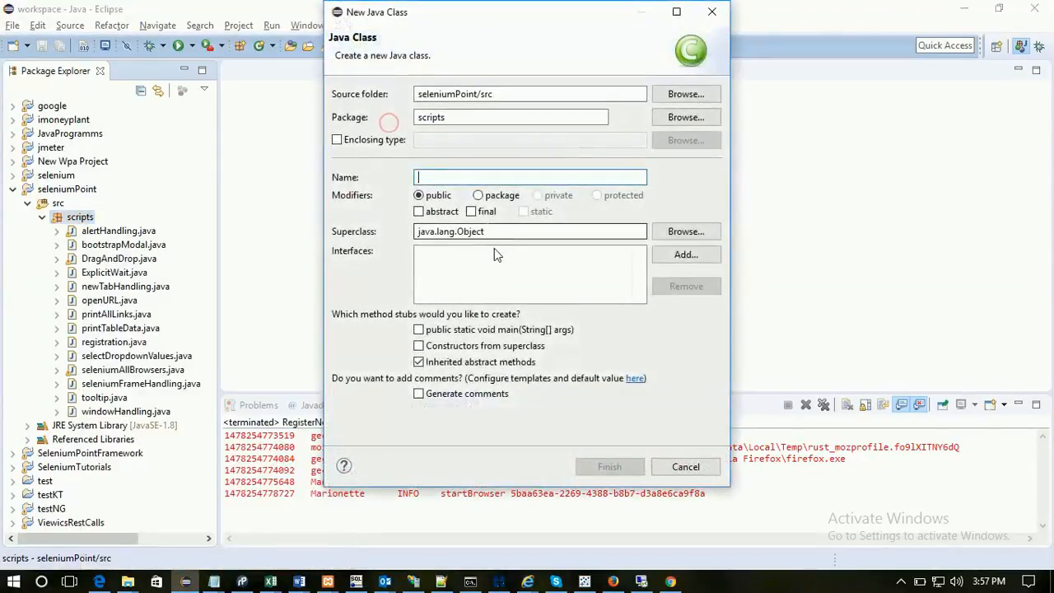
pyautogui.write('Reg')
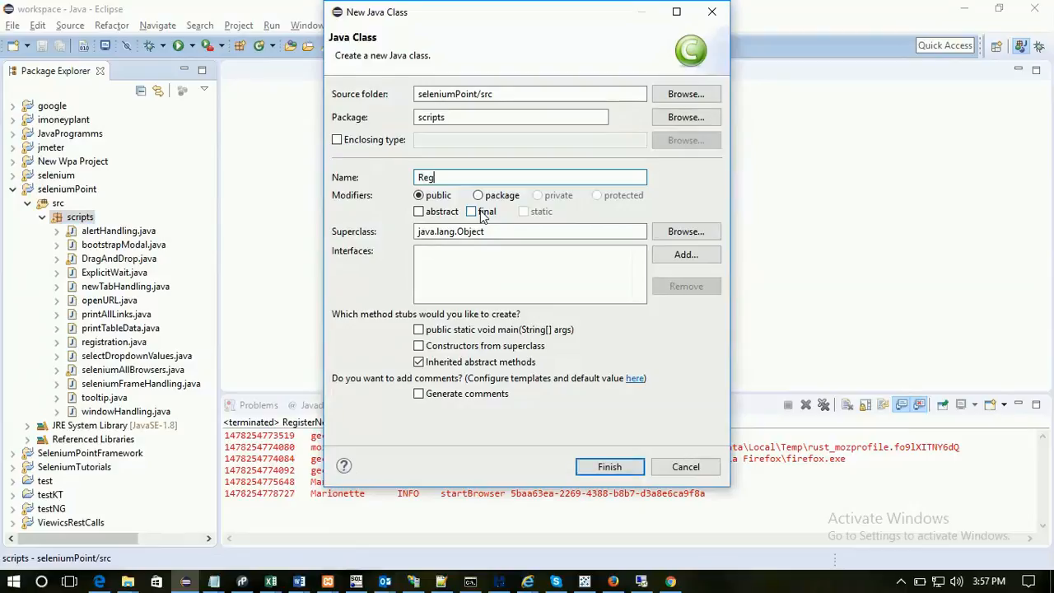
pyautogui.write('ister')
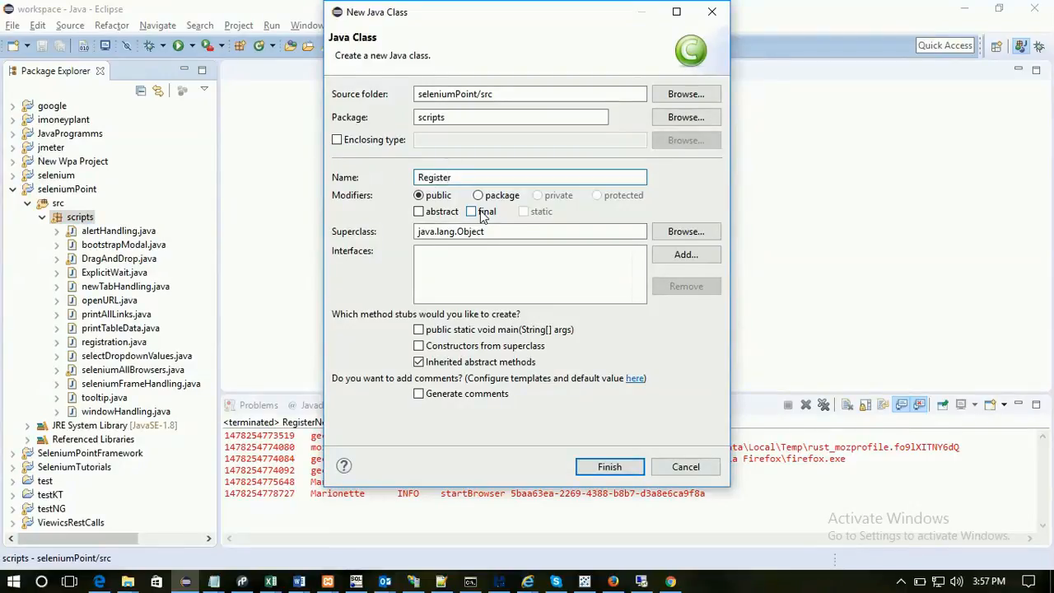
pyautogui.write('Newuse')
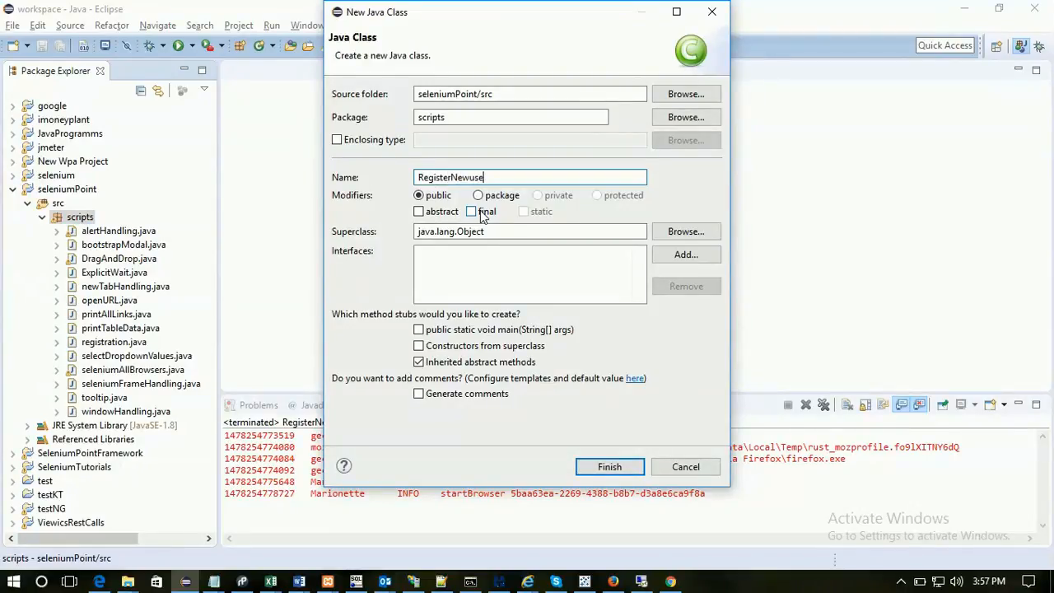
pyautogui.write('r')
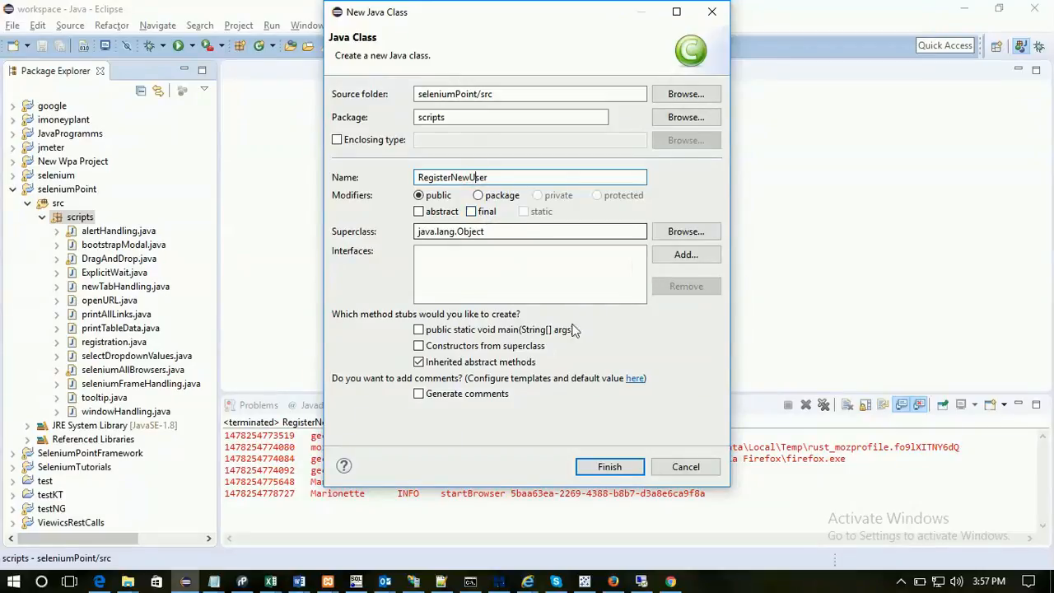
pyautogui.click(610, 466)
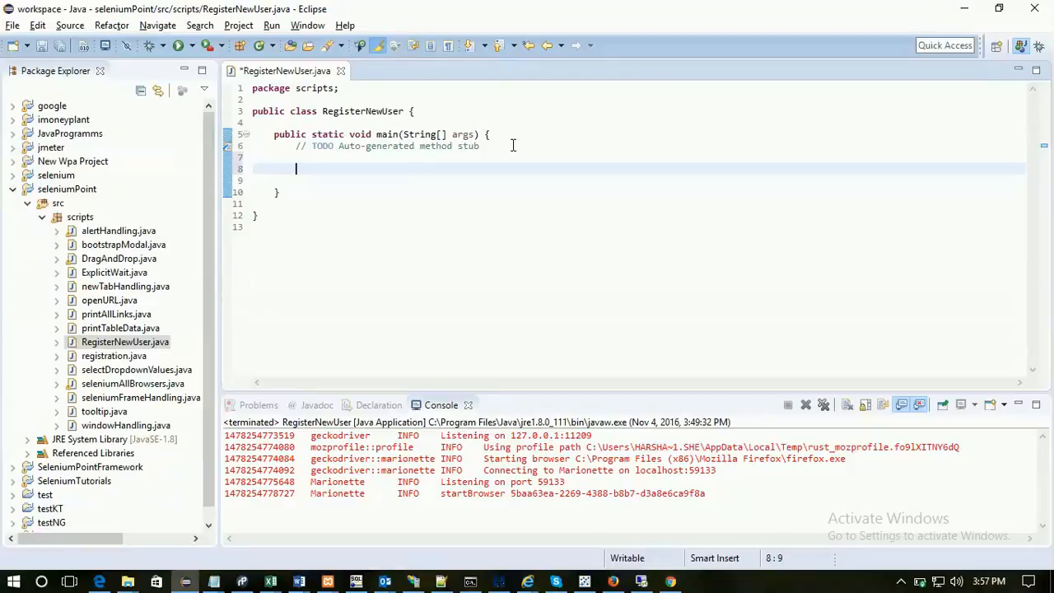
# Start a System.setProperty call with the key "webdriver.gecko.driver"
pyautogui.write('Syste')
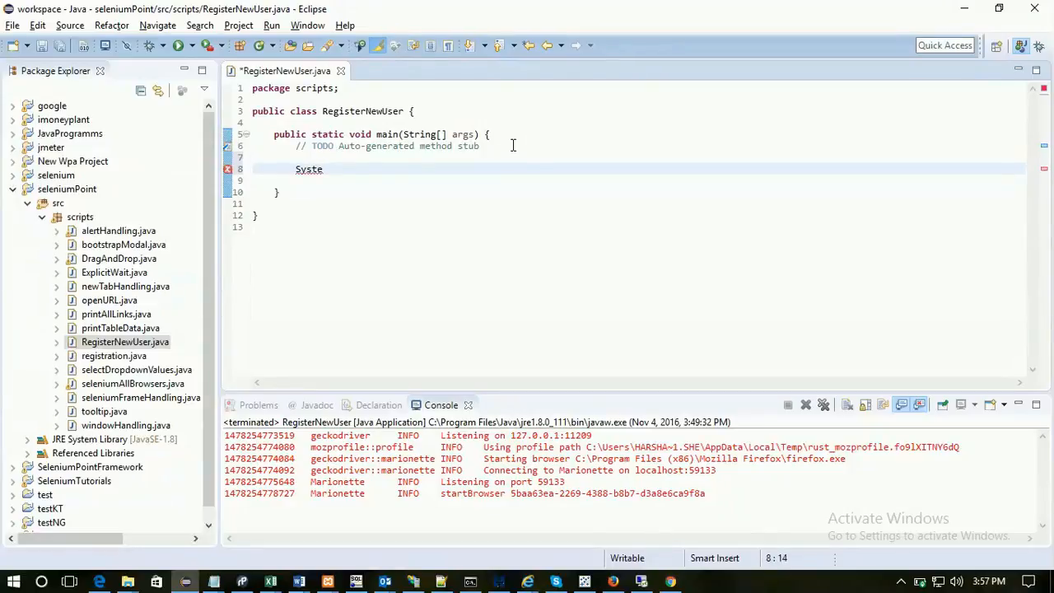
pyautogui.write('m')
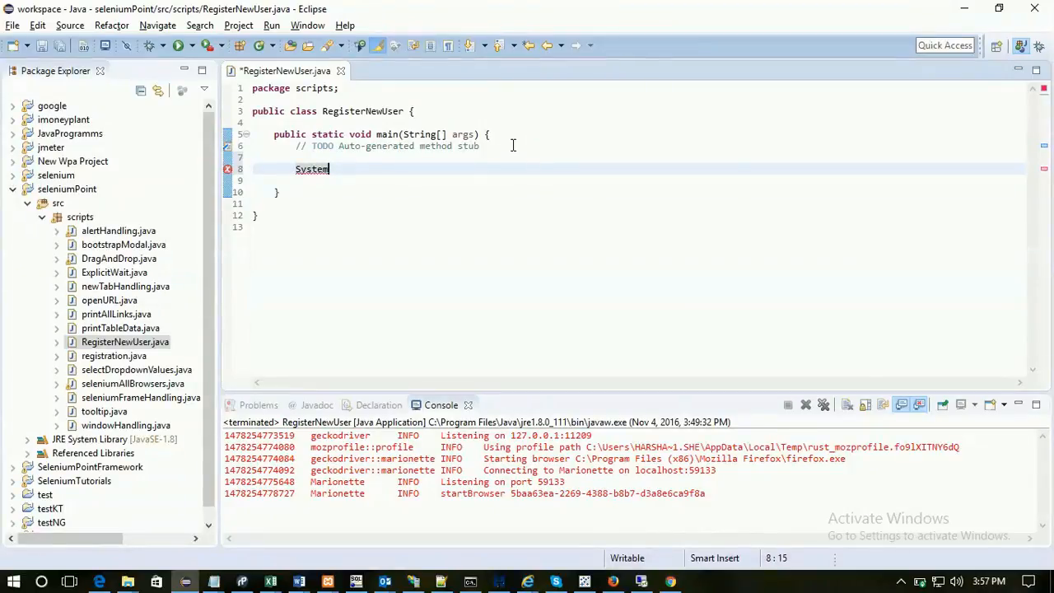
pyautogui.write('.se')
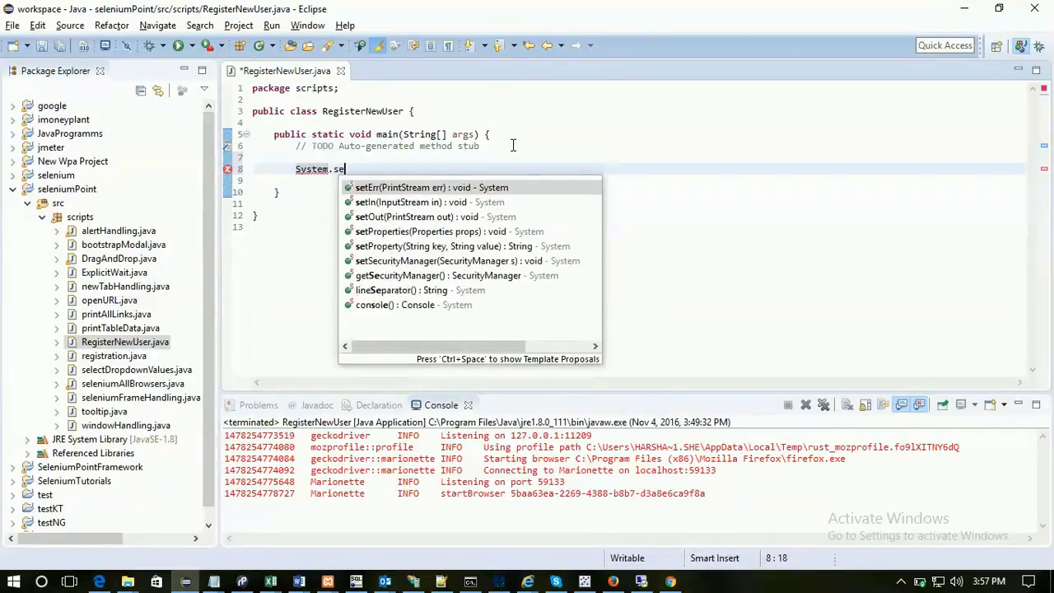
pyautogui.write('t')
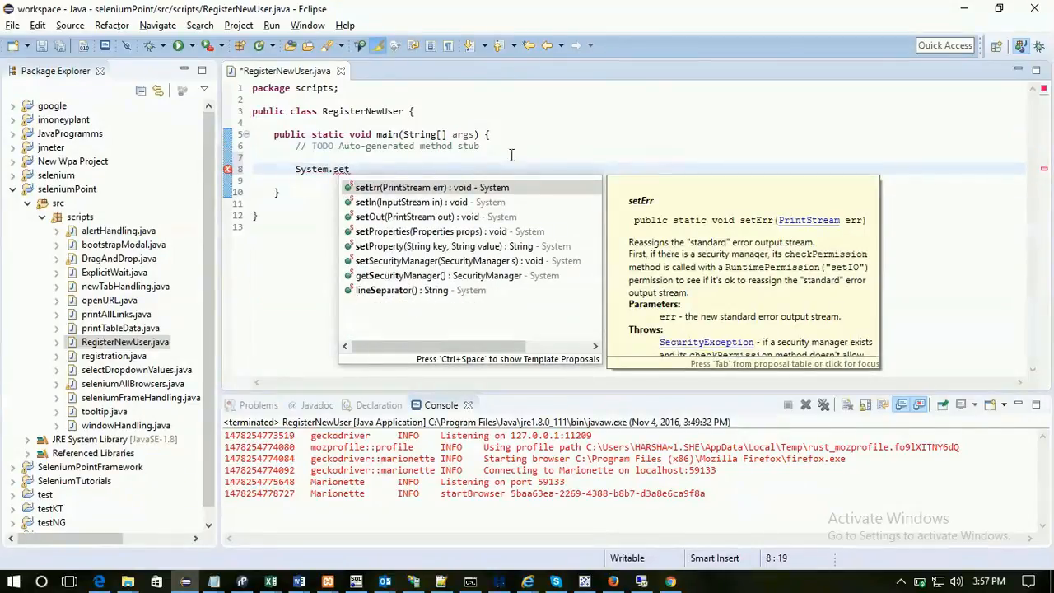
pyautogui.moveTo(399, 290)
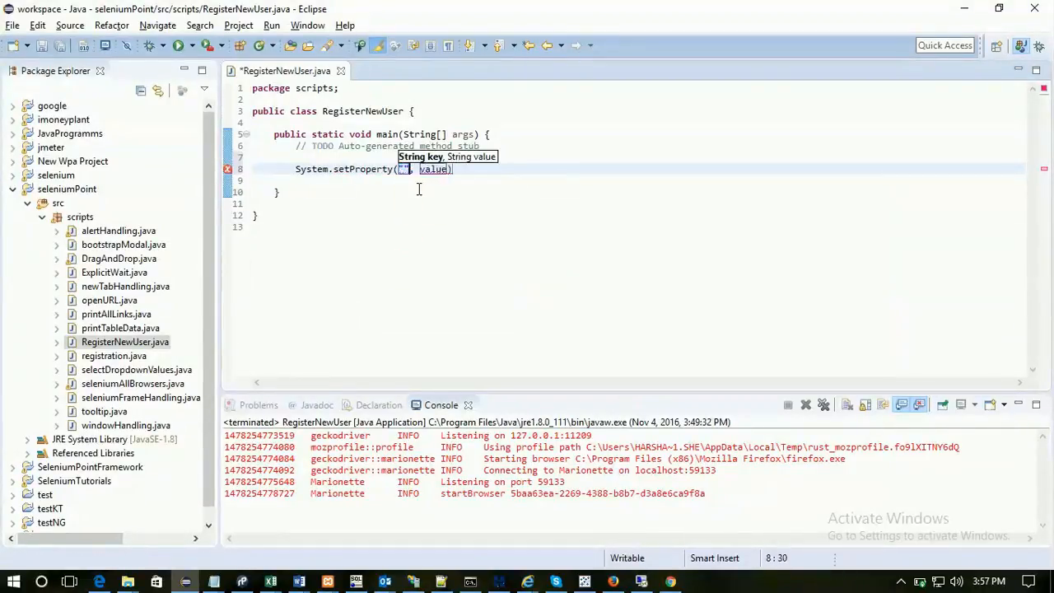
pyautogui.write('webdriver')
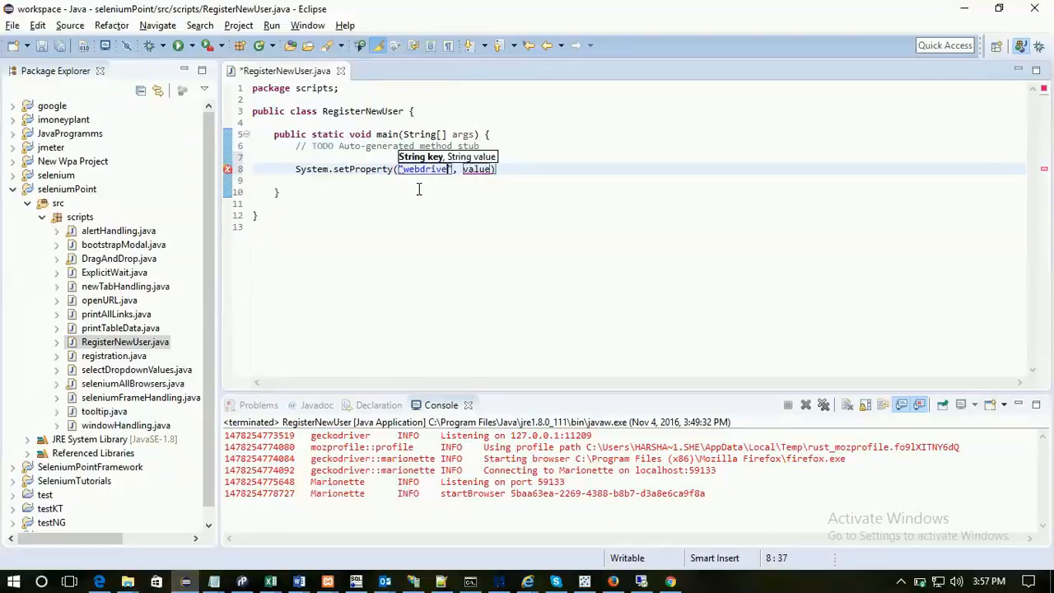
pyautogui.write('.gecko.driver')
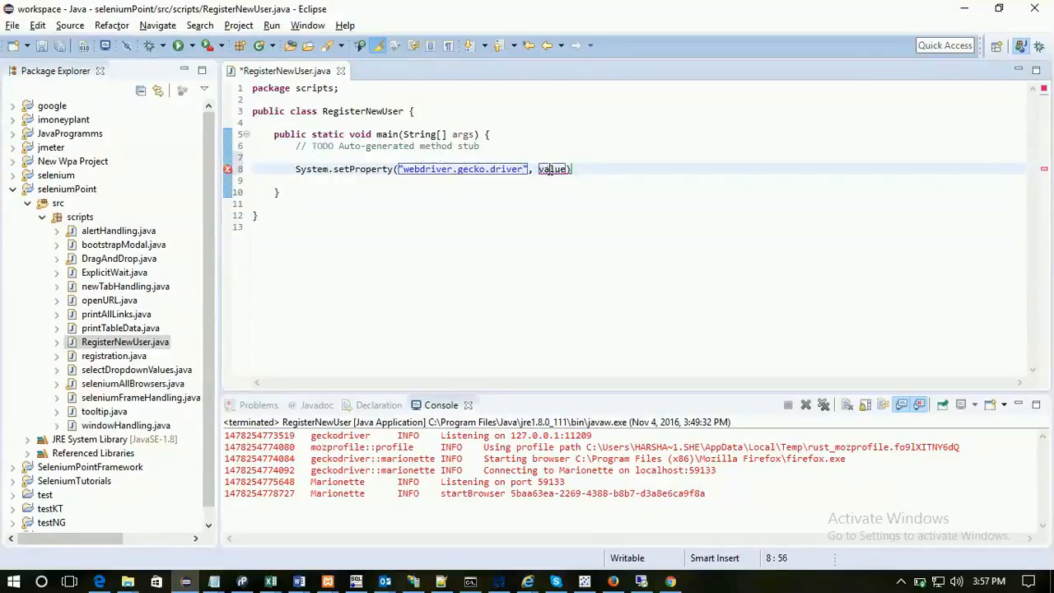
pyautogui.write('""')
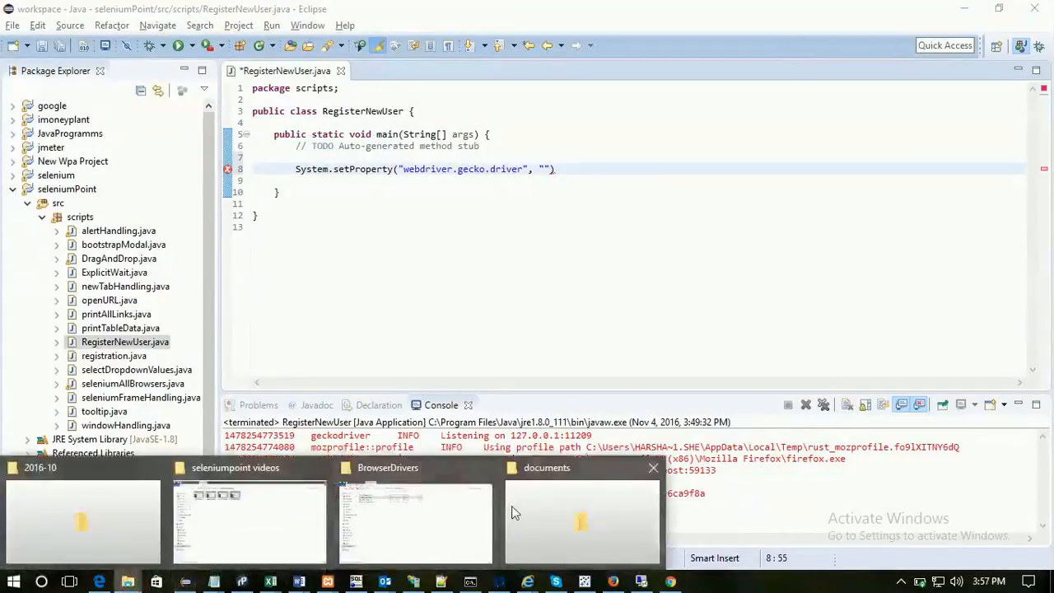
# Set the property value to C:\Harshal_personal\selenium\BrowserDrivers\geckodriver.exe
pyautogui.click(415, 519)
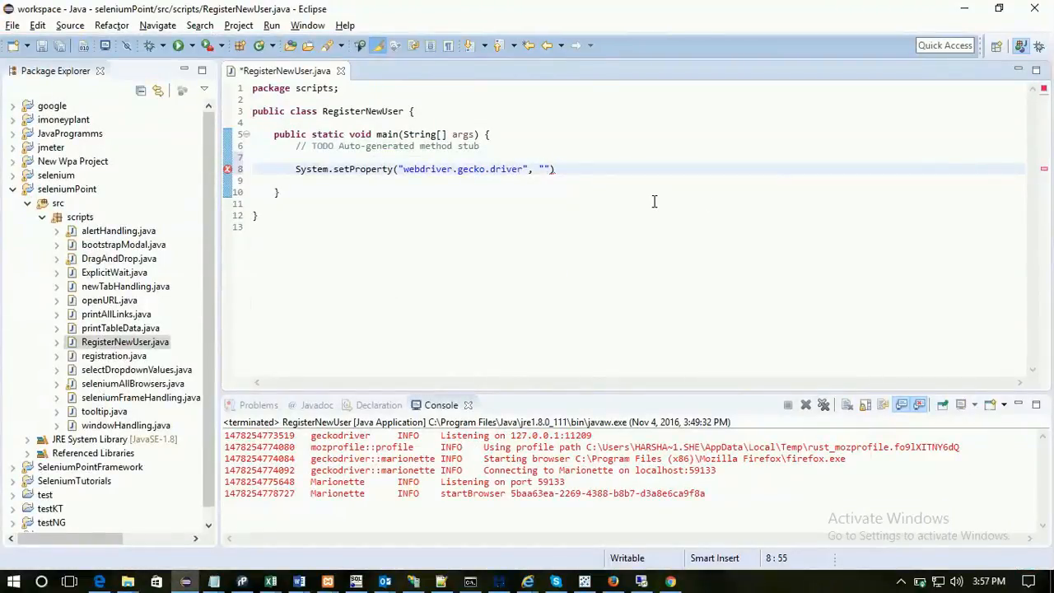
pyautogui.write('C:\\Harshal_personal\\selenium\\BrowserDrivers')
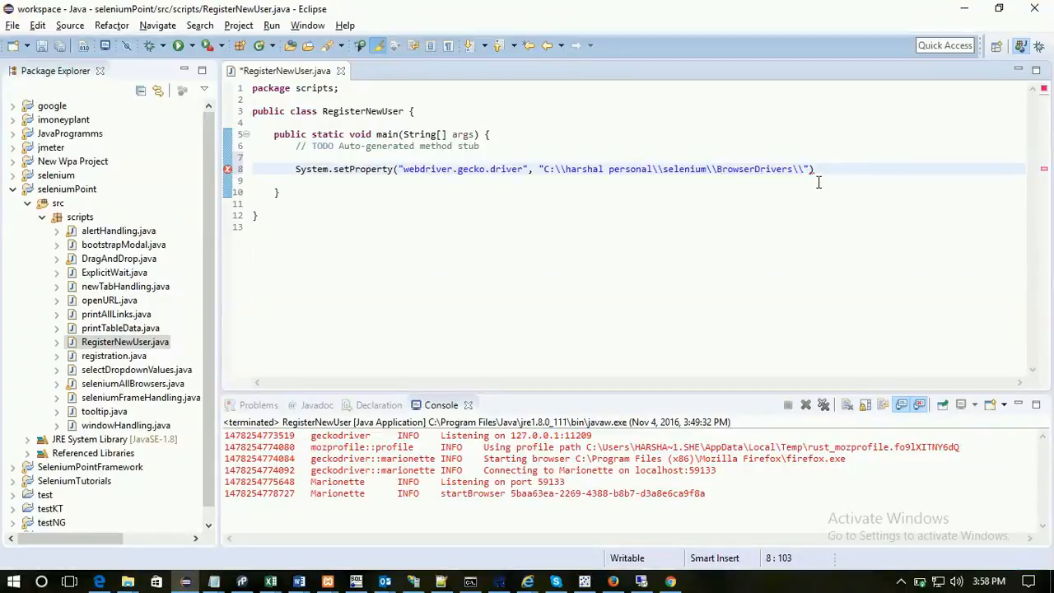
pyautogui.write('geckodriver.exe')
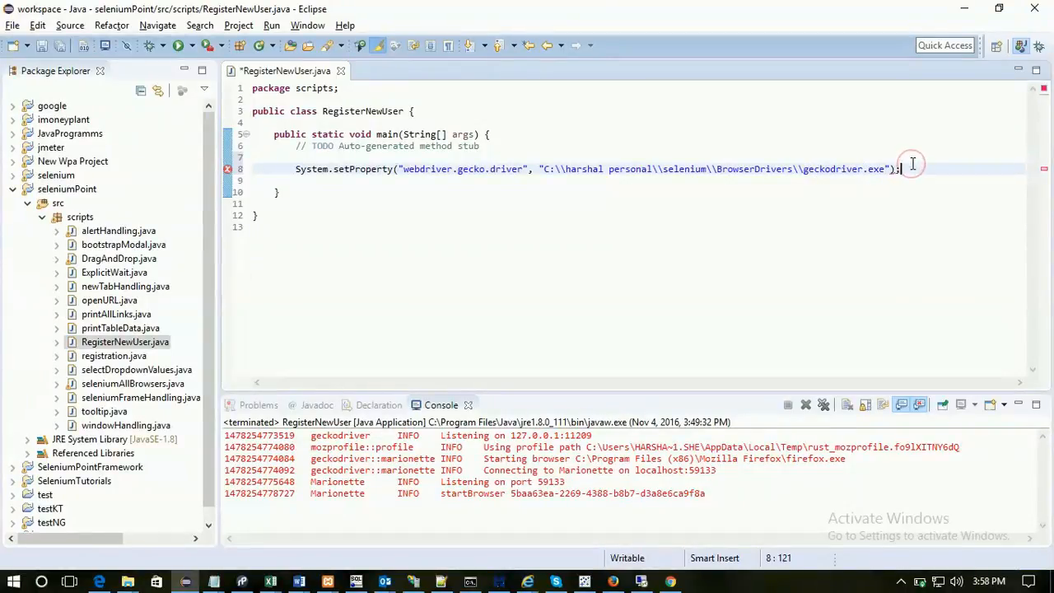
# Declare WebDriver driver = new FirefoxDriver() and import the WebDriver class
pyautogui.write('Web')
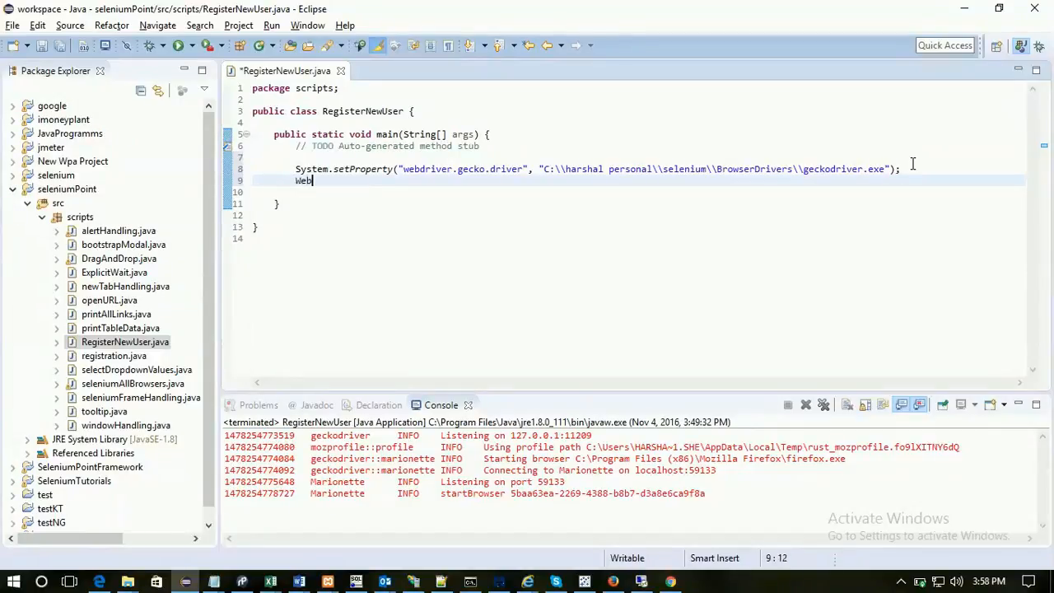
pyautogui.write('Driver d')
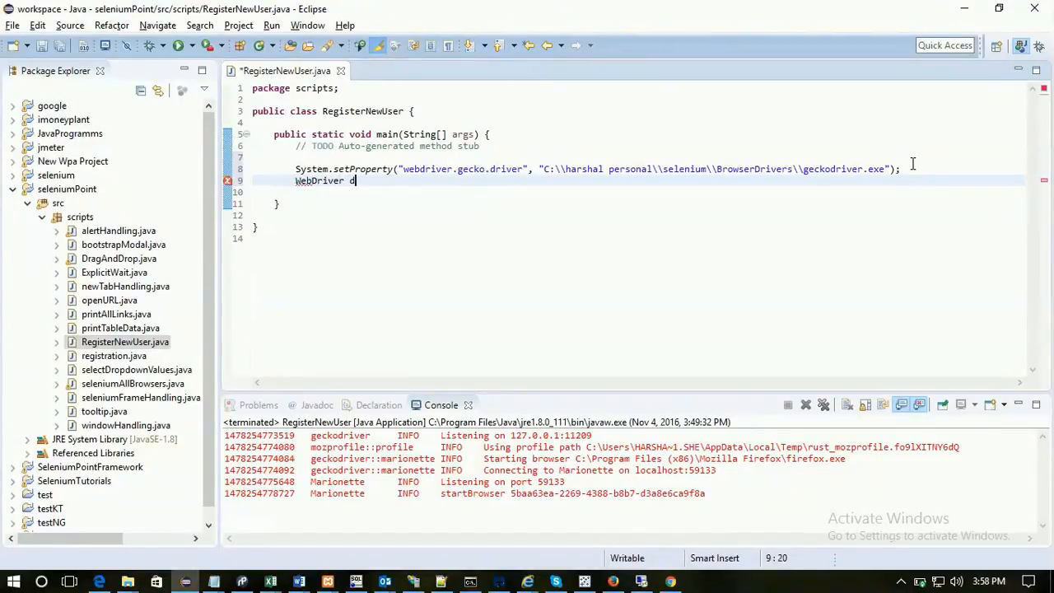
pyautogui.write('river=n')
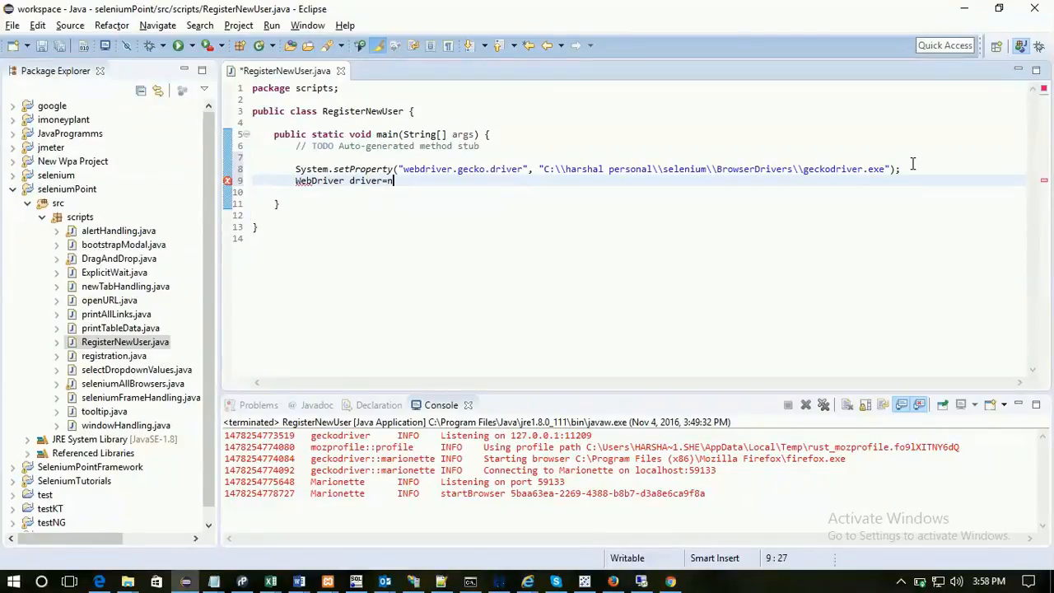
pyautogui.write('new FirefoxDriver();')
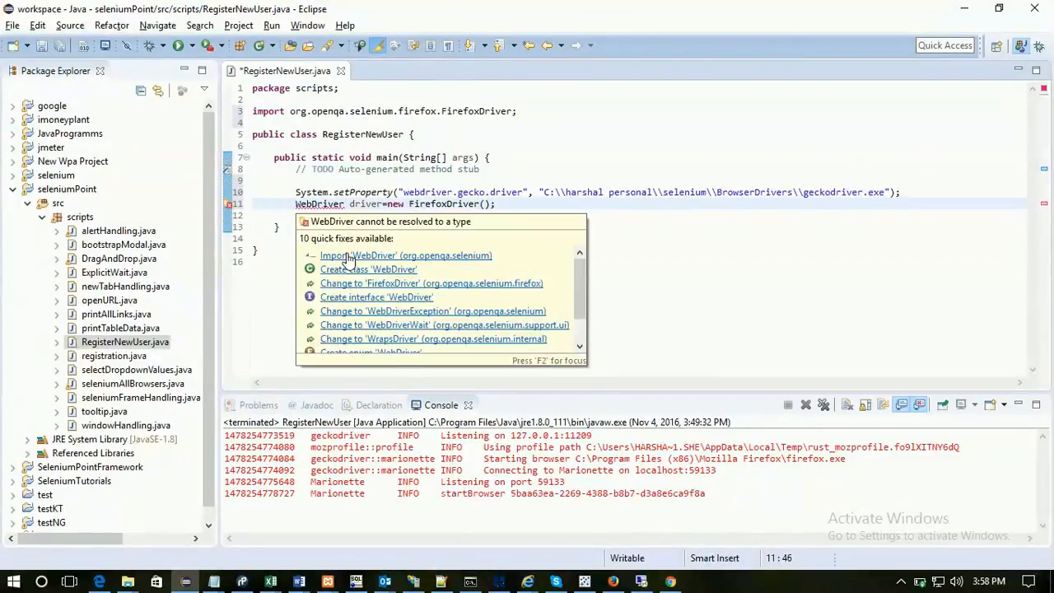
pyautogui.click(406, 256)
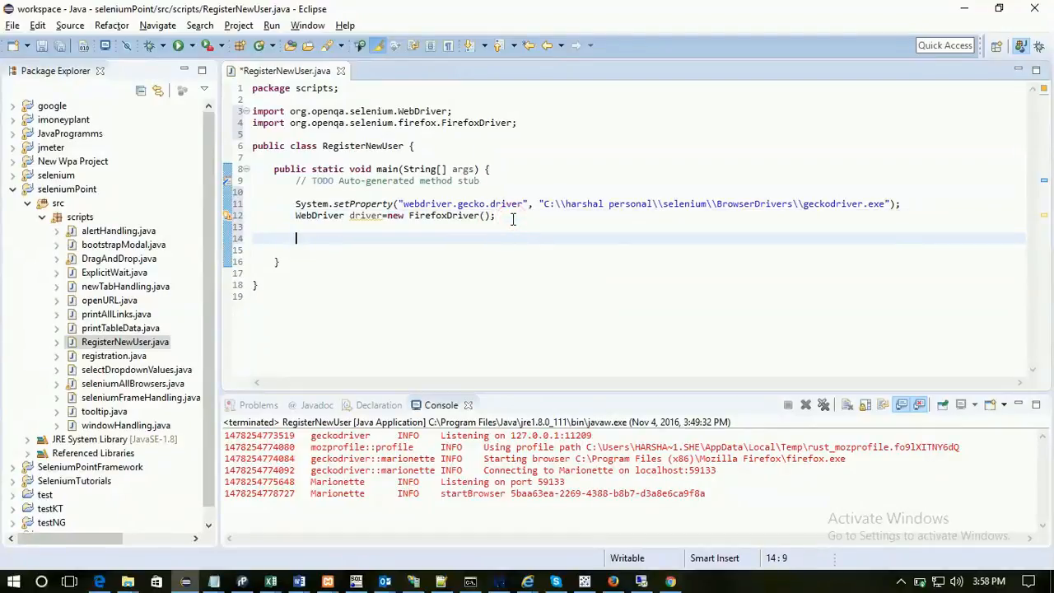
pyautogui.write('driver.get("");')
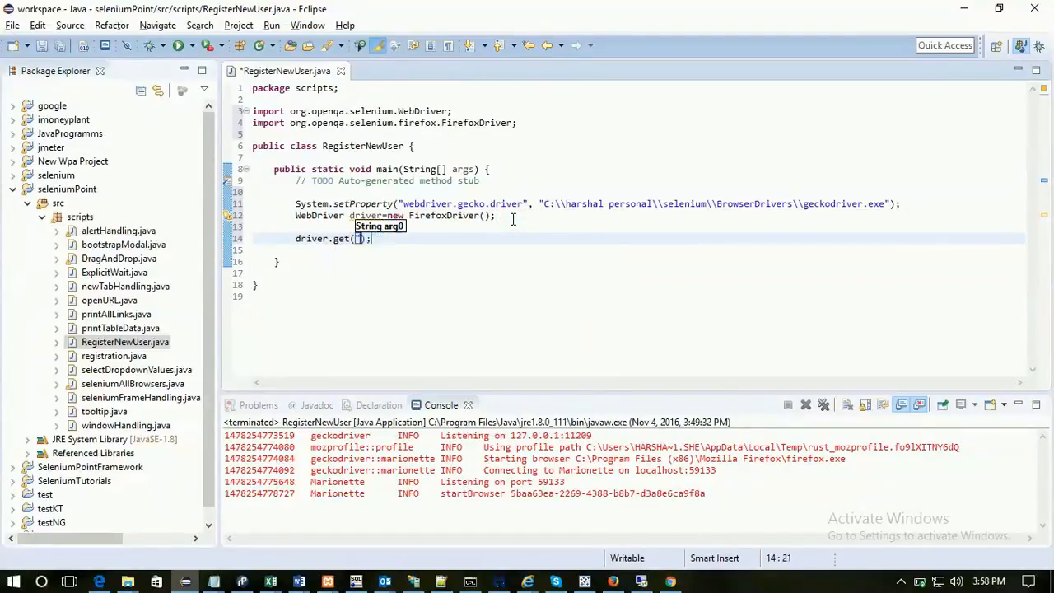
pyautogui.click(127, 582)
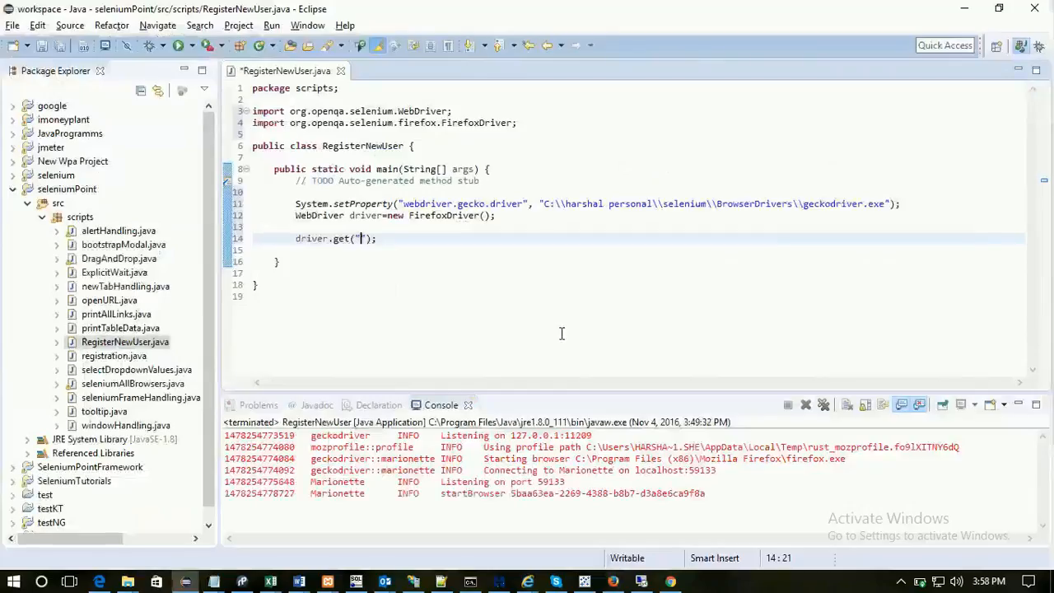
pyautogui.write('http://seleniumpoint.com/testwebsite.php')
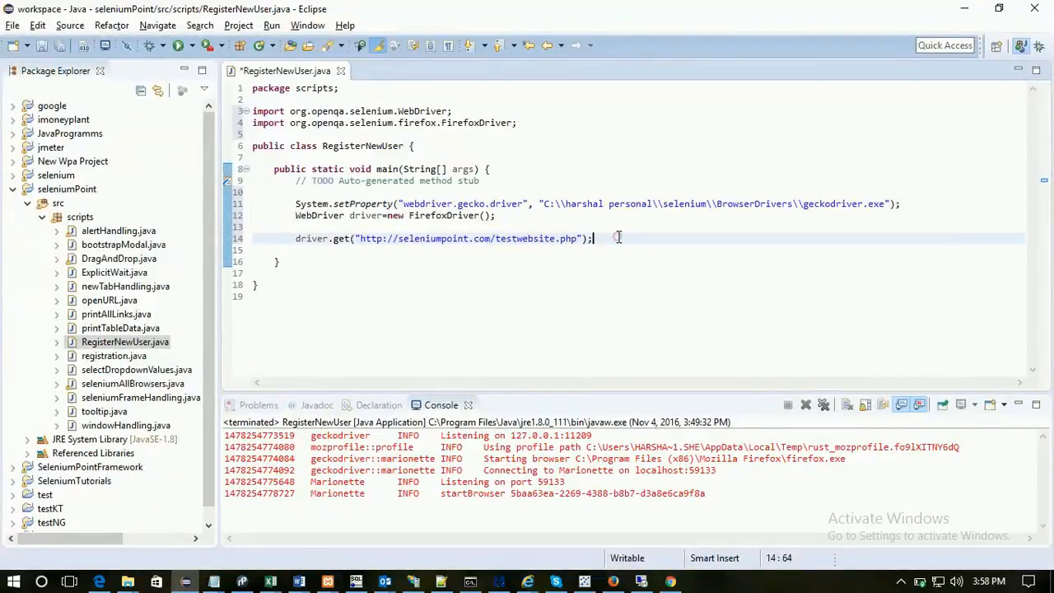
pyautogui.press('ctrl+s')
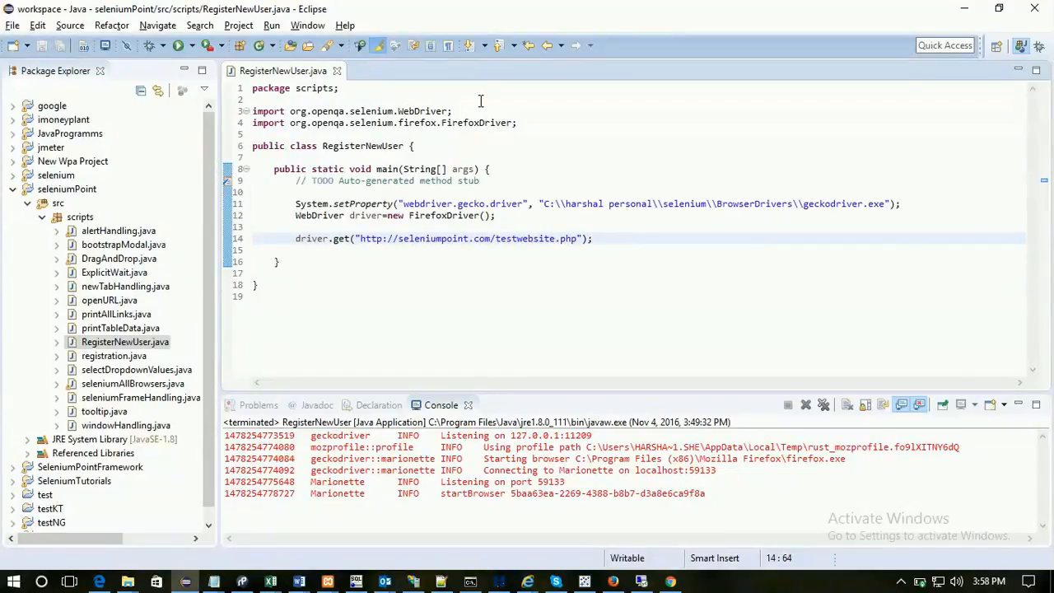
# Run RegisterNewUser so Firefox launches and loads the test website
pyautogui.click(178, 46)
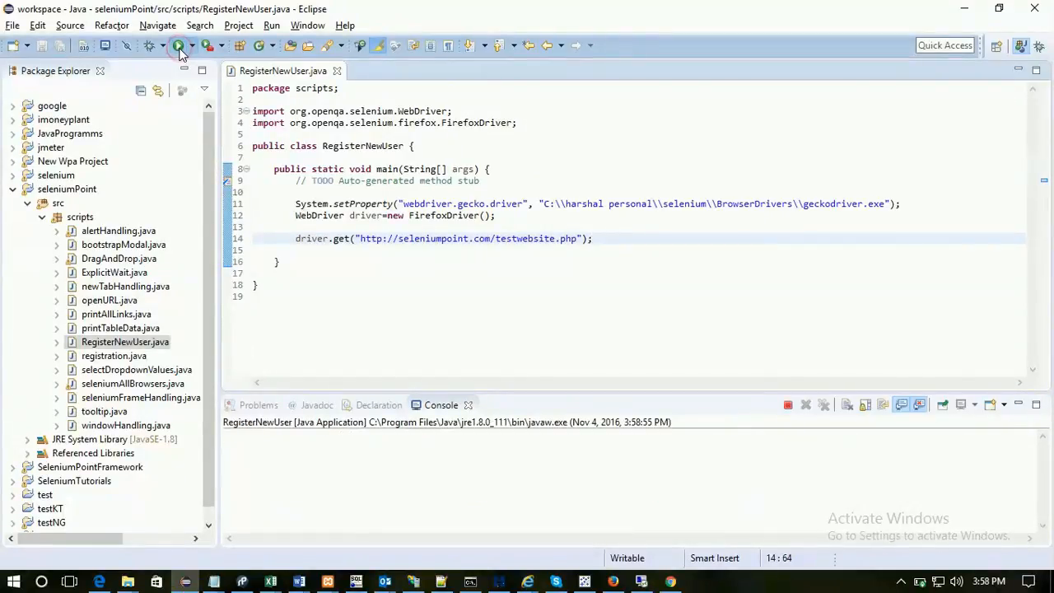
pyautogui.click(177, 47)
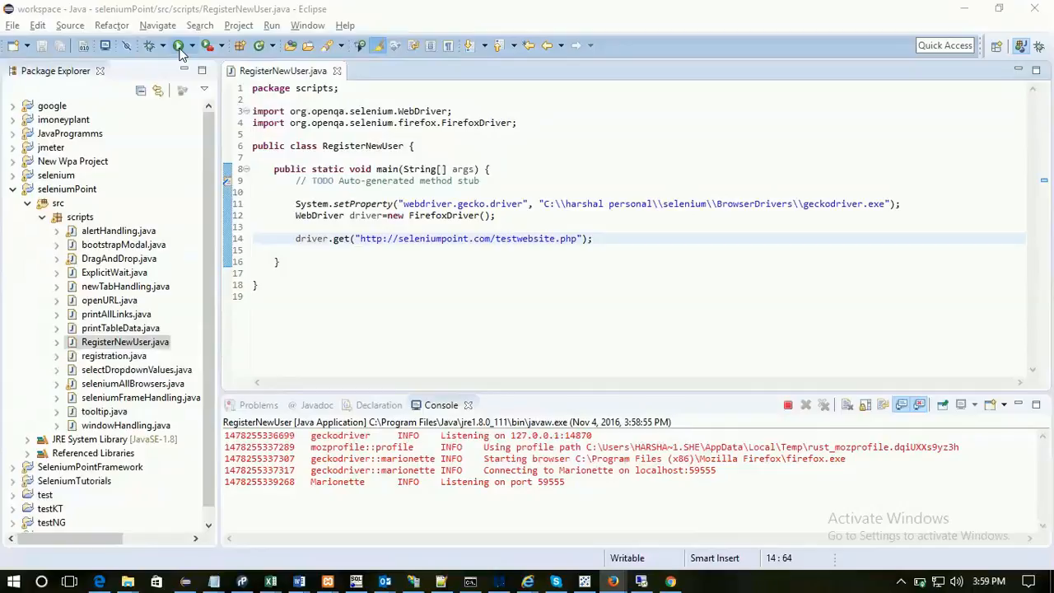
pyautogui.click(178, 46)
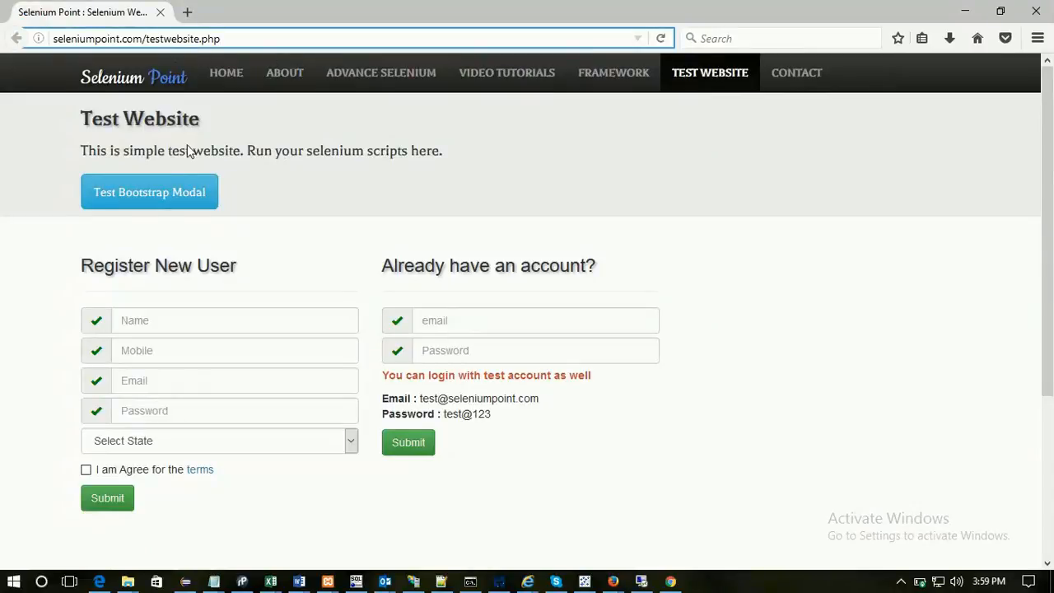
pyautogui.moveTo(207, 392)
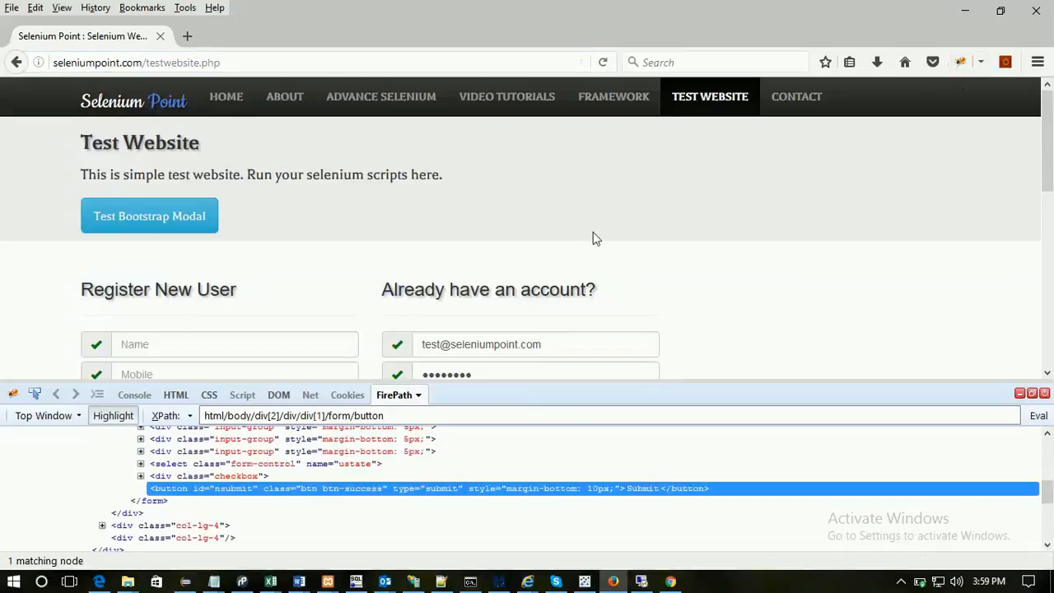
# Inspect the Register New User form's Name input with FirePath to read id="name"
pyautogui.scroll(-3)
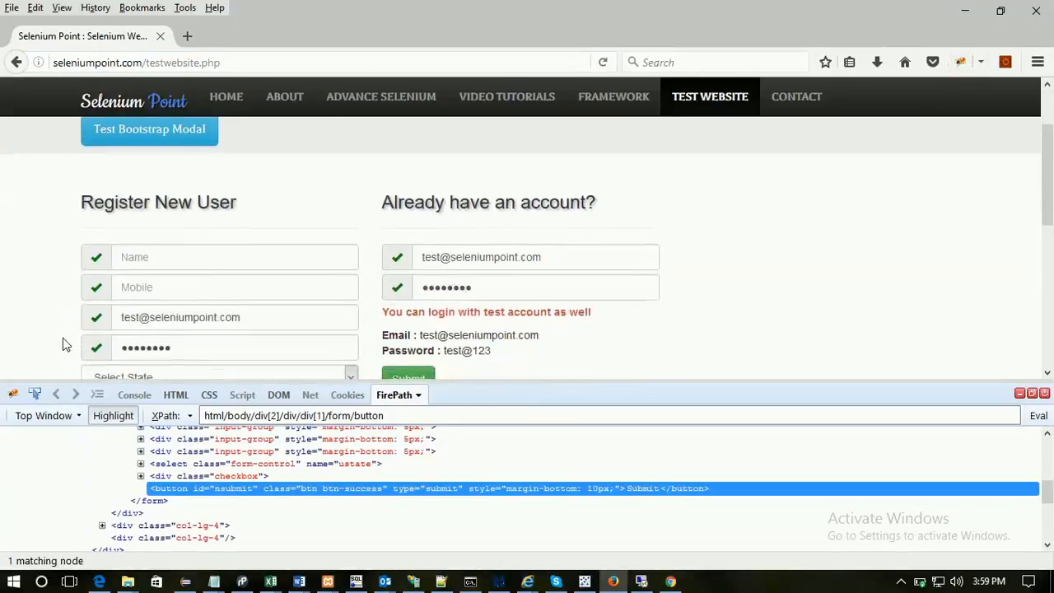
pyautogui.scroll(-3)
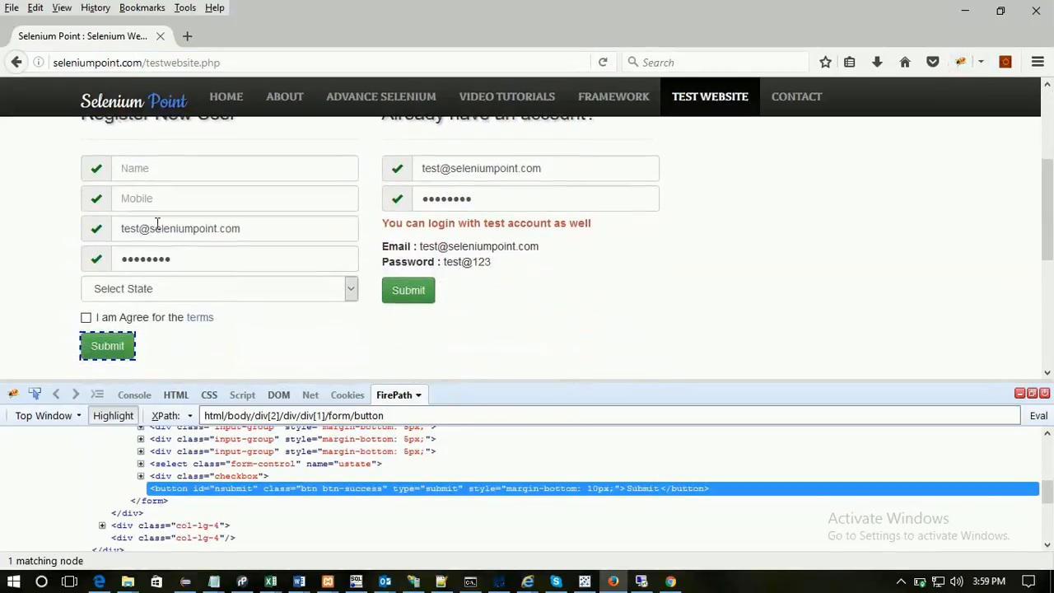
pyautogui.click(234, 168)
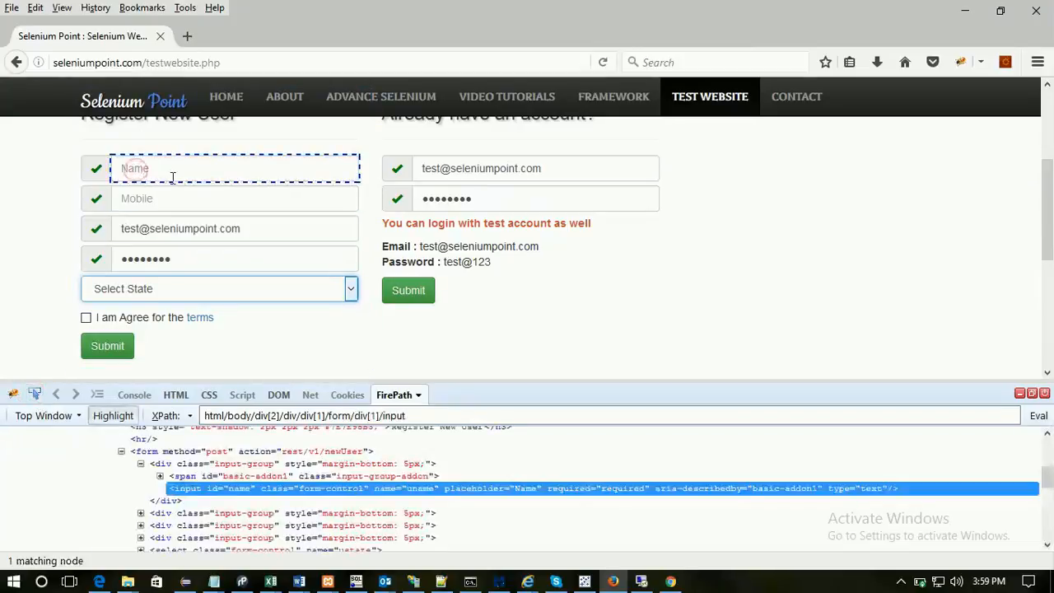
pyautogui.moveTo(208, 372)
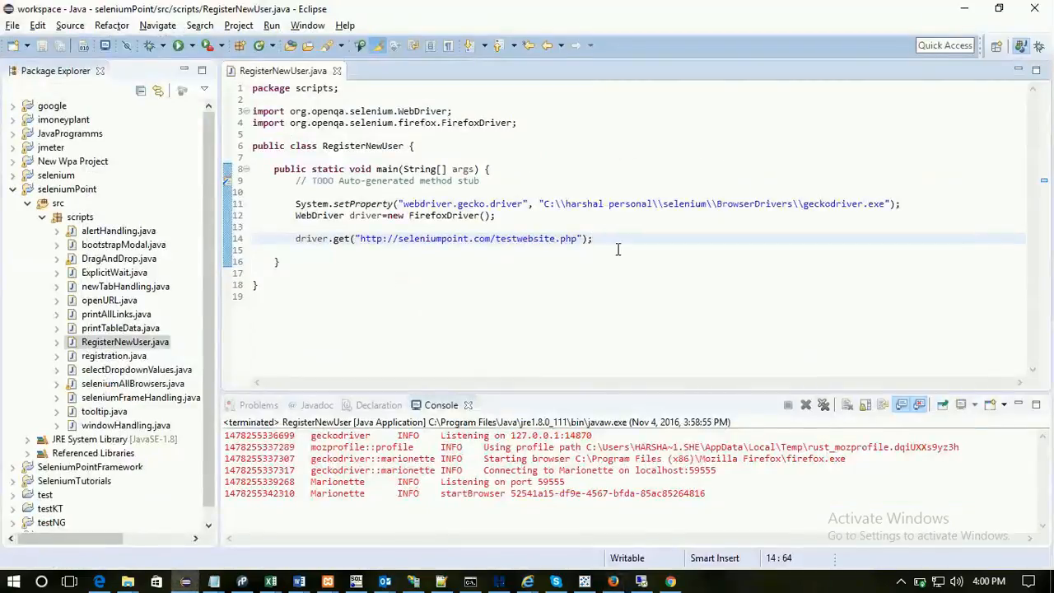
# Add driver.findElement(By.id("name")).sendKeys("harshal shewale") on a new line
pyautogui.press('Return')
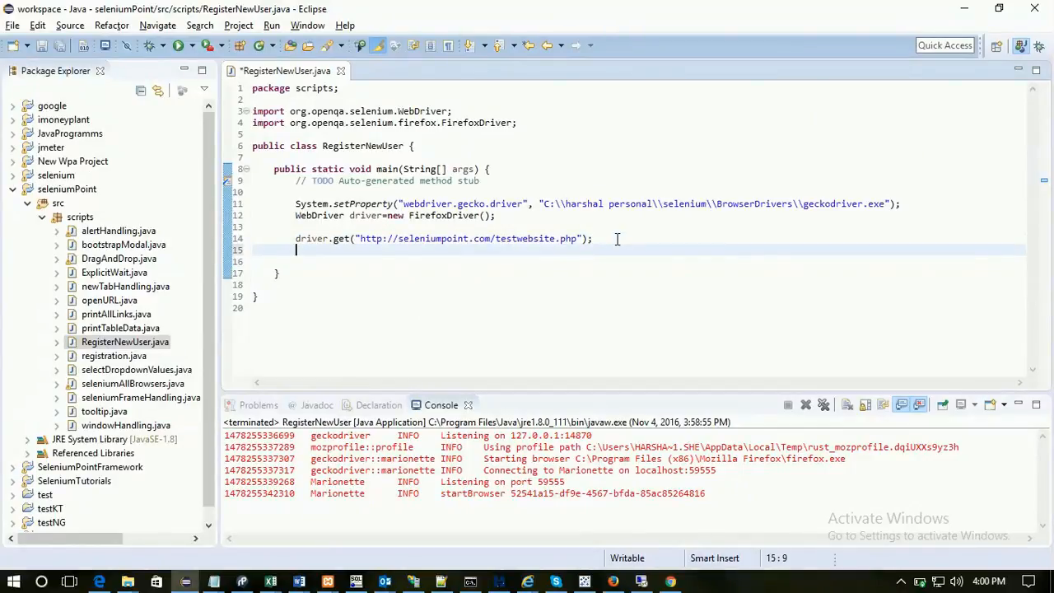
pyautogui.write('driver')
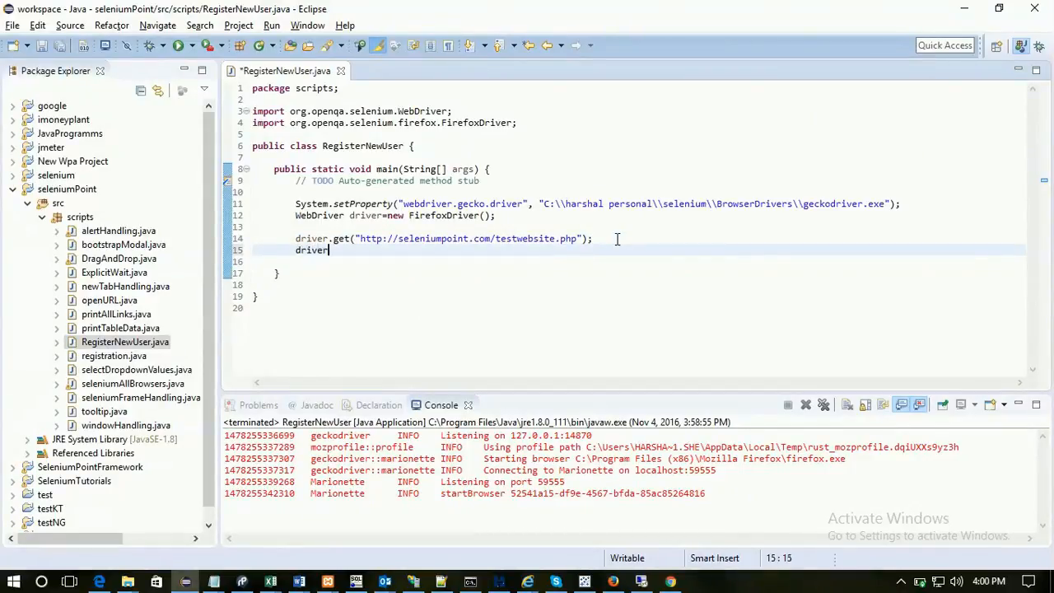
pyautogui.write('.f')
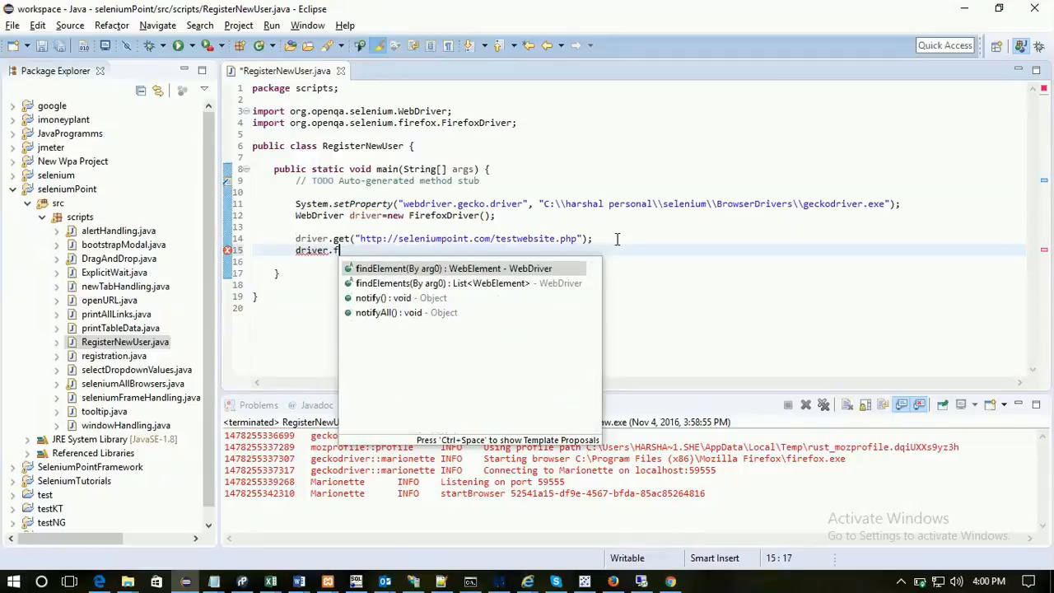
pyautogui.click(453, 267)
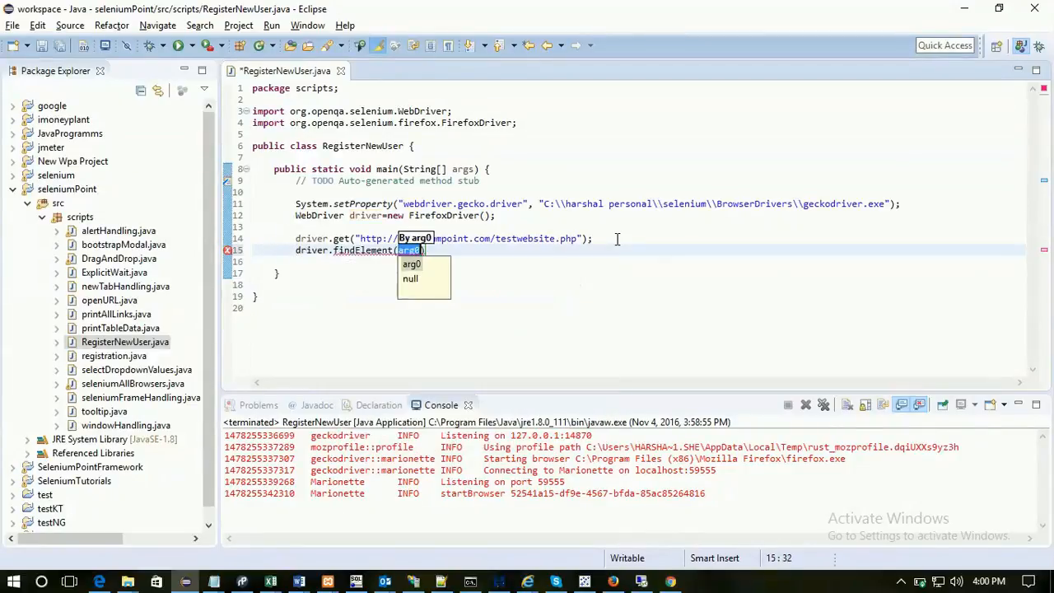
pyautogui.write('By.id(id')
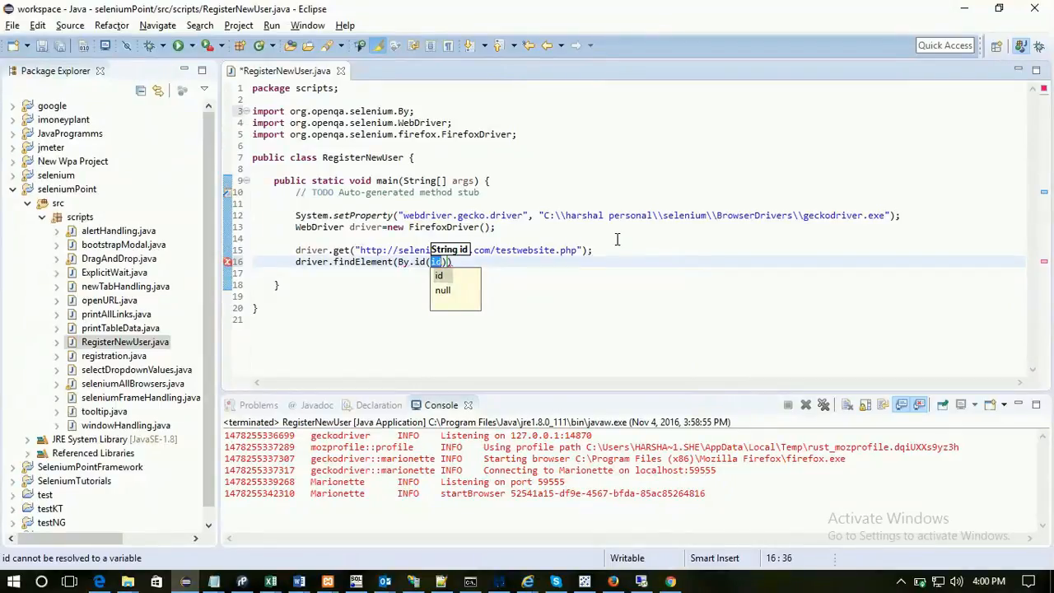
pyautogui.write('"name"')
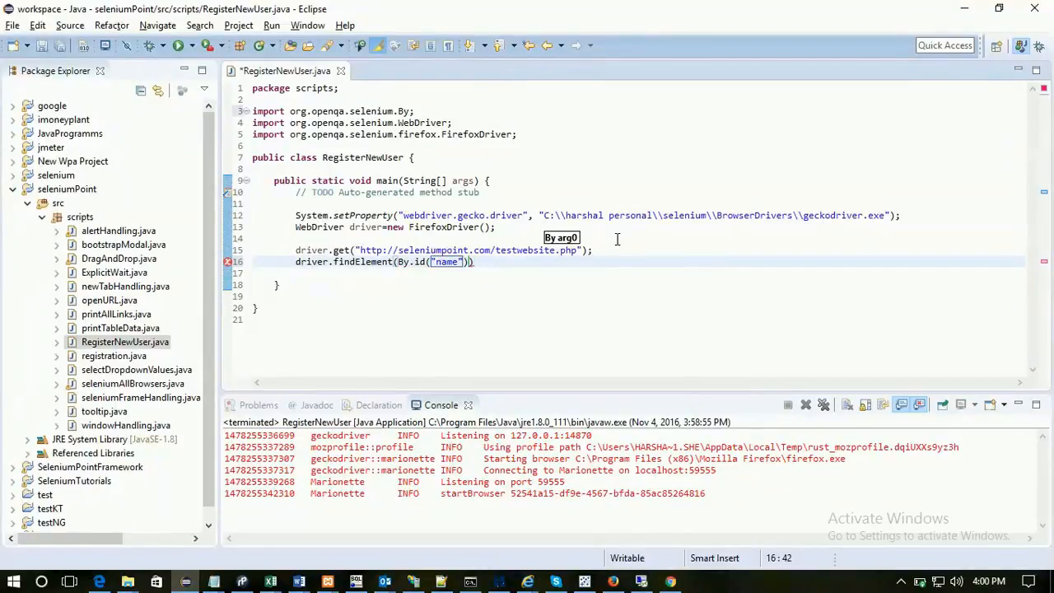
pyautogui.write('.sendKeys("harsh");')
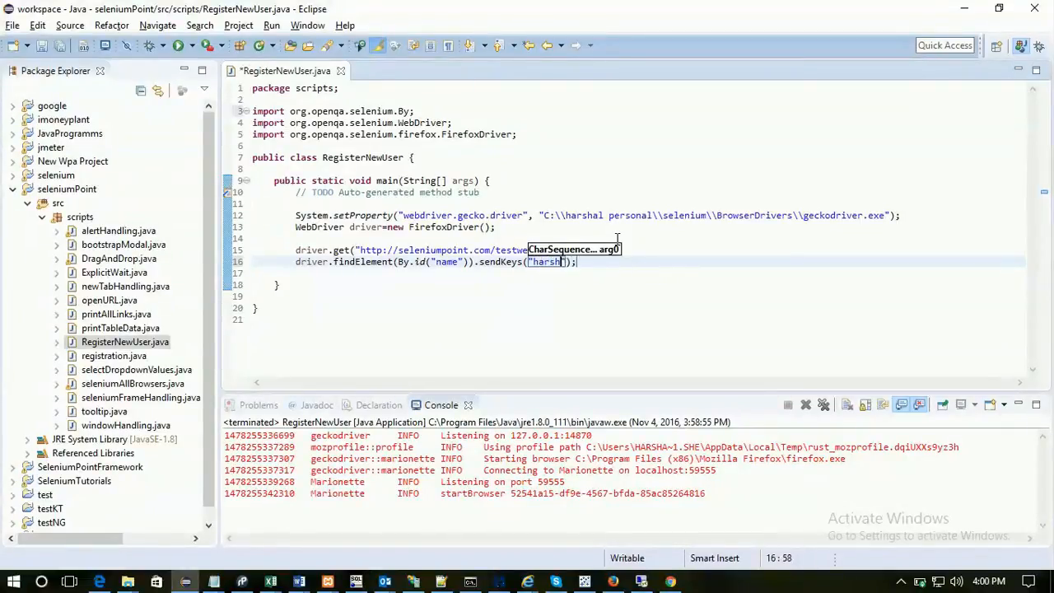
pyautogui.write('shewale')
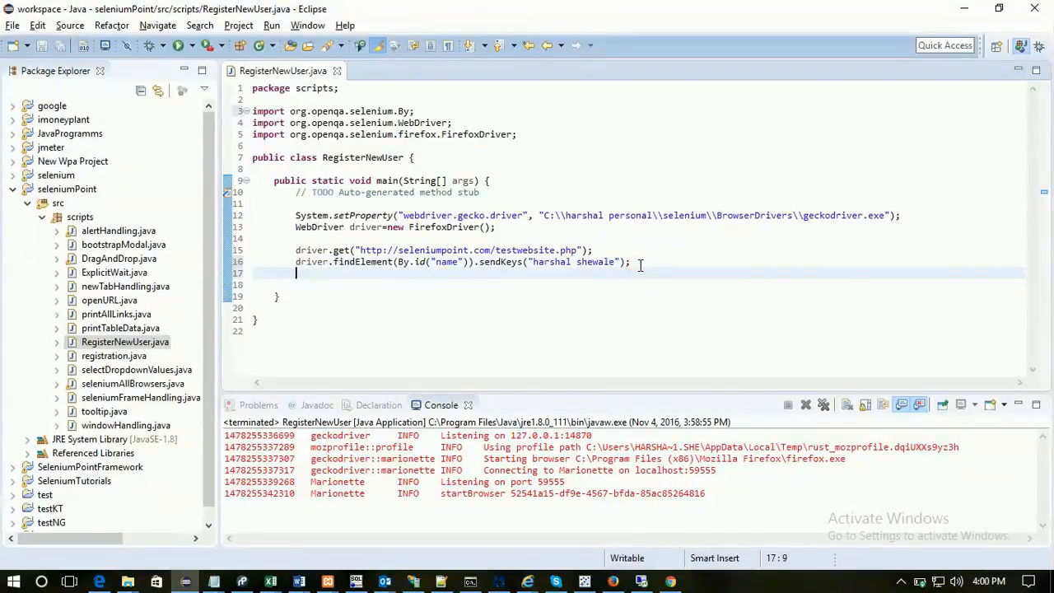
# Inspect the Mobile input in Firefox and select its id value "mobile"
pyautogui.click(613, 582)
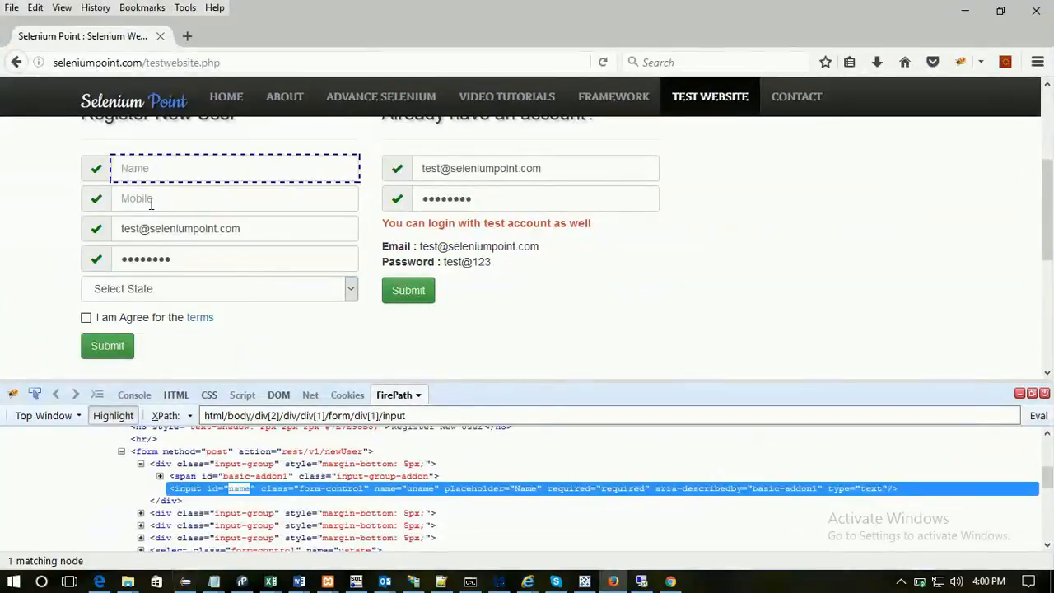
pyautogui.moveTo(43, 375)
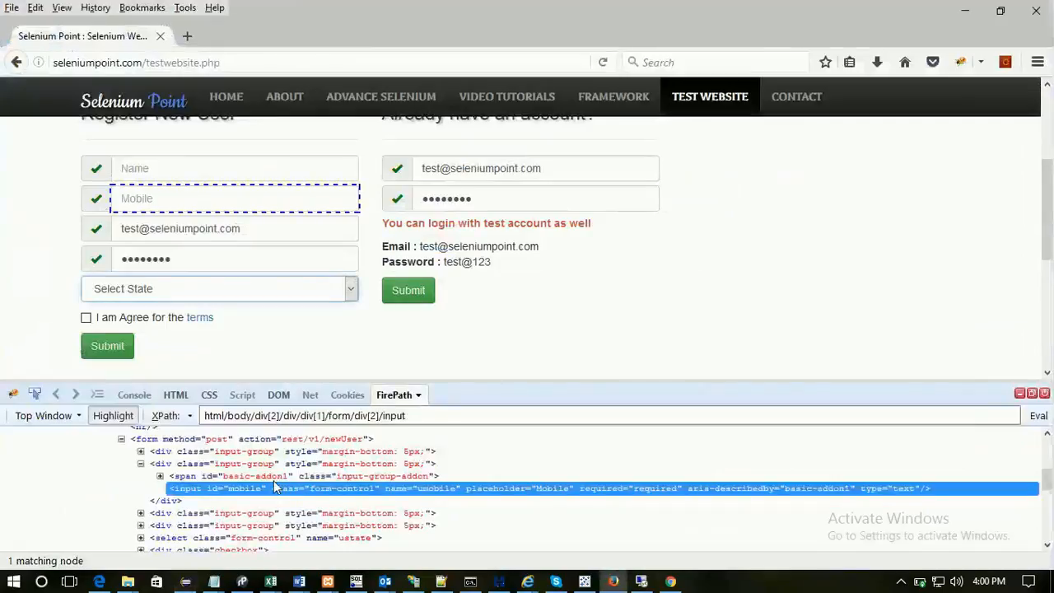
pyautogui.doubleClick(241, 488)
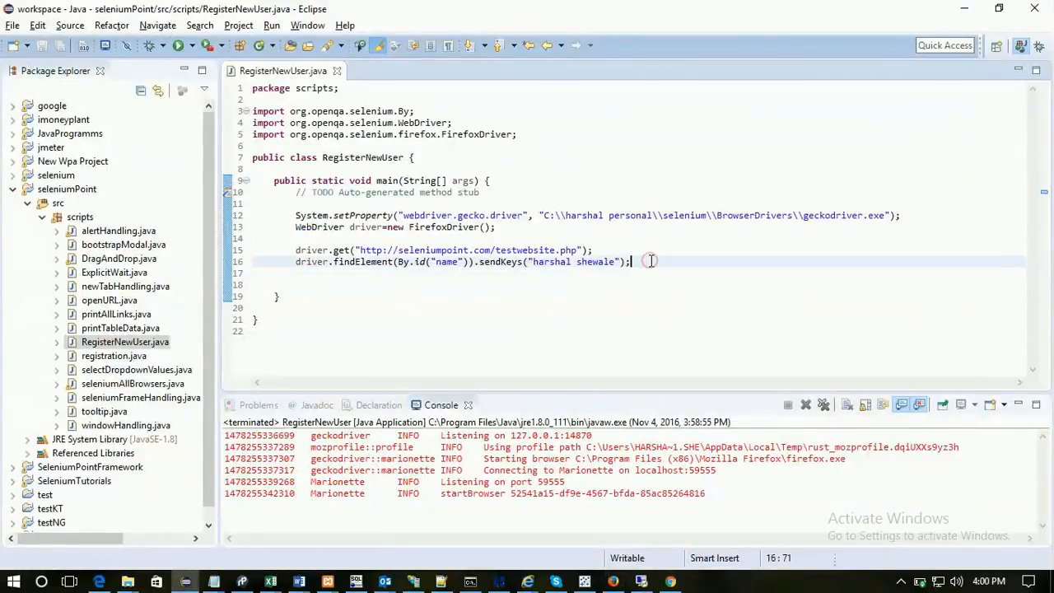
pyautogui.write('driver.findElement(By.id("')
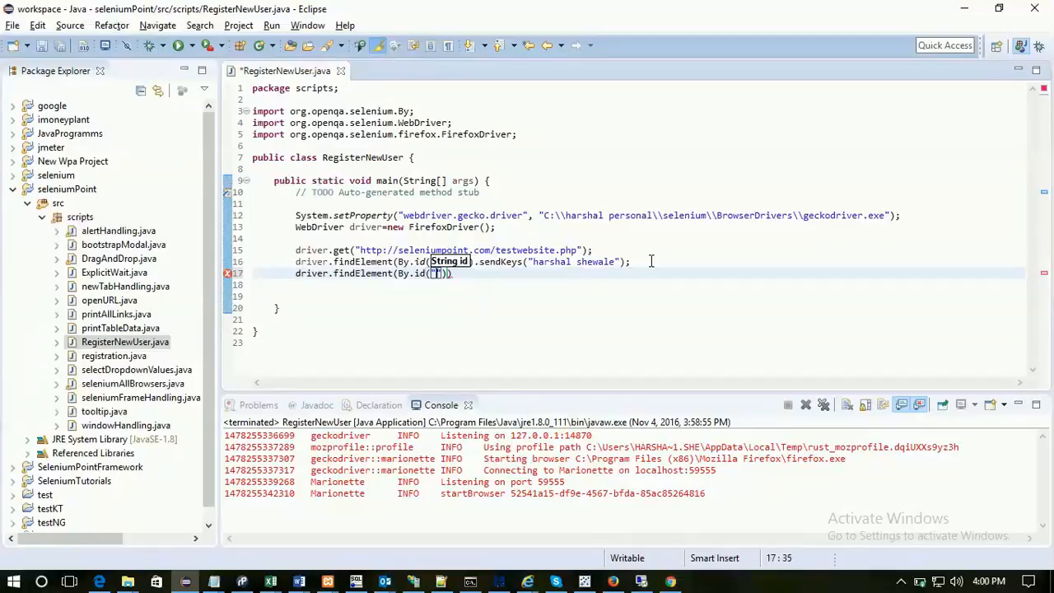
pyautogui.write('mobile")).sendKeys("");')
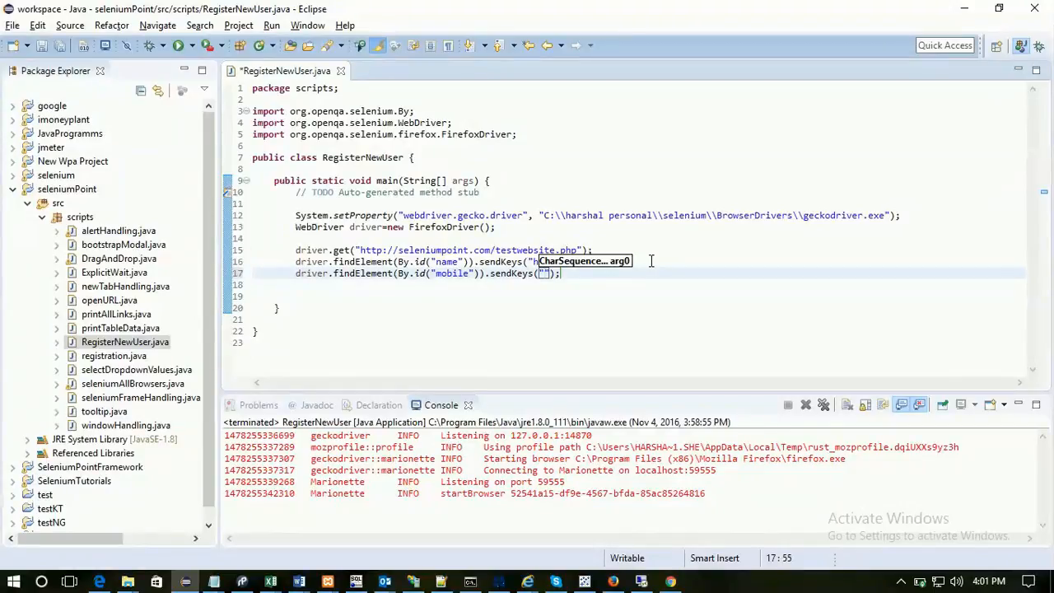
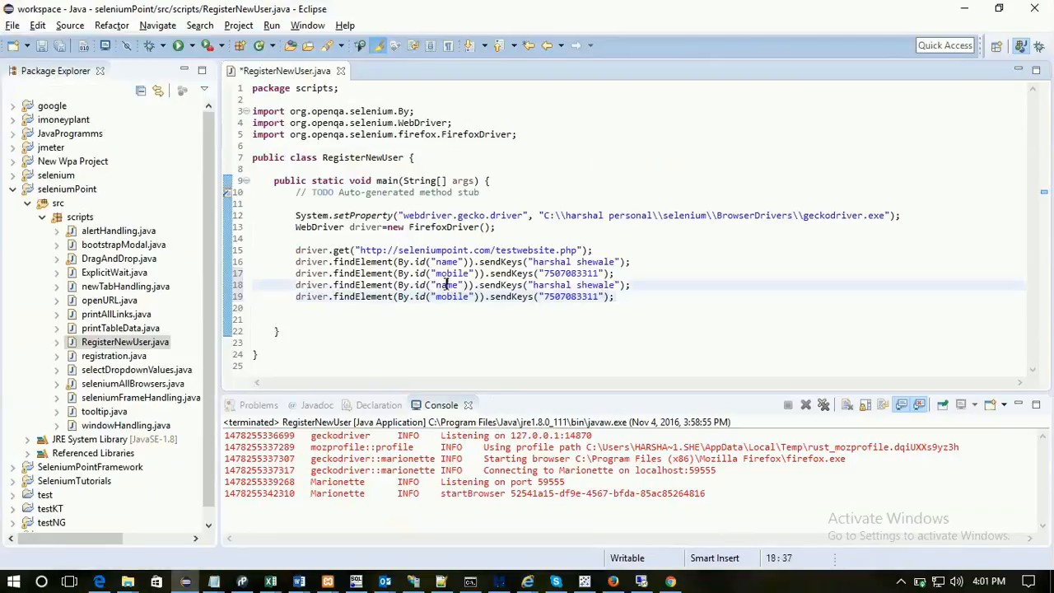
pyautogui.write('email')
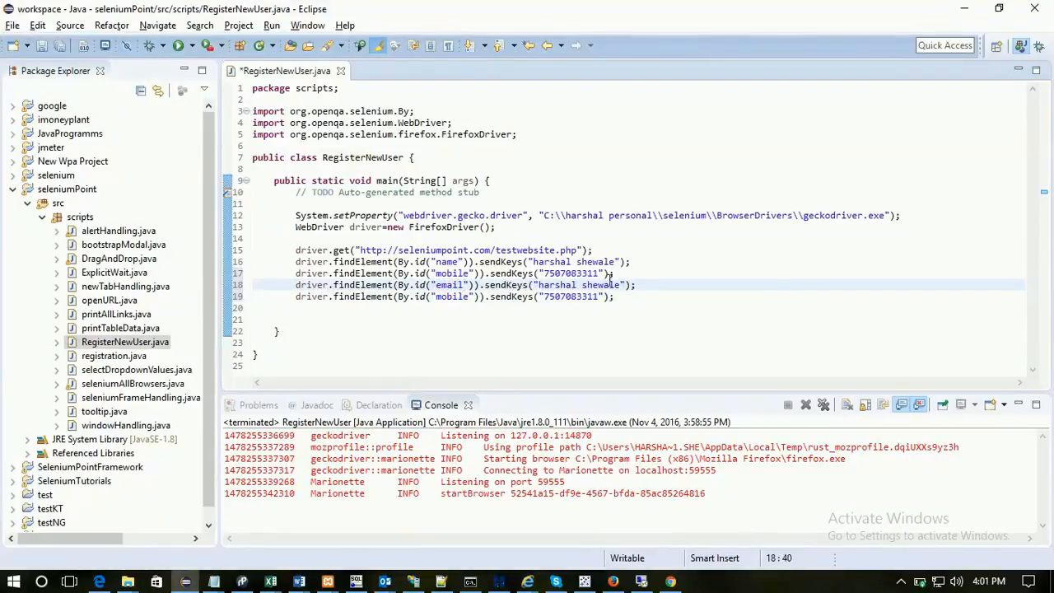
pyautogui.doubleClick(583, 285)
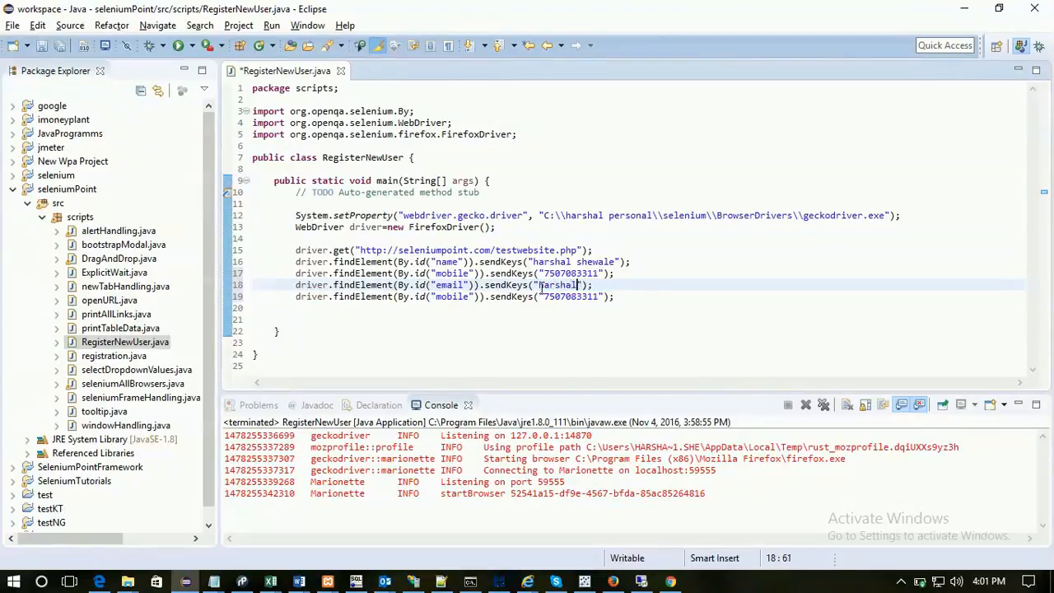
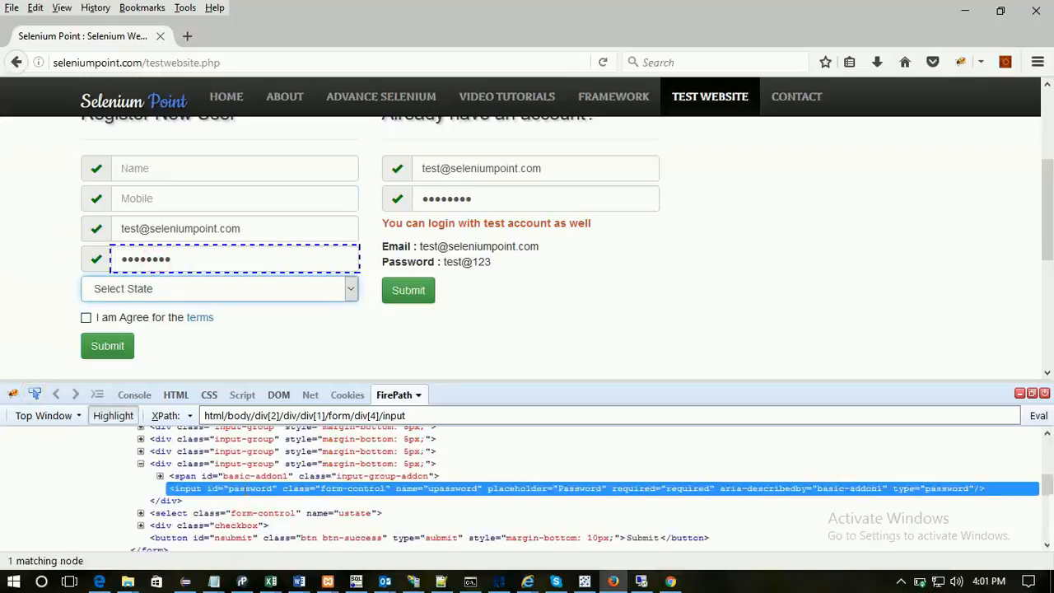
pyautogui.doubleClick(250, 488)
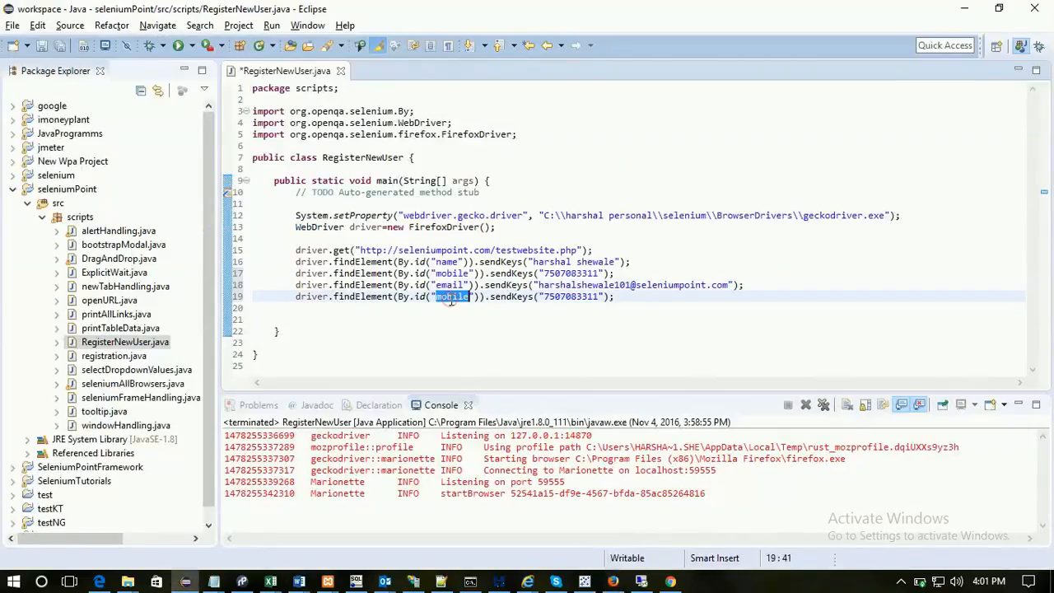
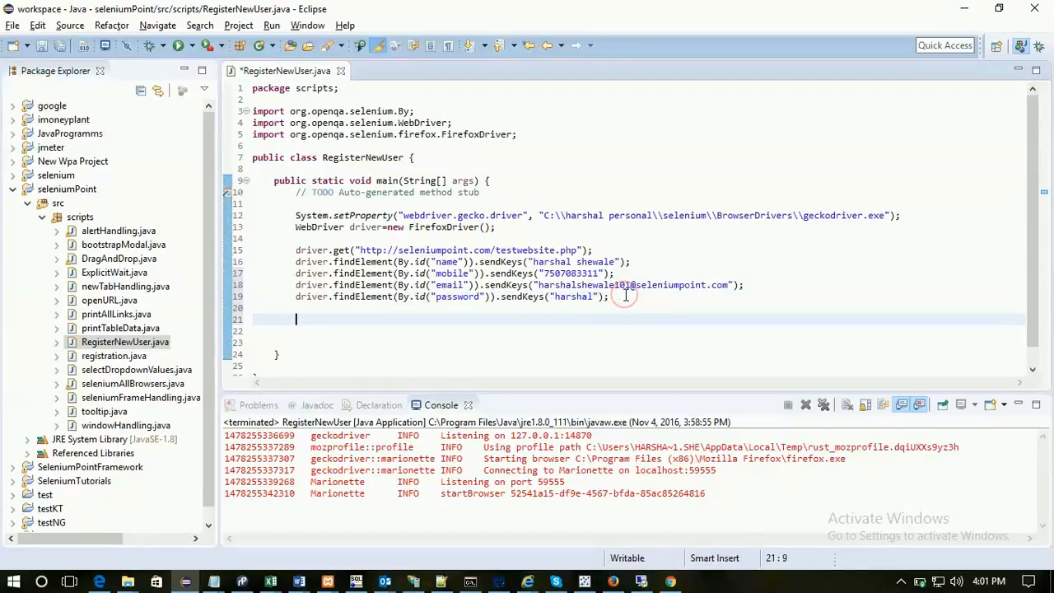
pyautogui.click(612, 582)
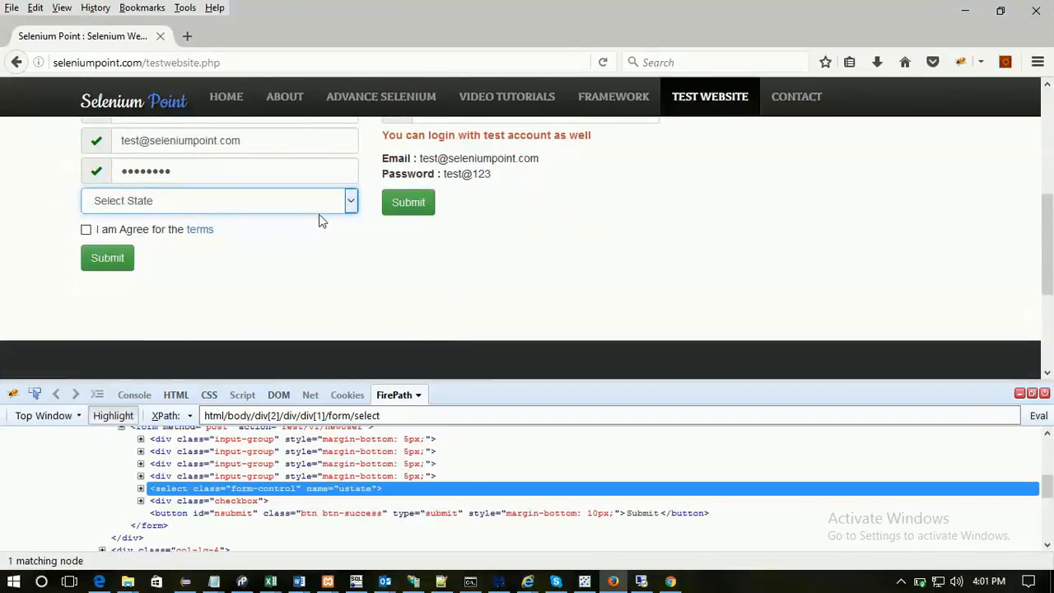
# Inspect the Select State dropdown with FirePath to find its name, ustate
pyautogui.click(217, 201)
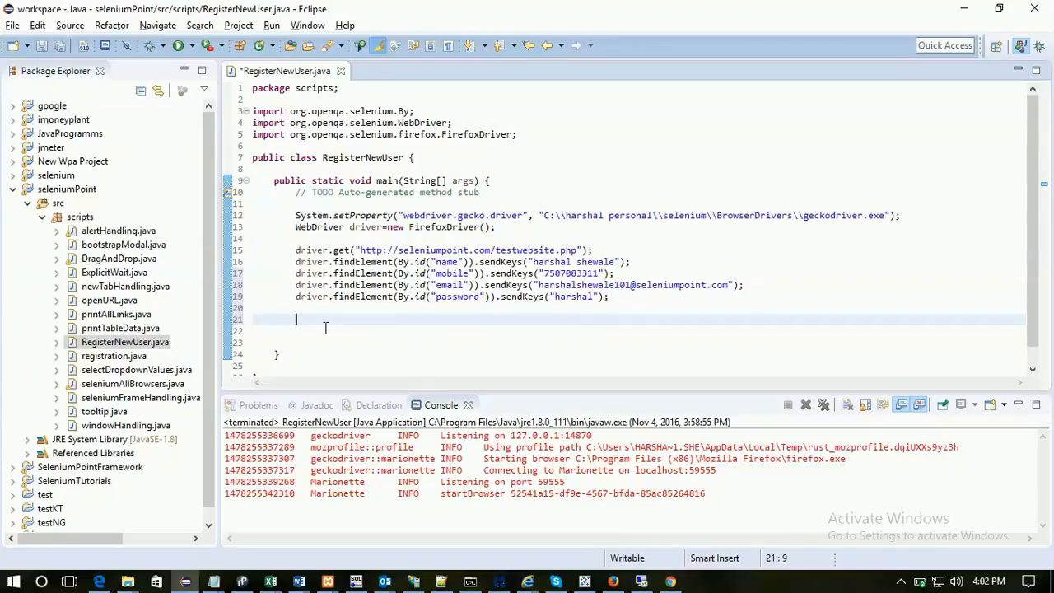
# Declare Select select = new Select(); and import Selenium's Select class
pyautogui.write('Select select =ne')
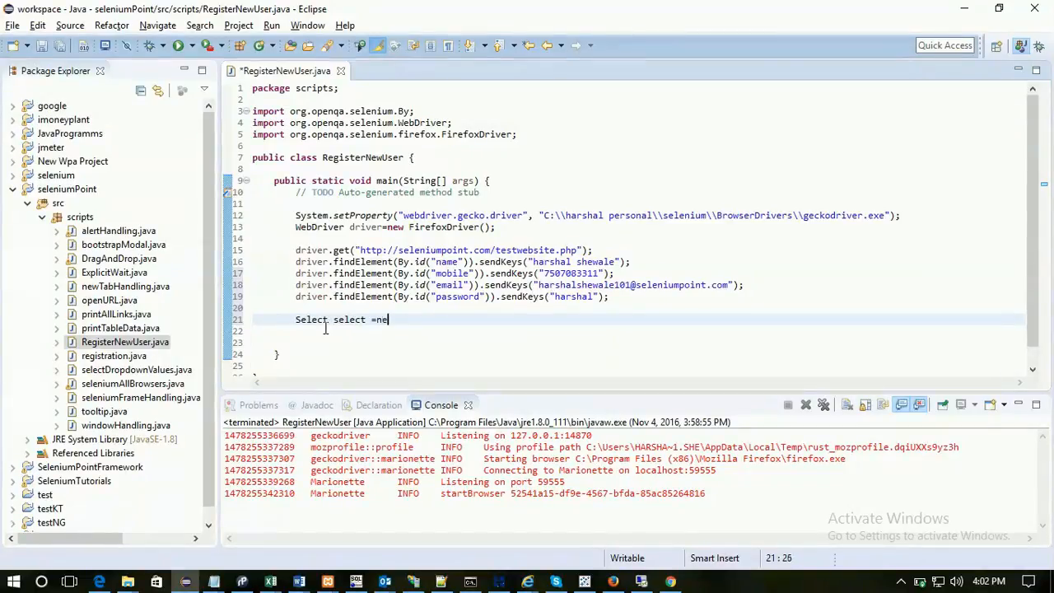
pyautogui.write('w Select')
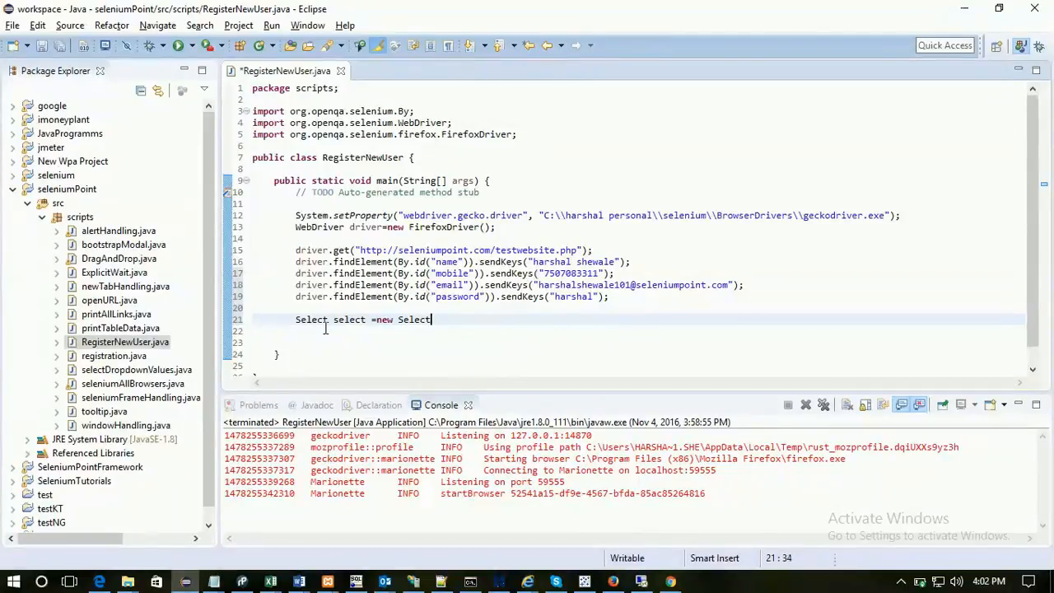
pyautogui.write('();')
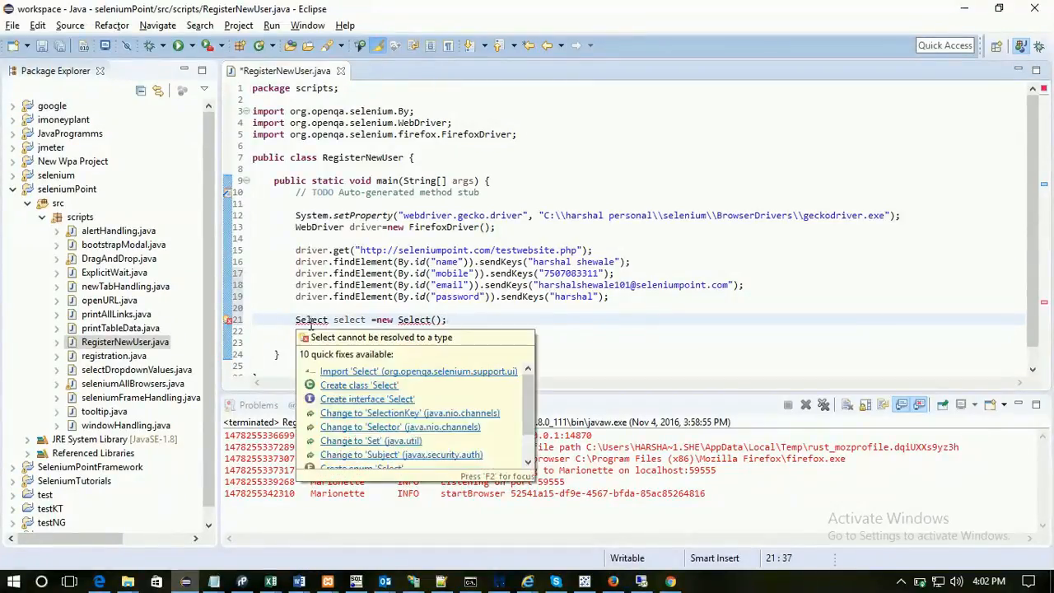
pyautogui.click(418, 370)
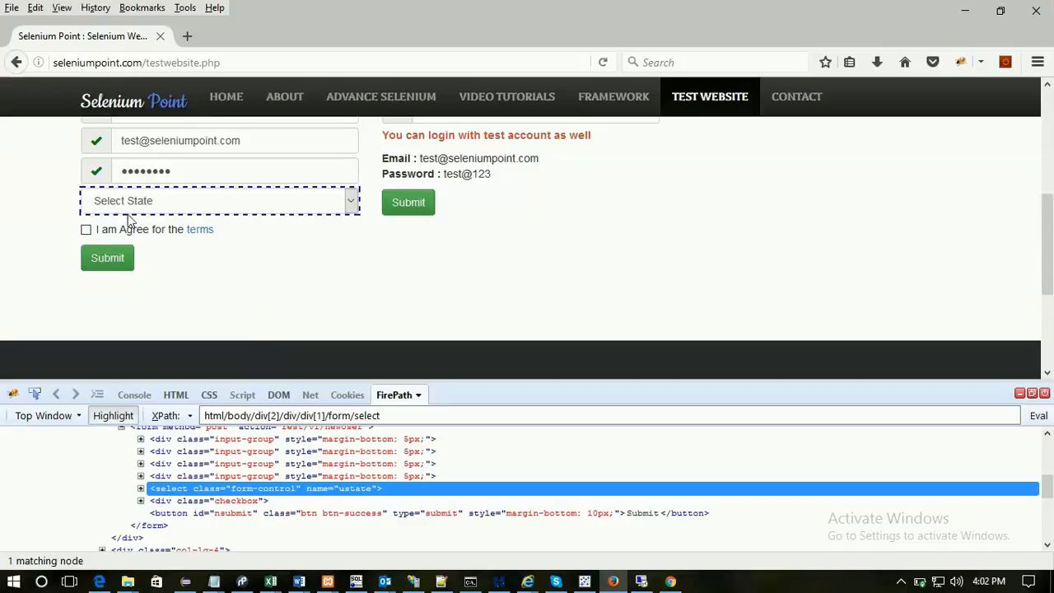
pyautogui.moveTo(91, 300)
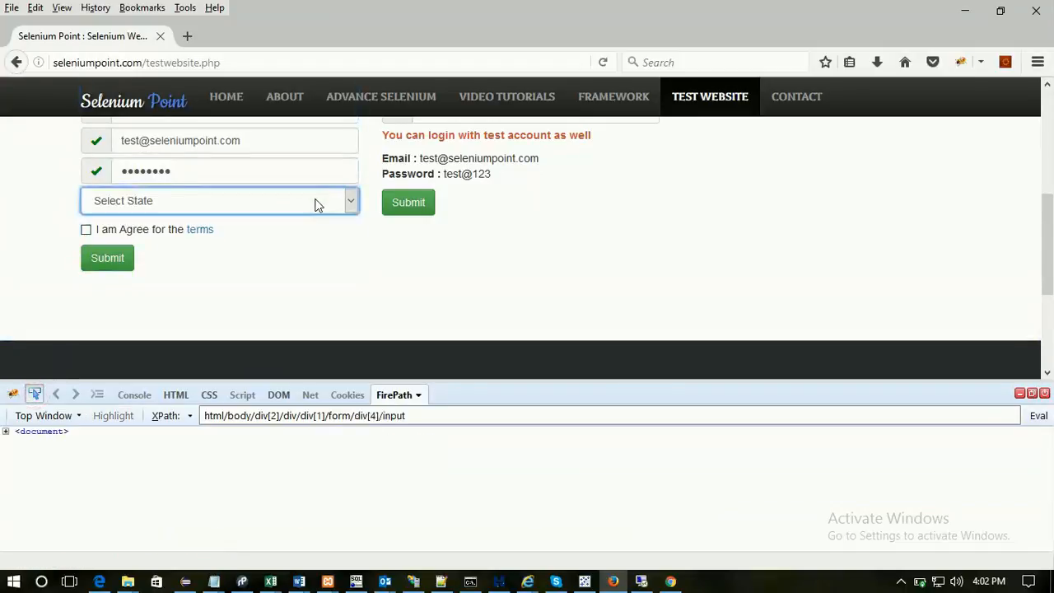
pyautogui.click(217, 200)
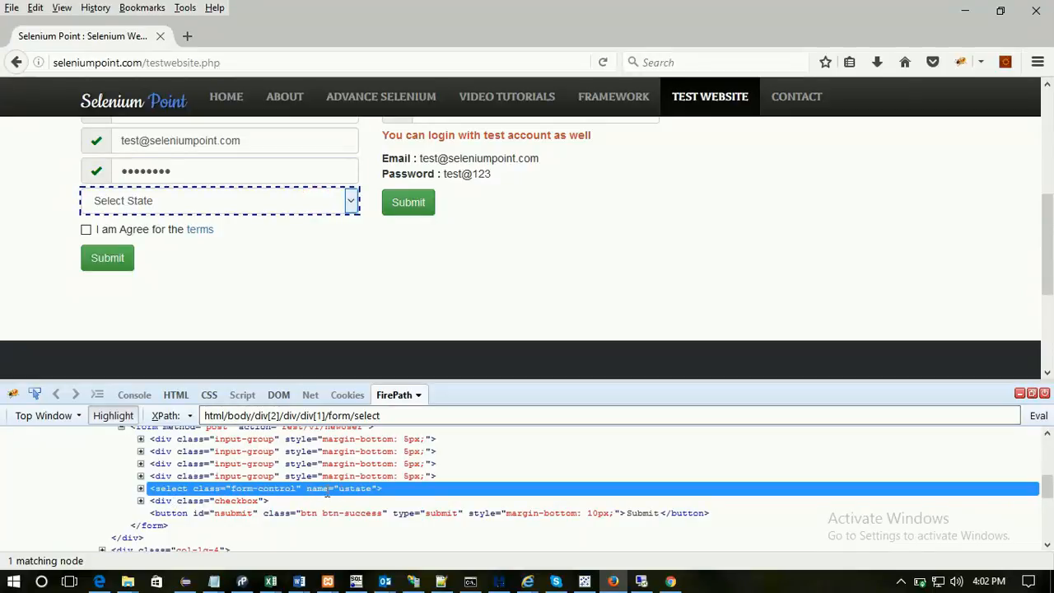
pyautogui.doubleClick(354, 488)
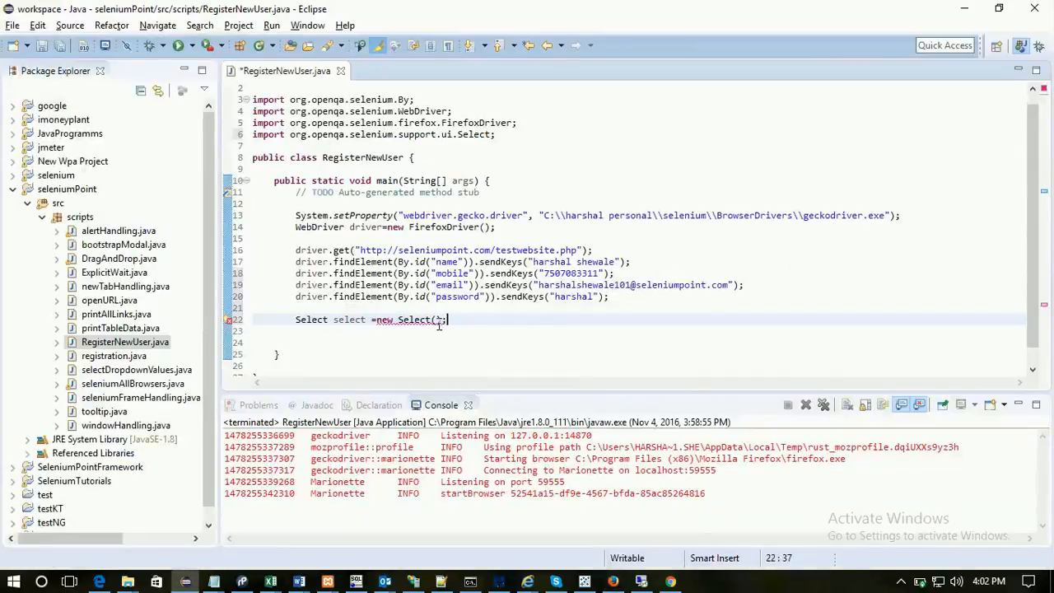
# Wrap driver.findElement(By.name("ustate")) in the Select and begin a select.se call
pyautogui.write('dr')
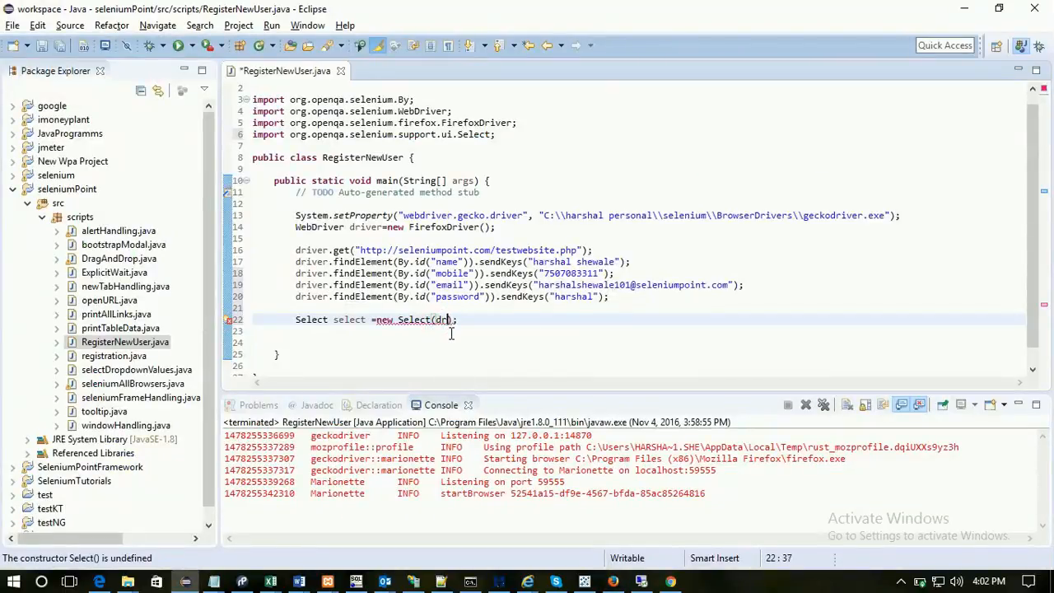
pyautogui.write('driver.findElement(By.name("ustate')
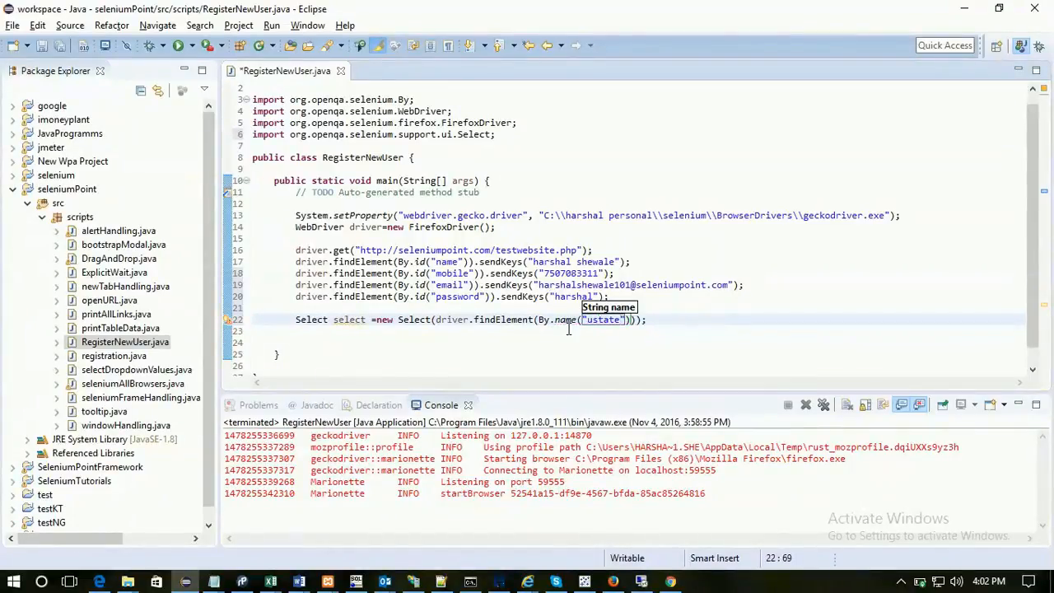
pyautogui.click(646, 319)
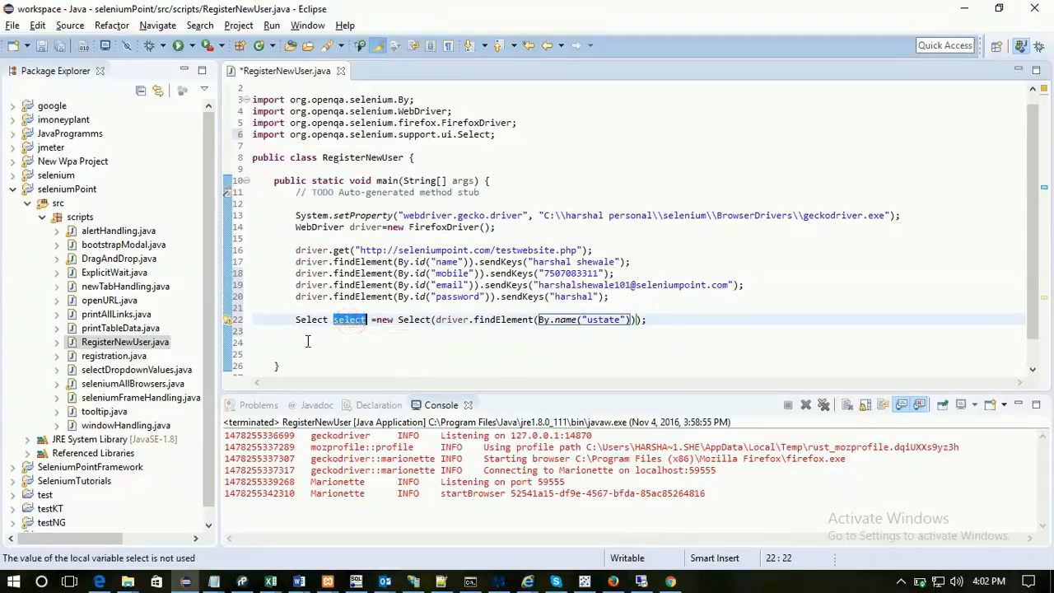
pyautogui.write('select')
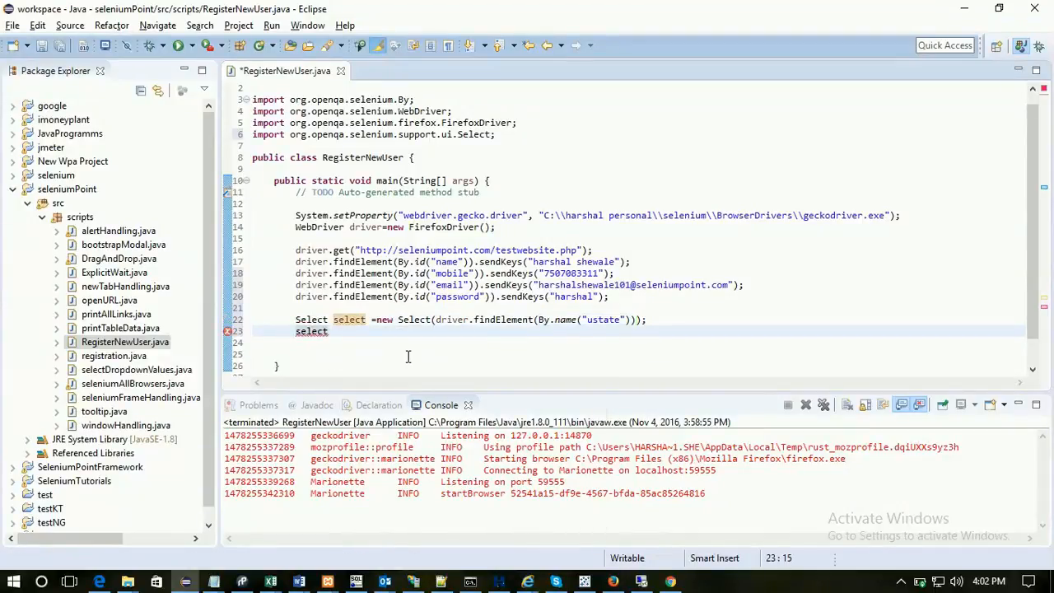
pyautogui.write('.se')
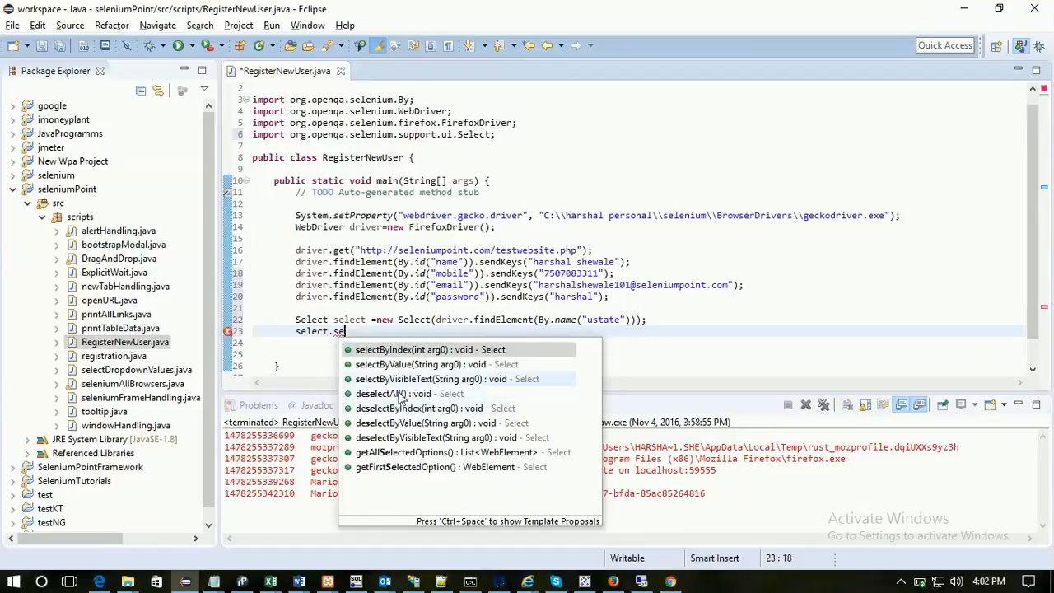
pyautogui.moveTo(379, 356)
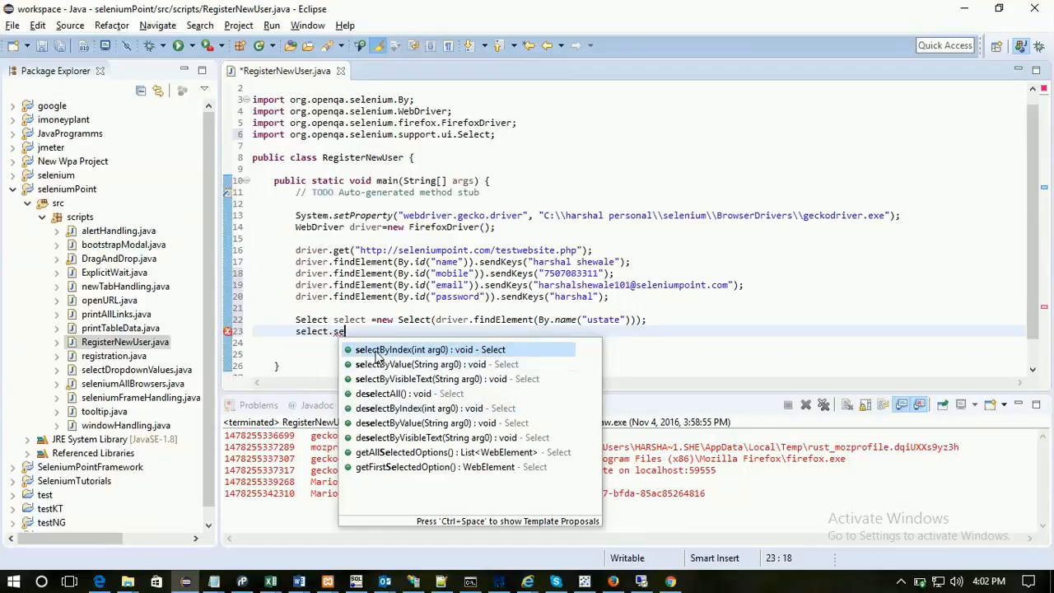
pyautogui.moveTo(403, 379)
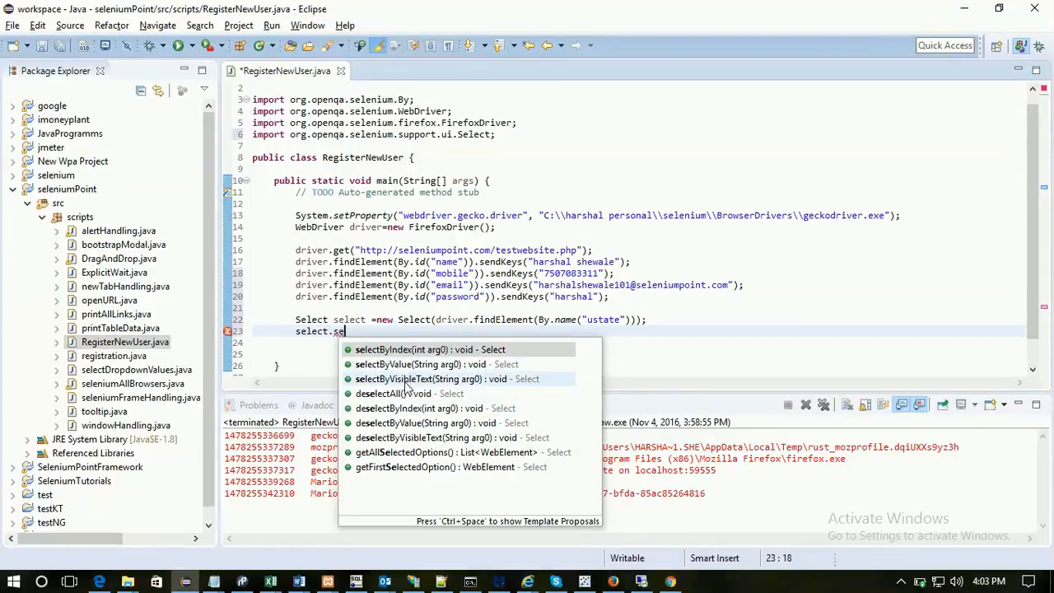
pyautogui.press('alt+tab')
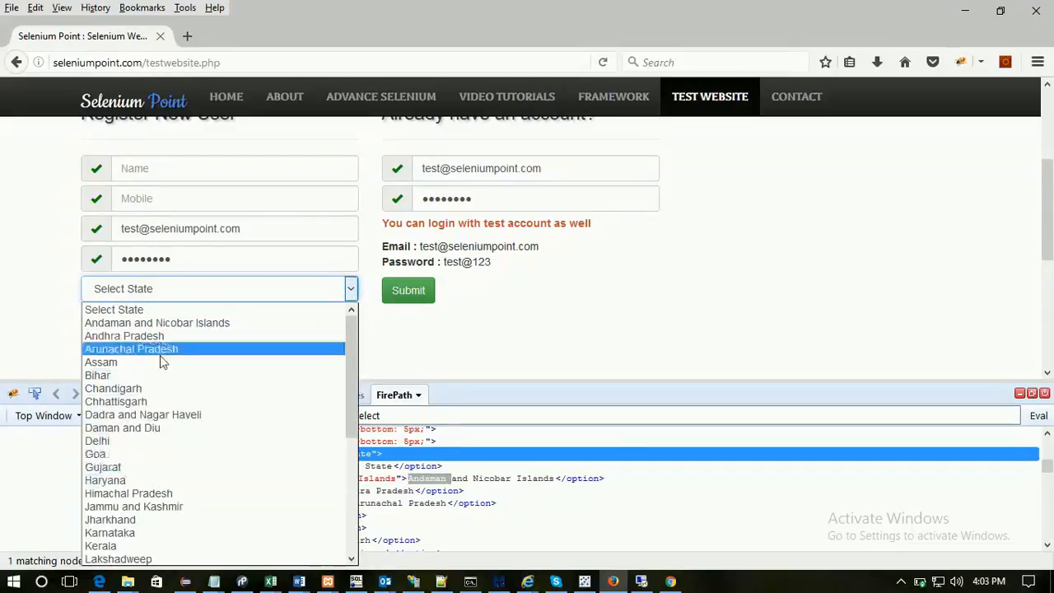
# Expand the state dropdown on the test website to review its list of states
pyautogui.click(219, 288)
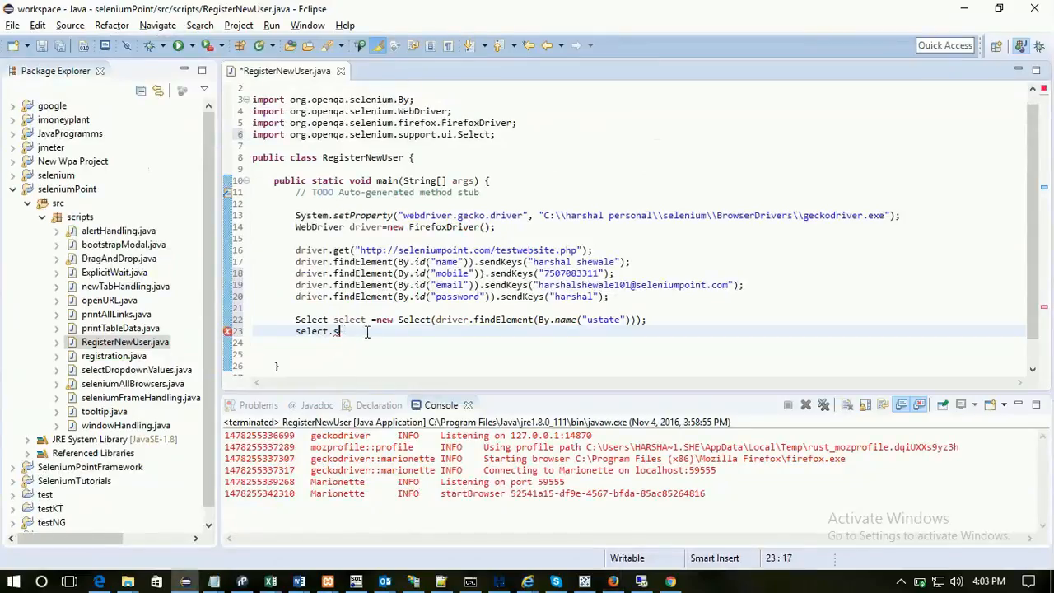
# Call select.selectByValue("Assam") to choose Assam as the state
pyautogui.write('.')
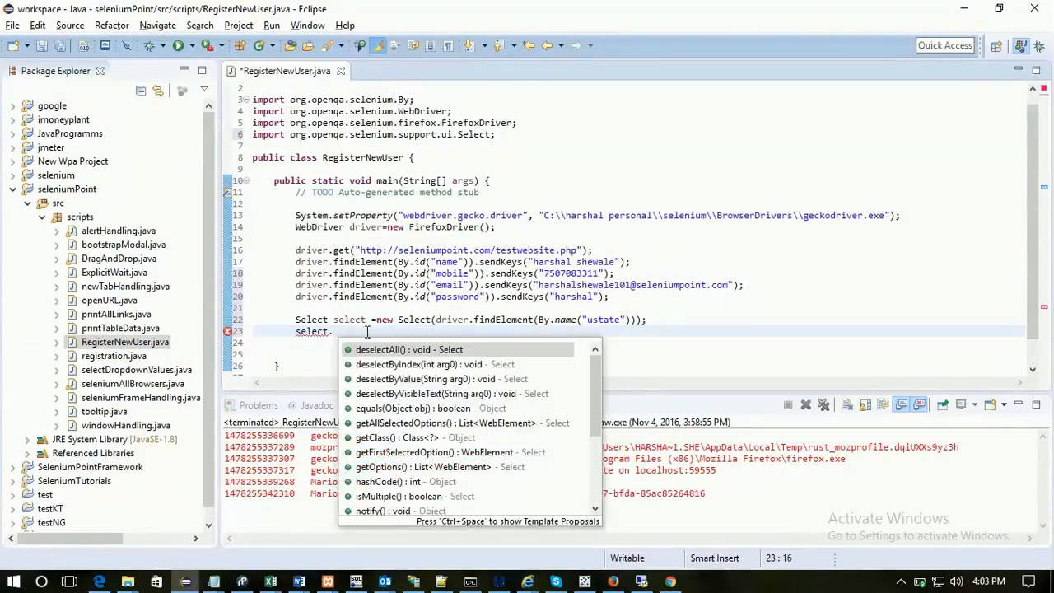
pyautogui.write('selectByValue("");')
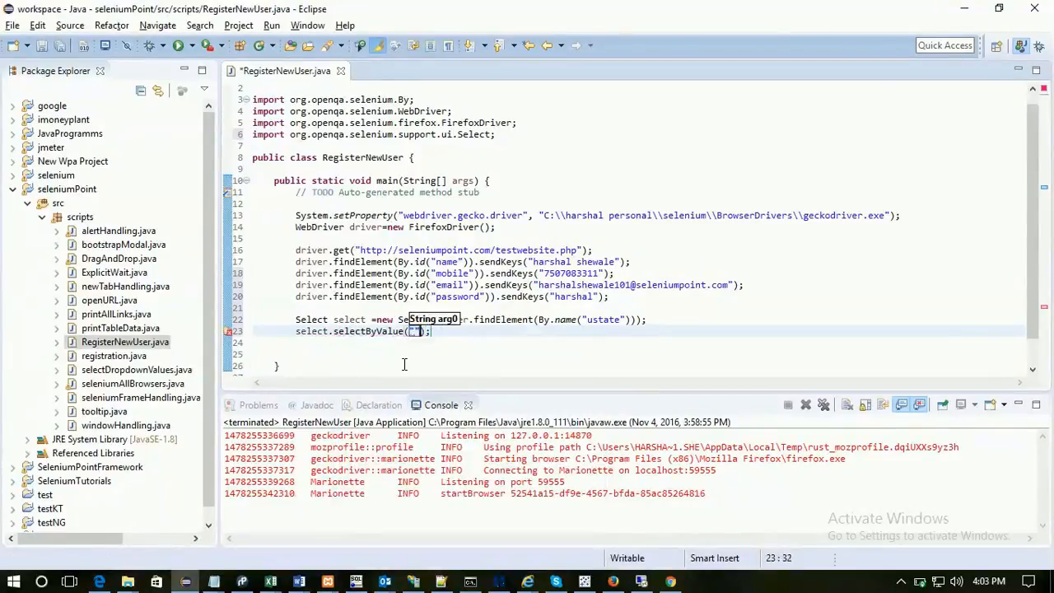
pyautogui.write('Assam')
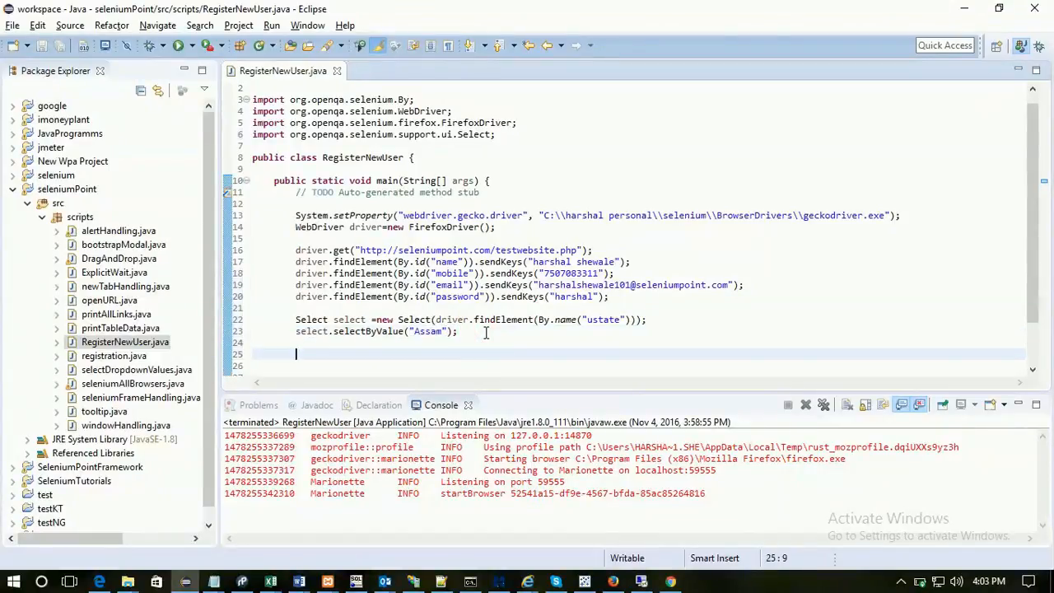
pyautogui.click(613, 582)
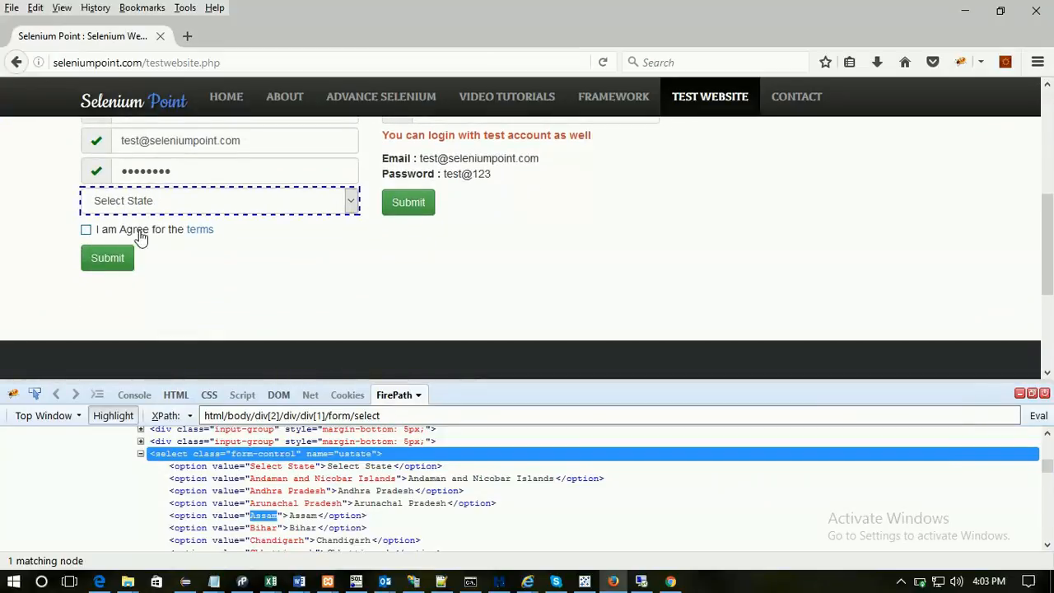
pyautogui.moveTo(185, 235)
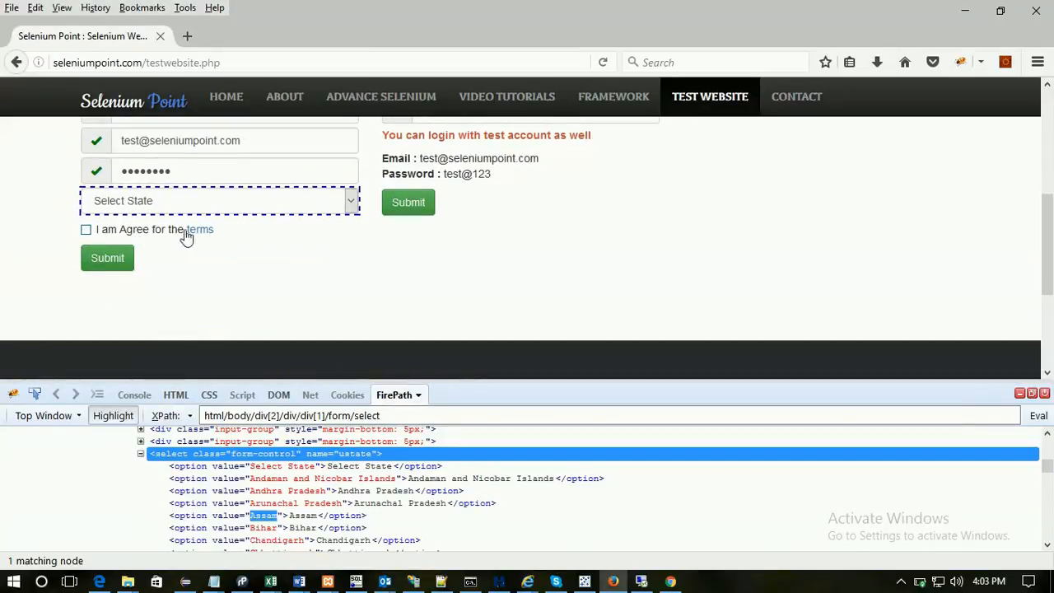
# Inspect the terms agreement checkbox and pick out its name, termsCheck
pyautogui.click(86, 231)
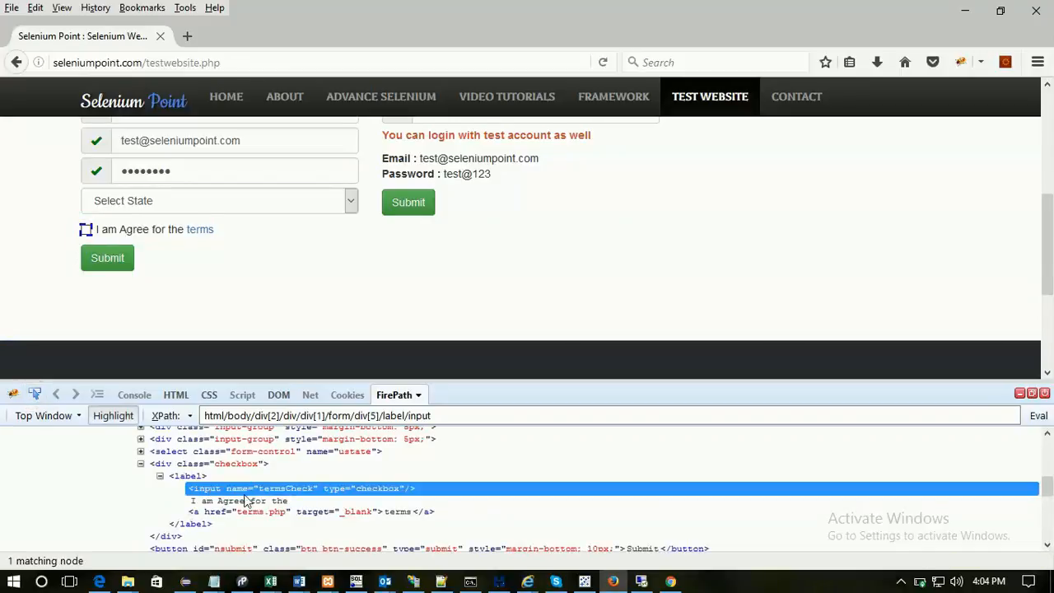
pyautogui.doubleClick(286, 488)
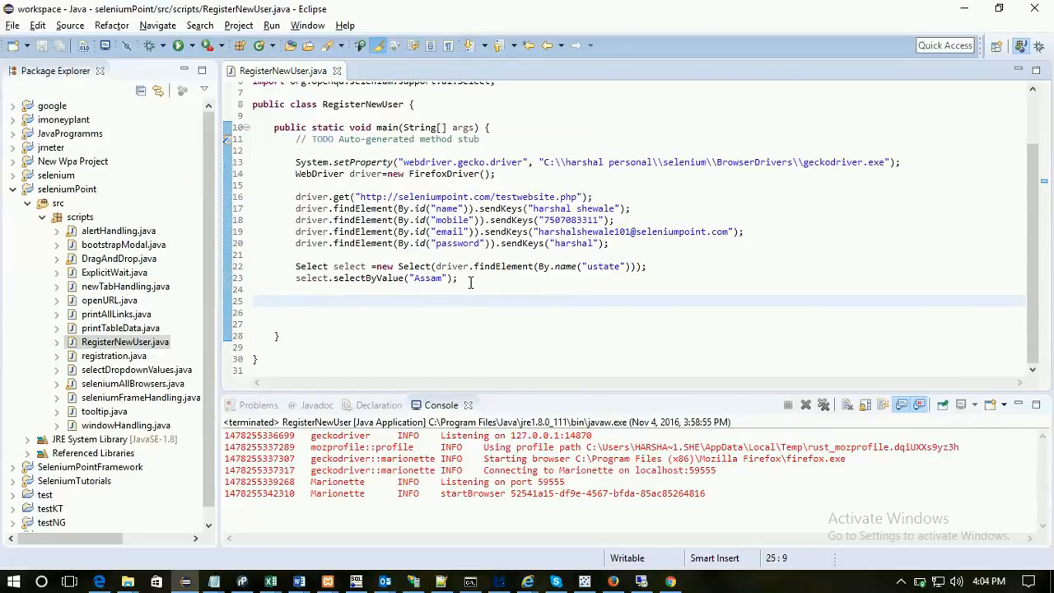
# Start a driver.findElement call for locating the terms checkbox
pyautogui.write('driver')
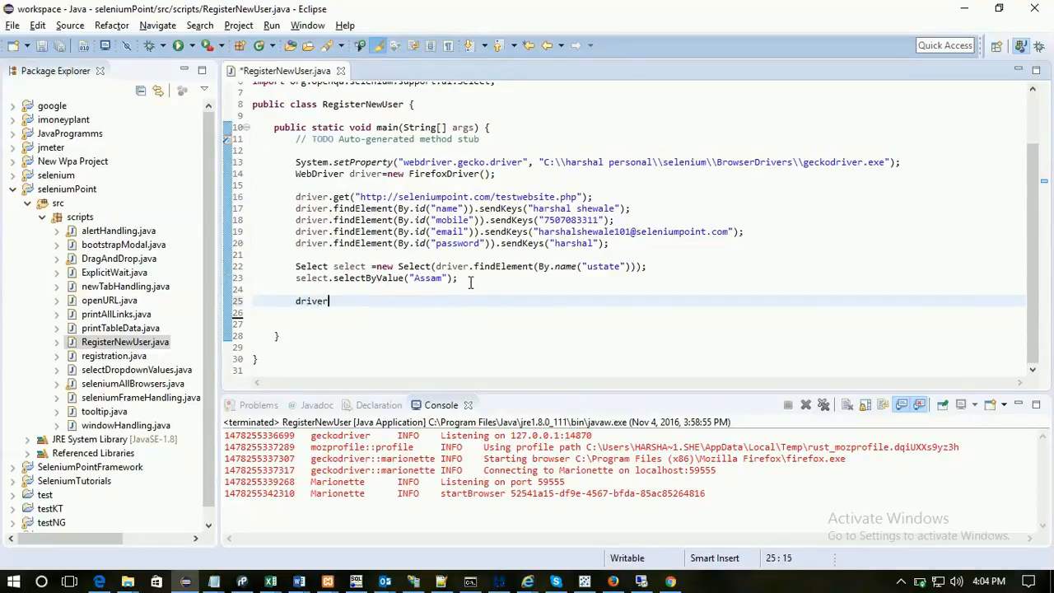
pyautogui.write('.f')
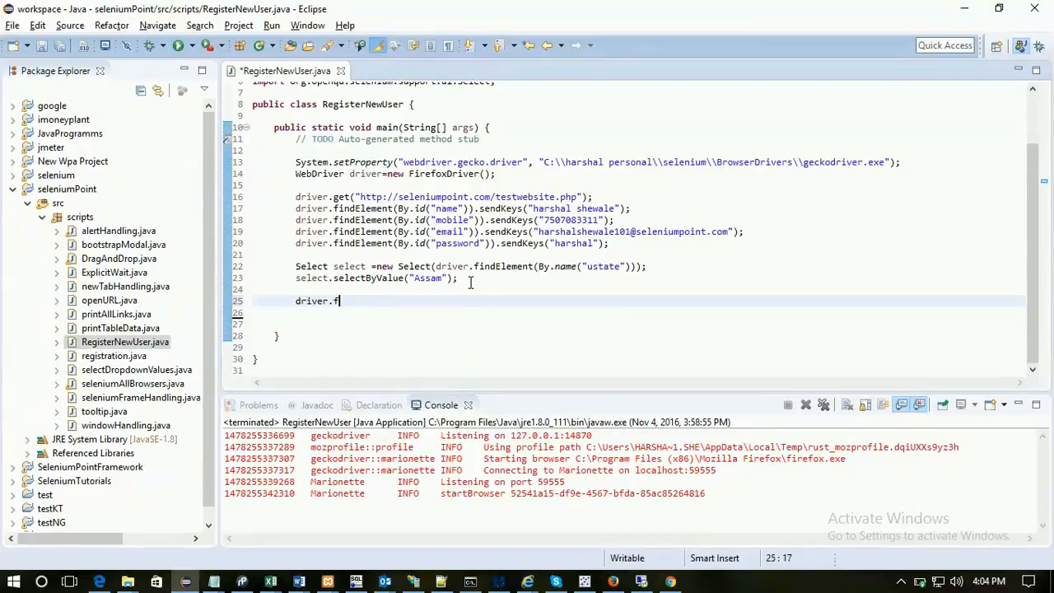
pyautogui.write('ind')
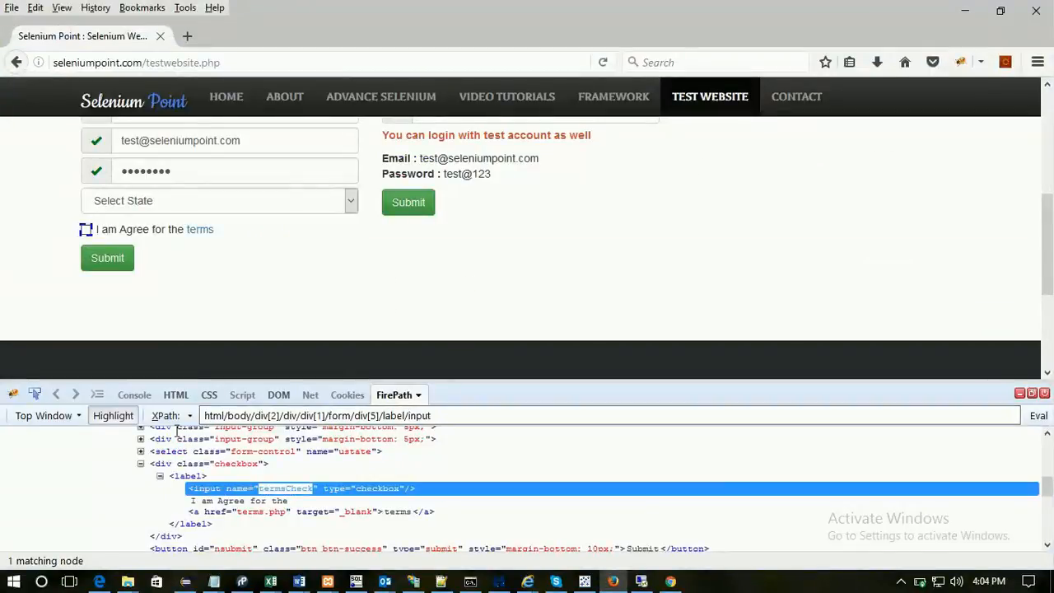
# Inspect the Submit button and pick out its id, nsubmit
pyautogui.click(107, 256)
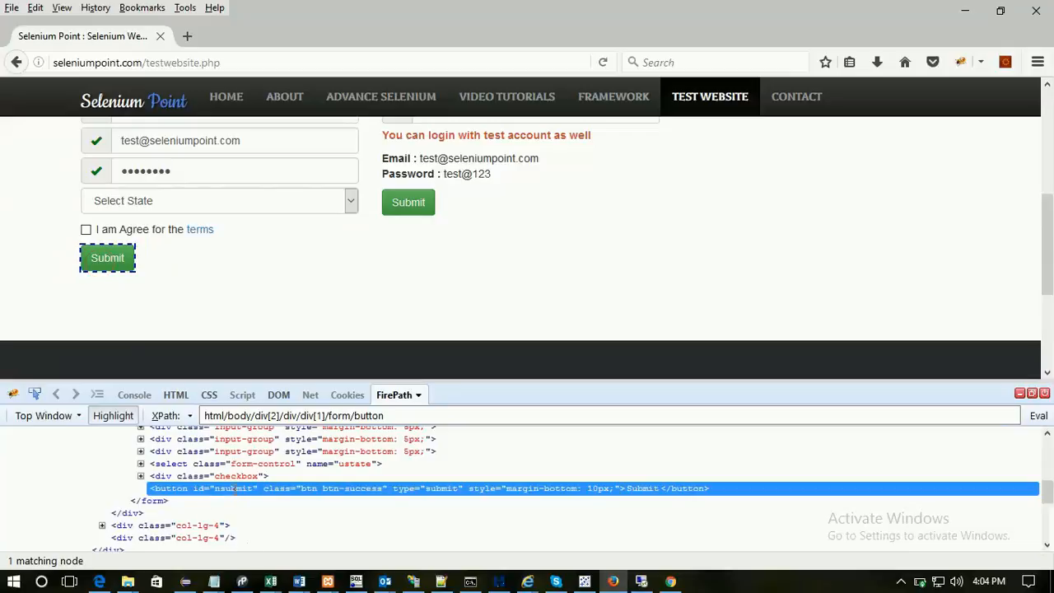
pyautogui.doubleClick(234, 487)
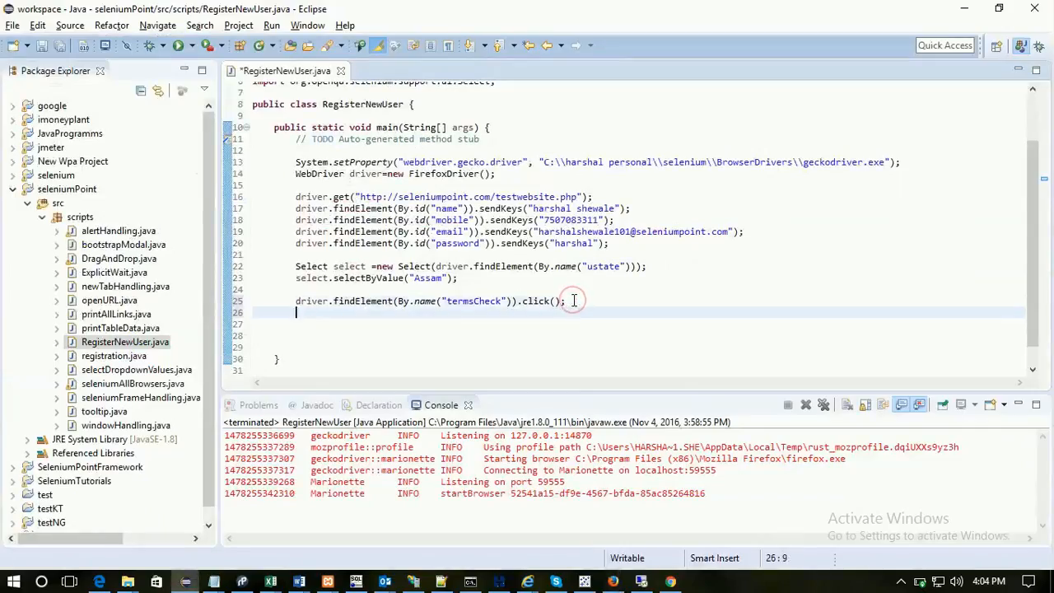
# Add driver.findElement(By.id("nsubmit")).click(); so the script presses the Submit button
pyautogui.write('driver.findElement(By.')
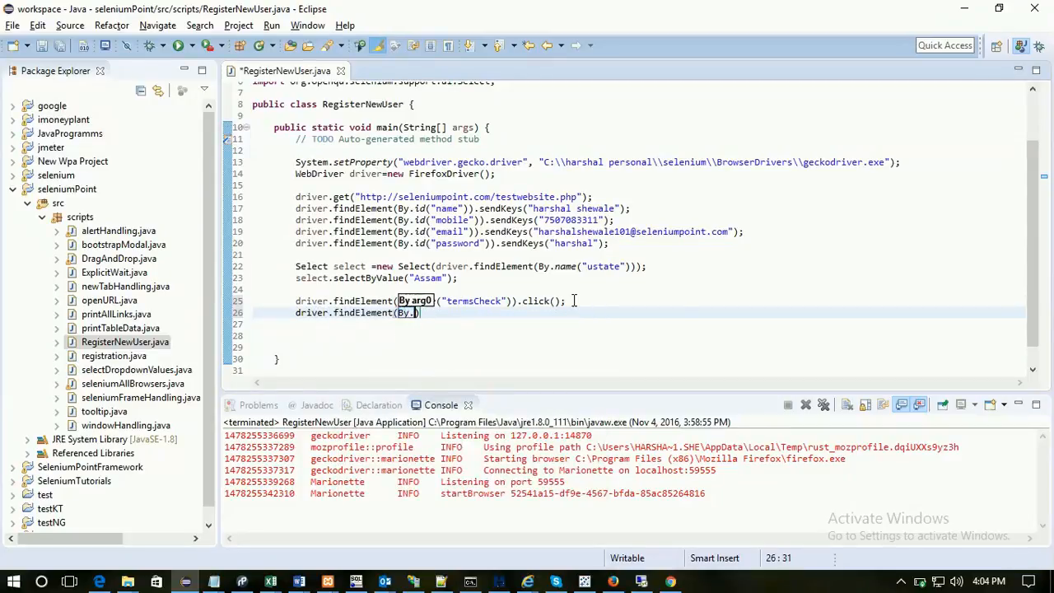
pyautogui.write('id("")')
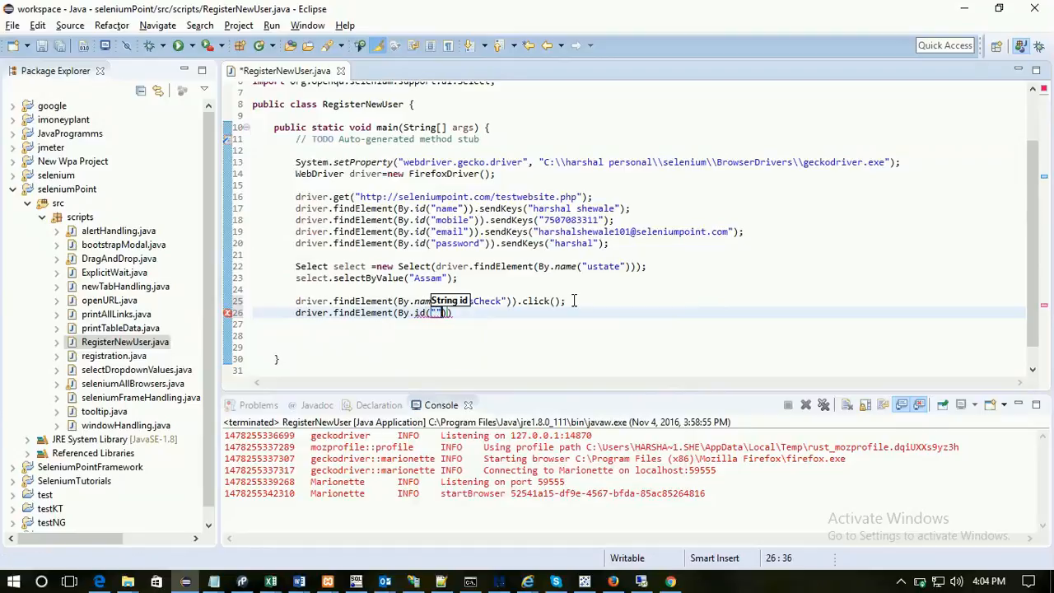
pyautogui.write('nsubmit')
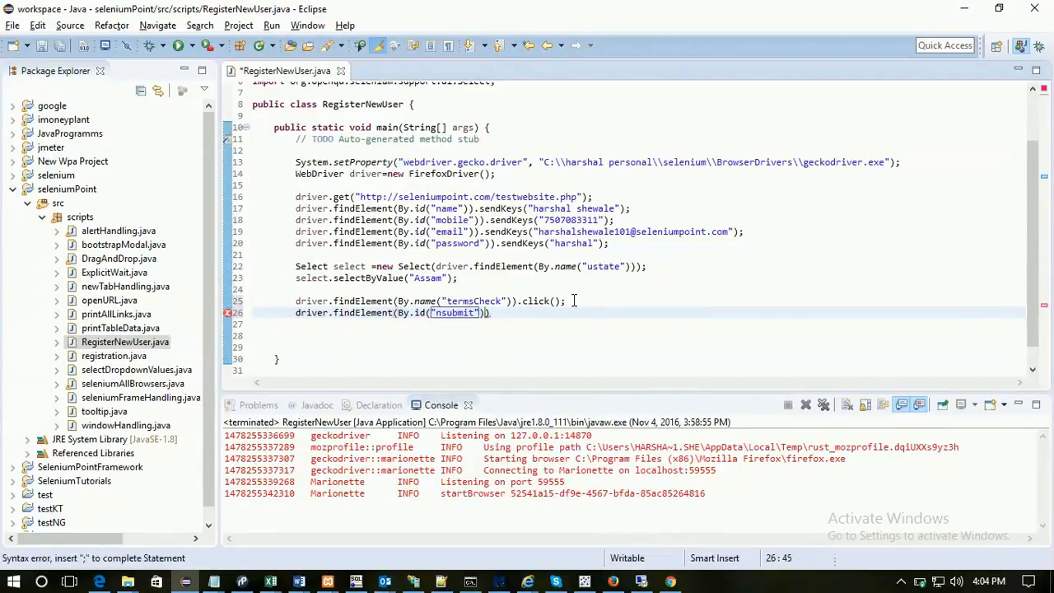
pyautogui.write('.click();')
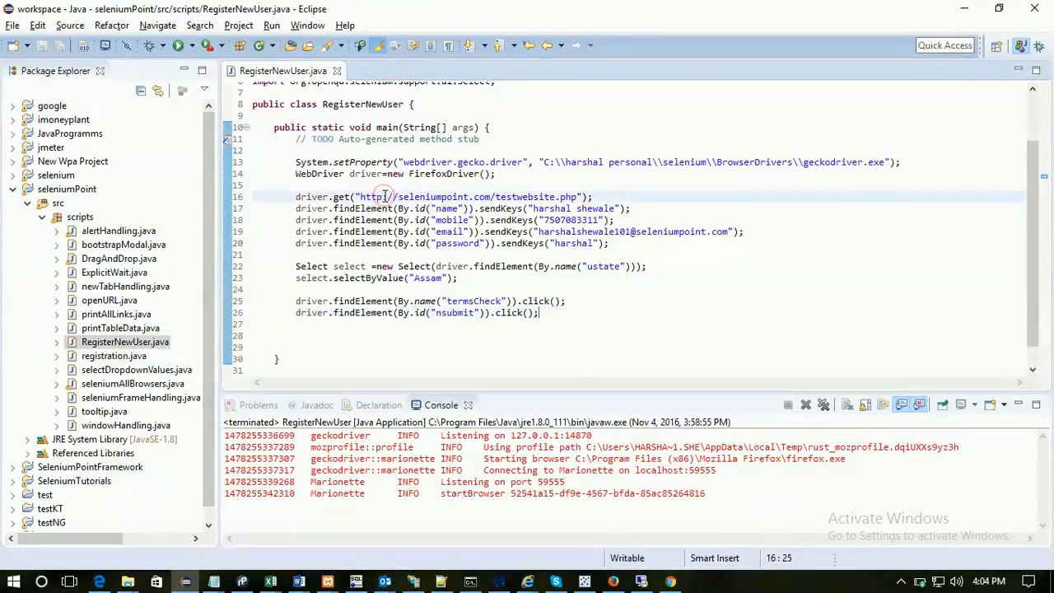
# Run RegisterNewUser so Firefox opens and fills the registration form with Assam and terms ticked
pyautogui.click(178, 46)
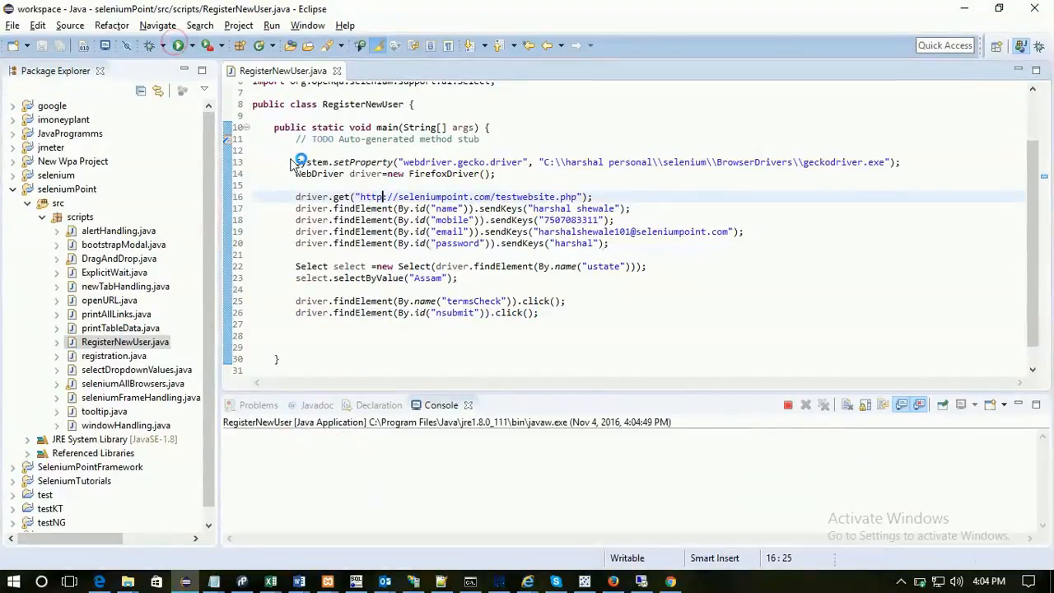
pyautogui.click(178, 46)
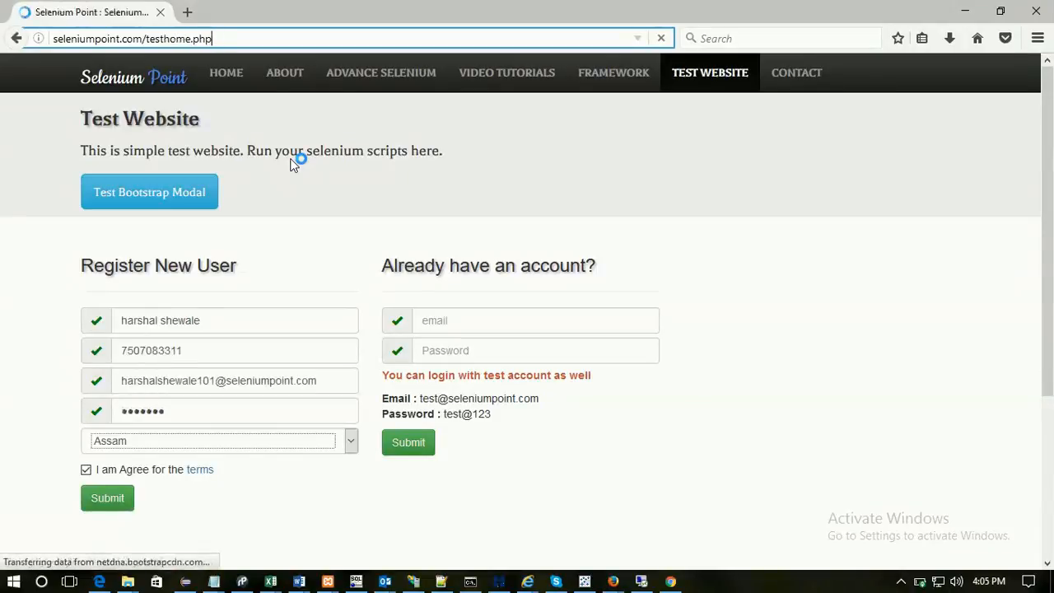
# On the home page welcoming harshal shewale, view the Nikon D 50 details window and close it
pyautogui.click(107, 498)
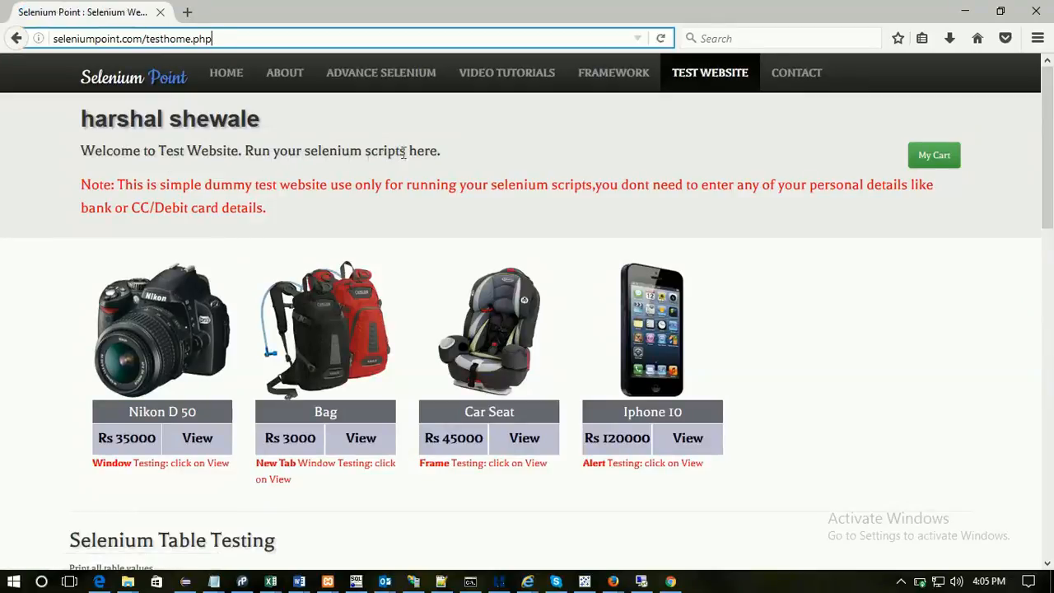
pyautogui.moveTo(444, 158)
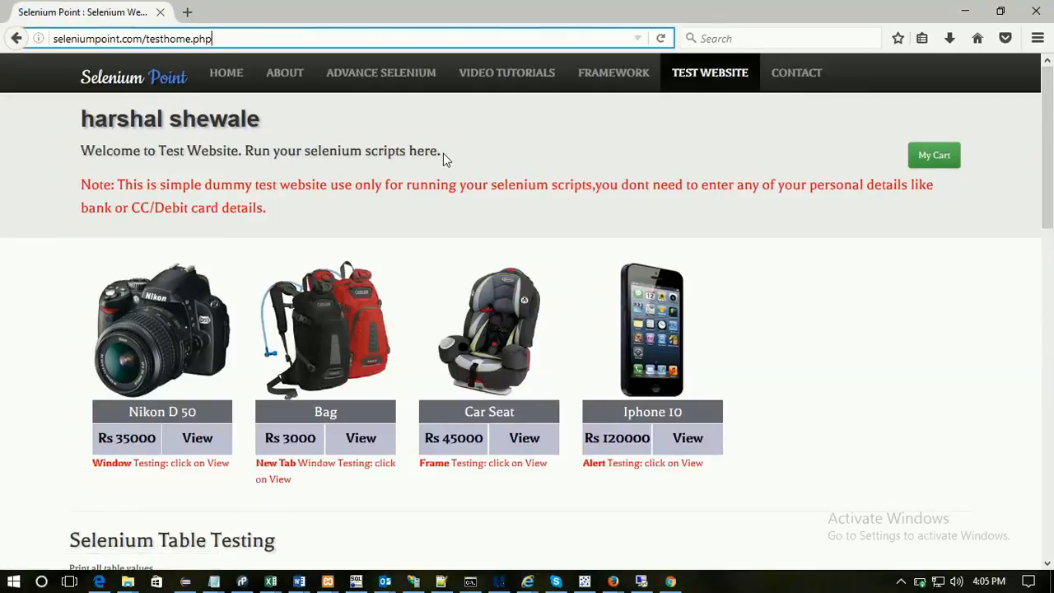
pyautogui.moveTo(404, 213)
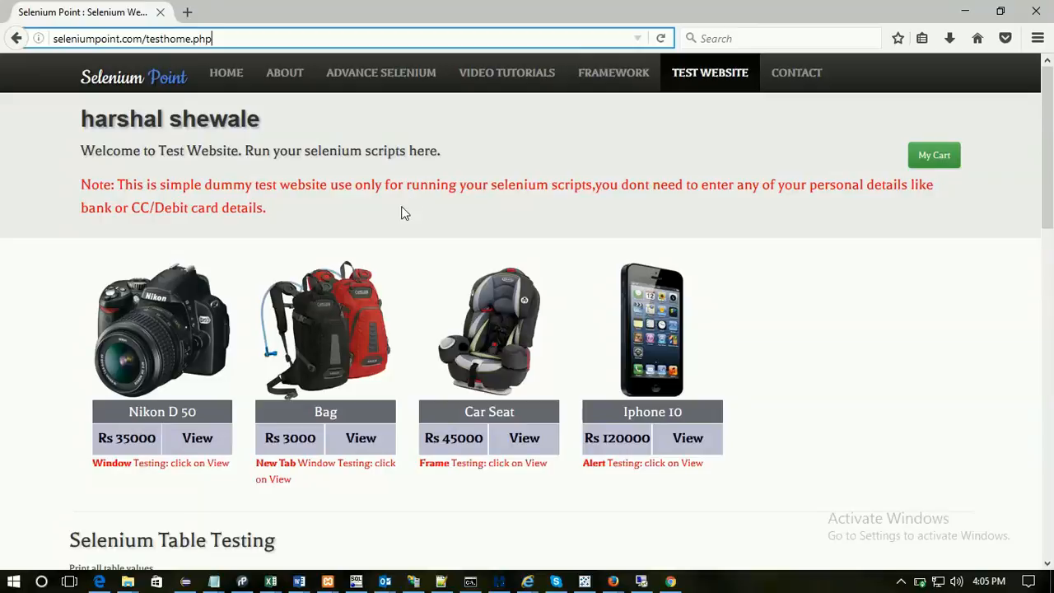
pyautogui.moveTo(382, 255)
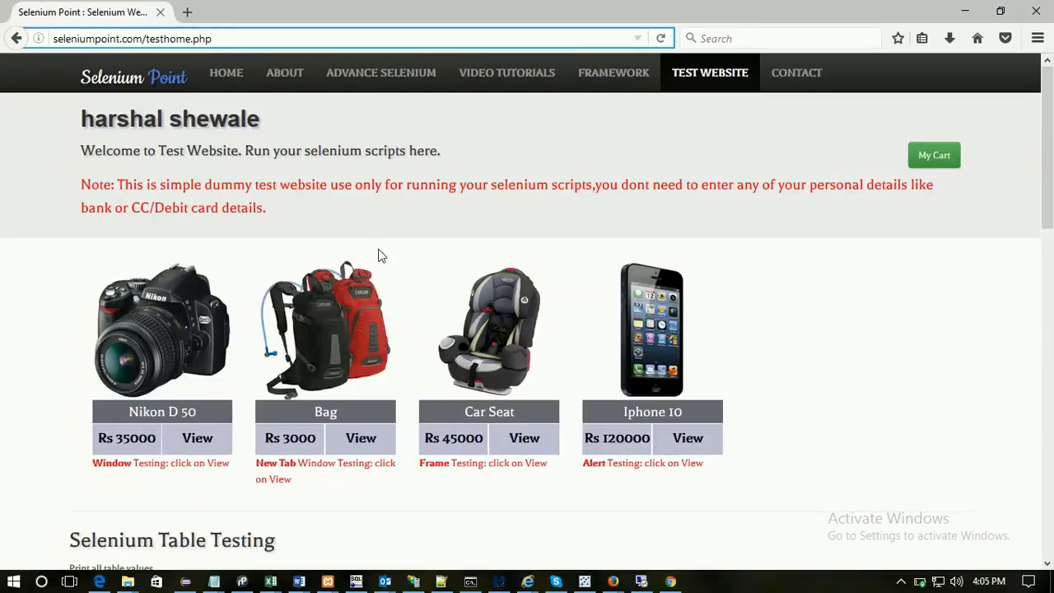
pyautogui.moveTo(326, 395)
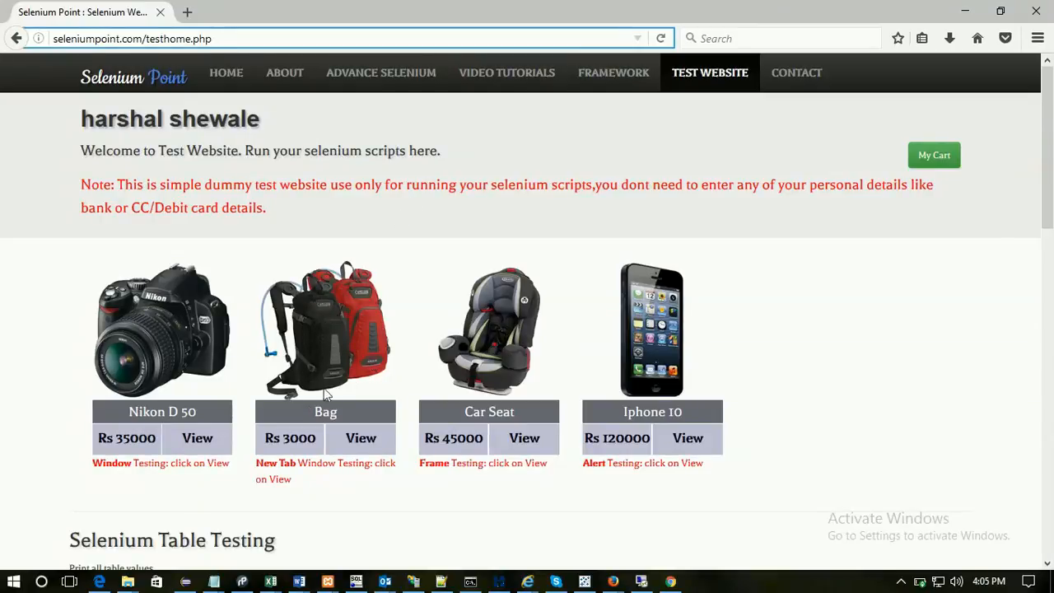
pyautogui.moveTo(197, 438)
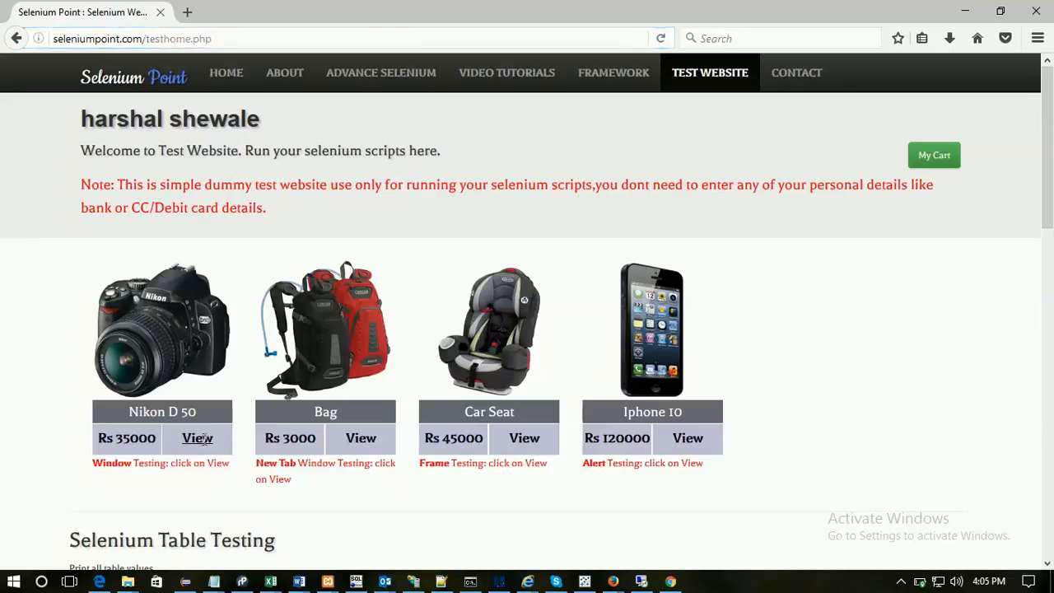
pyautogui.click(198, 438)
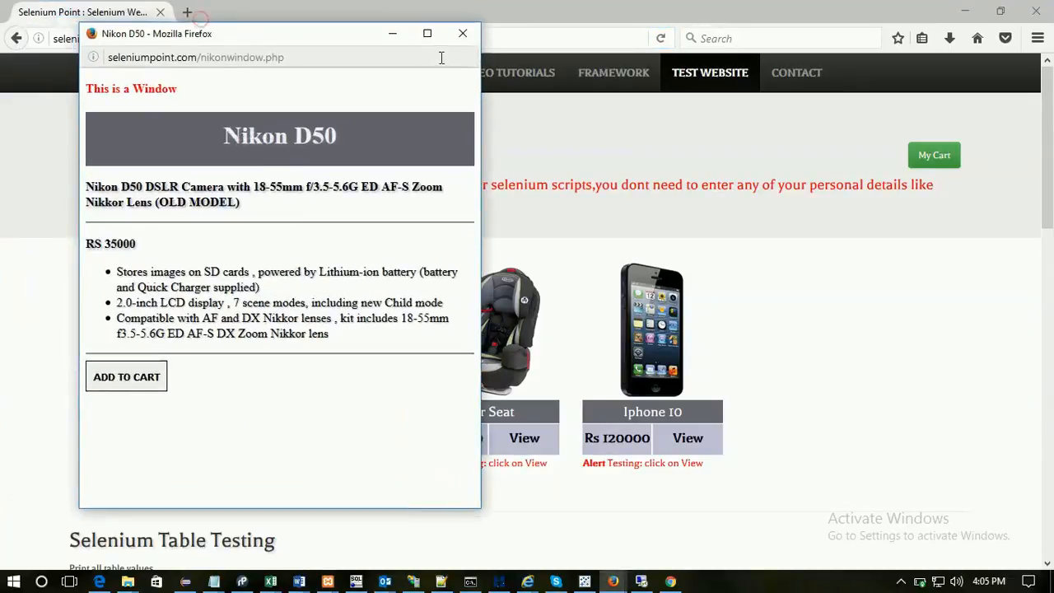
pyautogui.click(461, 33)
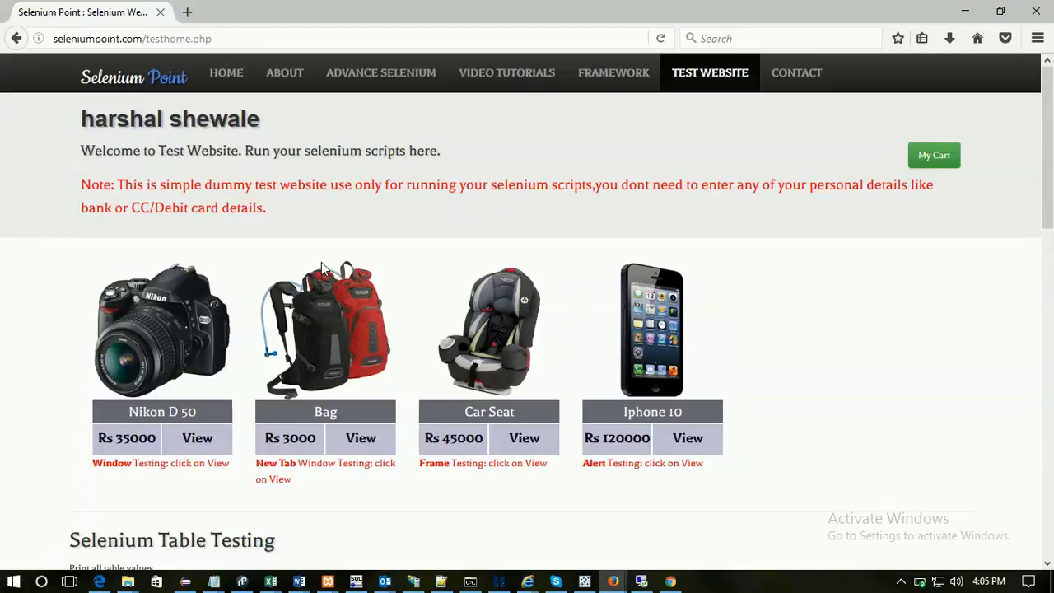
pyautogui.moveTo(577, 298)
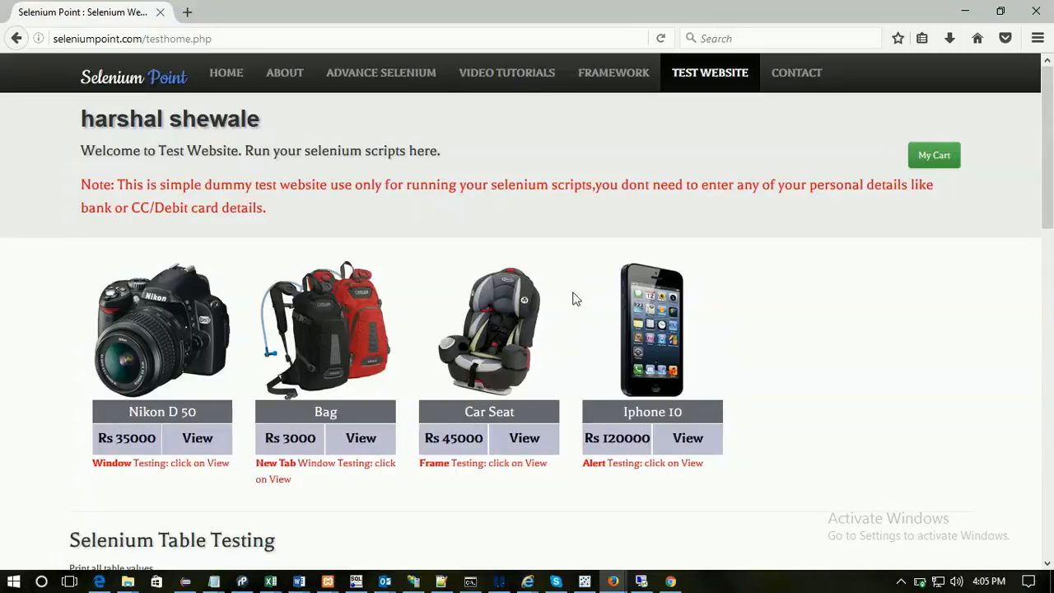